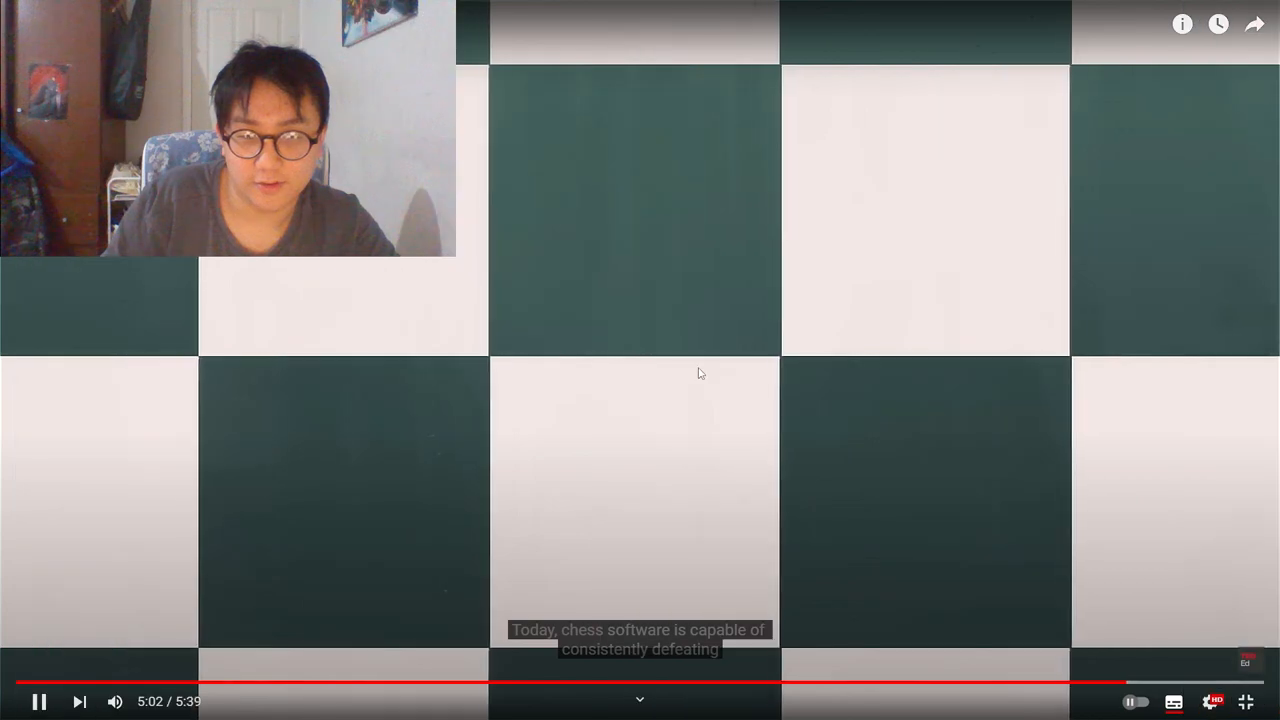
- Pause and resume the chess clip, then pause it at 5:12 on the checkmate line
{"action": "left_click", "coordinate": [1133, 684]}
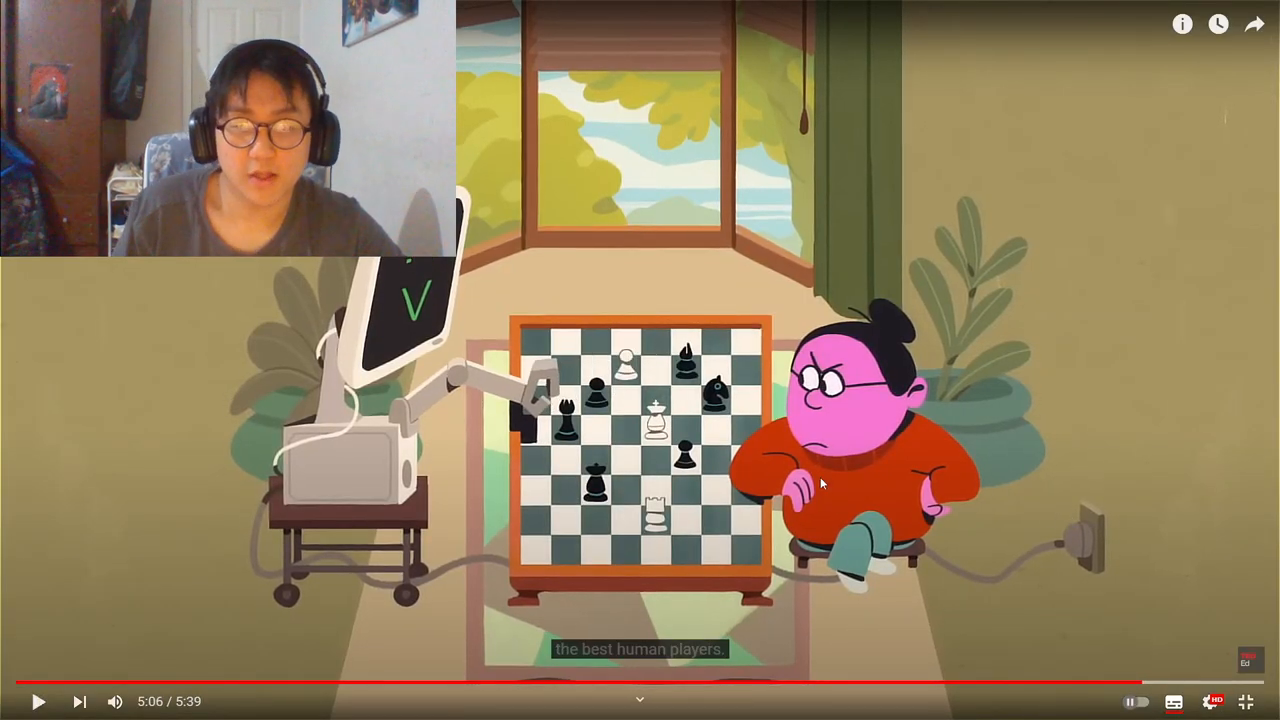
{"action": "mouse_move", "coordinate": [568, 446]}
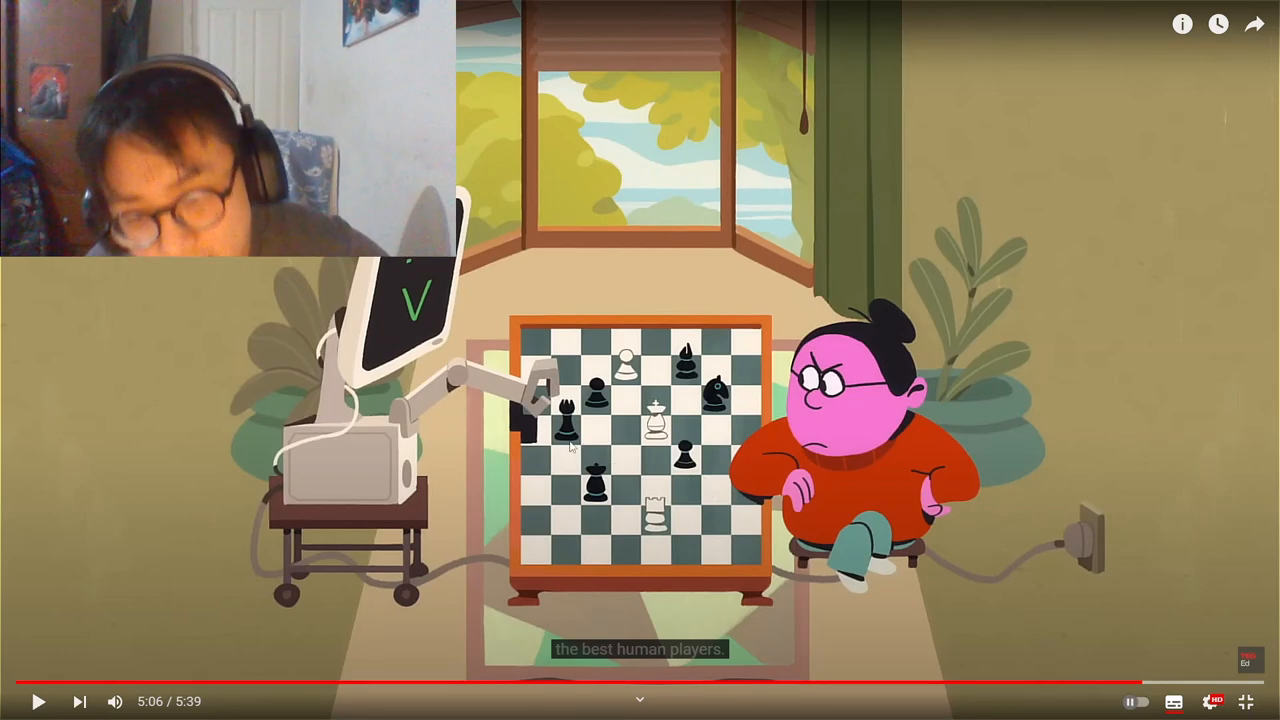
{"action": "left_click", "coordinate": [40, 701]}
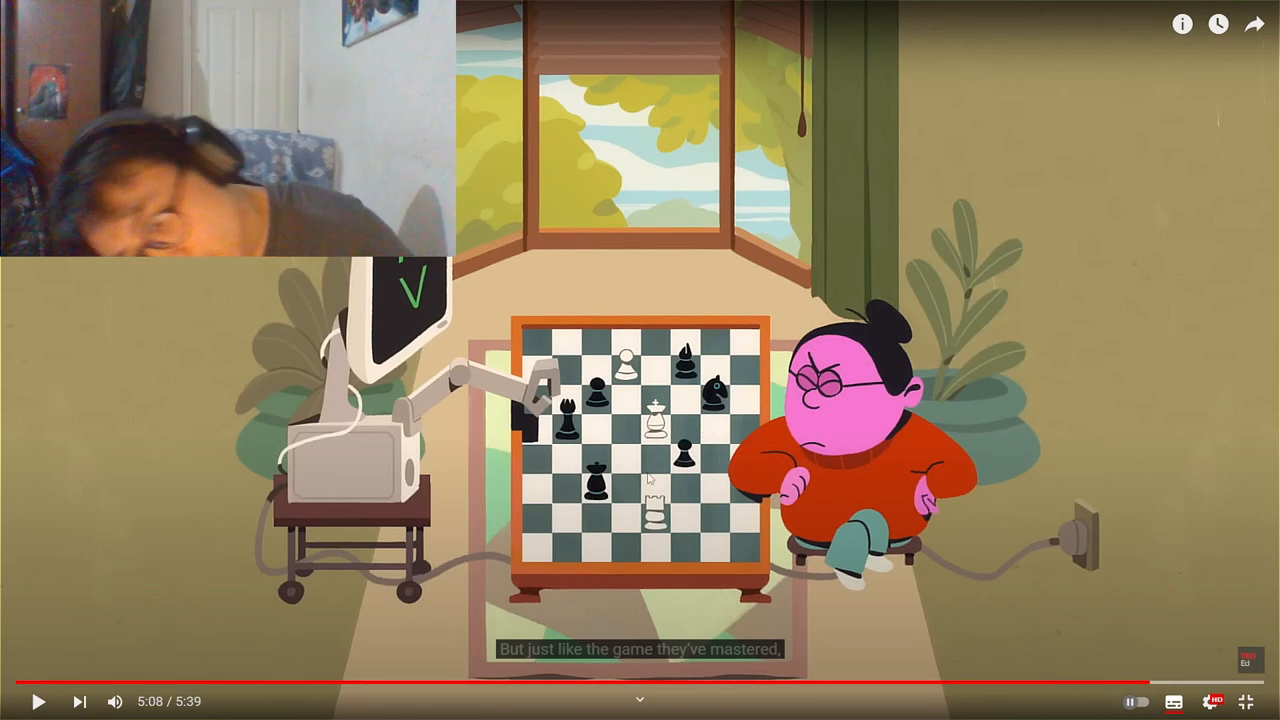
{"action": "mouse_move", "coordinate": [727, 411]}
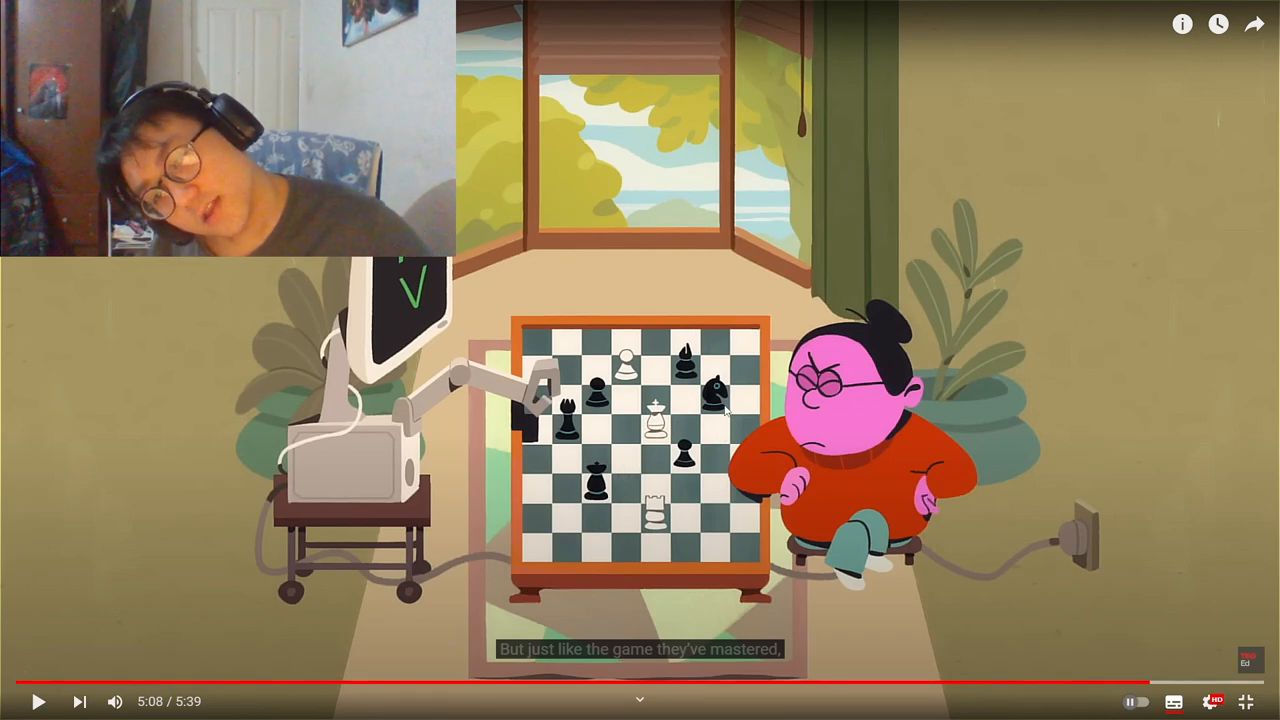
{"action": "mouse_move", "coordinate": [540, 453]}
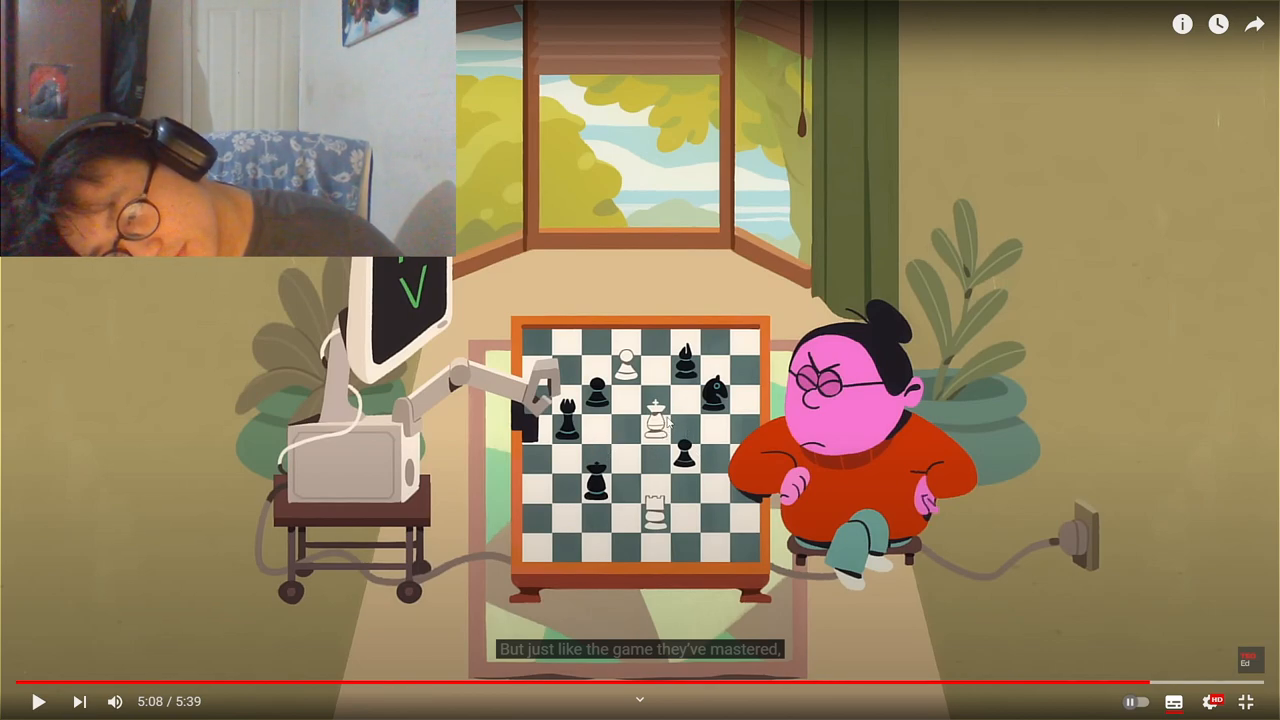
{"action": "mouse_move", "coordinate": [658, 468]}
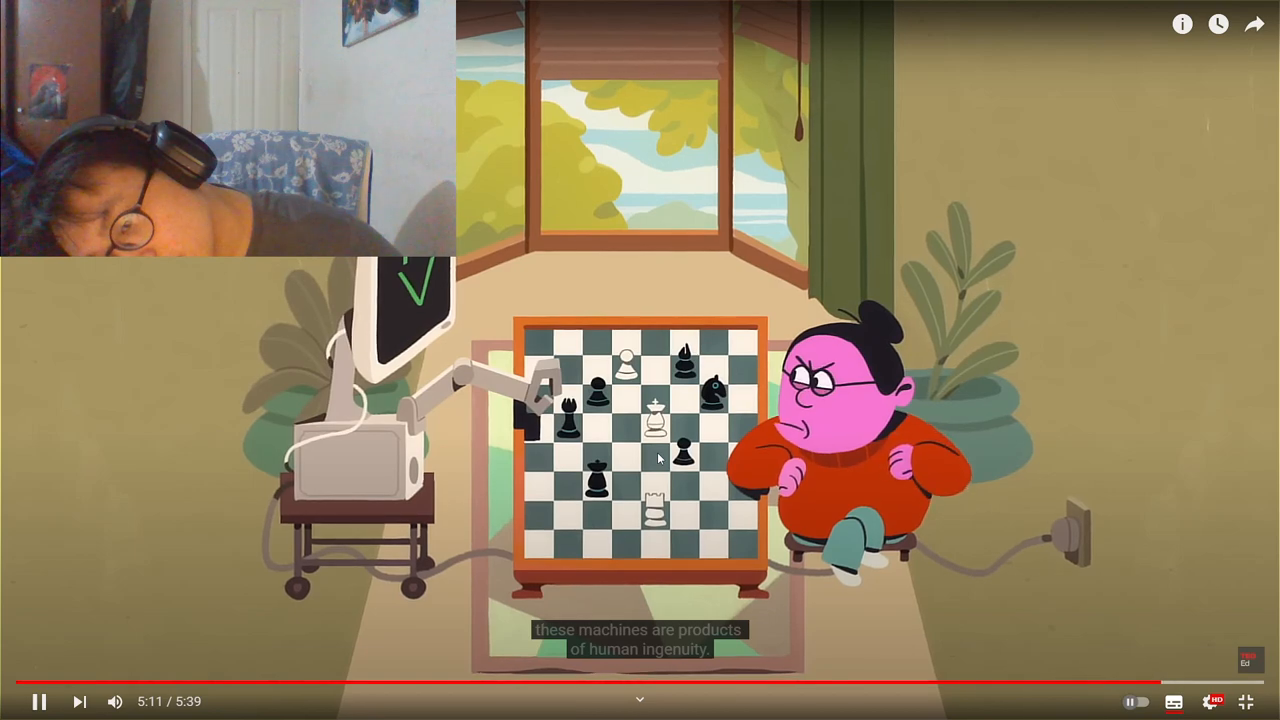
{"action": "left_click", "coordinate": [40, 701]}
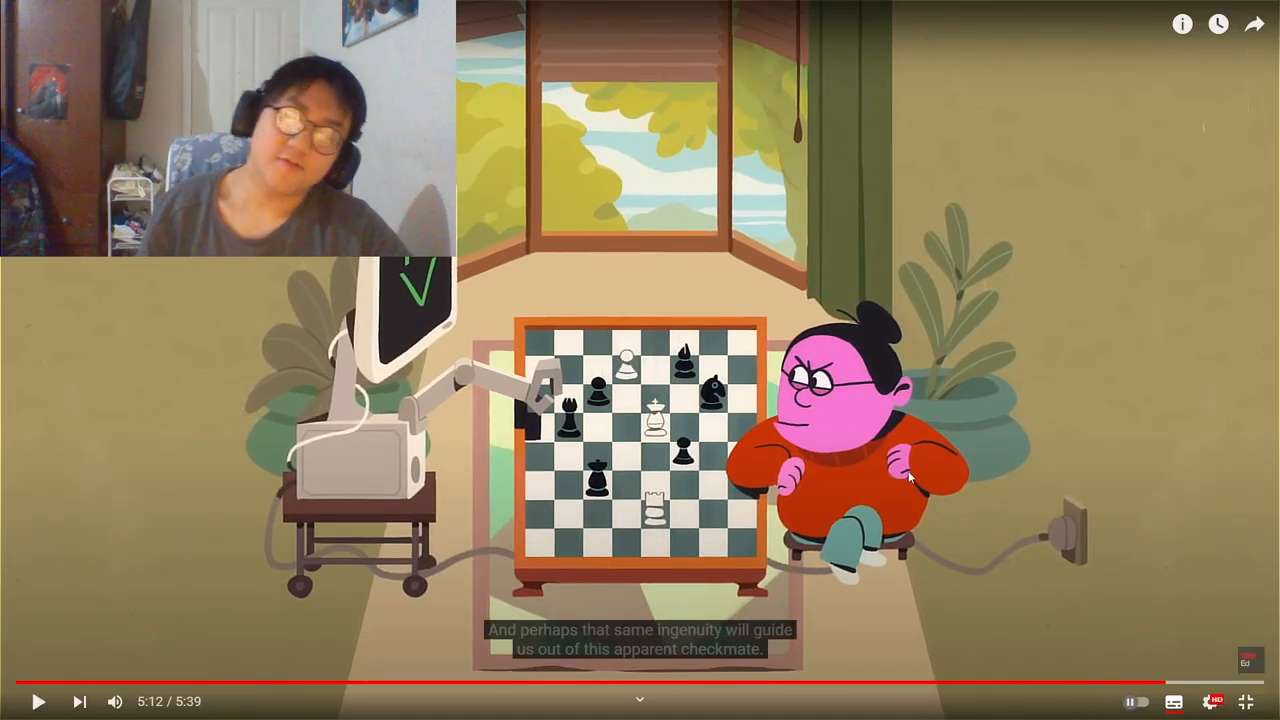
{"action": "mouse_move", "coordinate": [810, 496]}
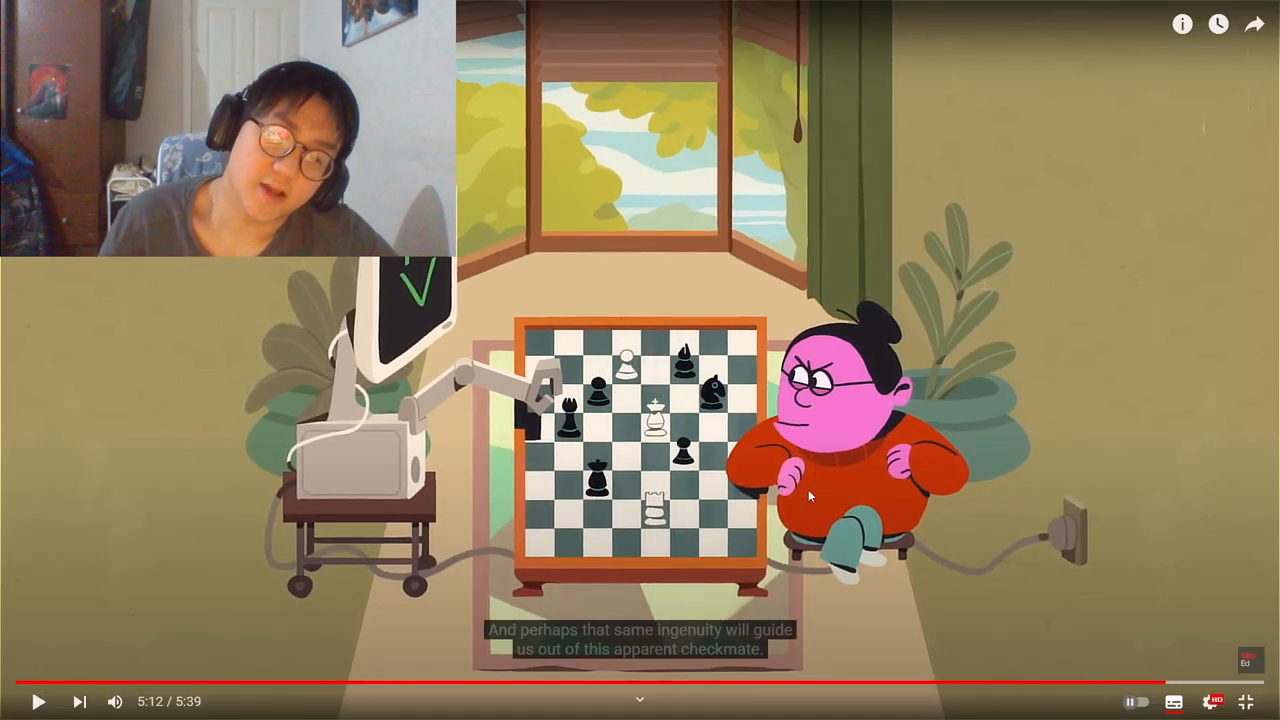
{"action": "mouse_move", "coordinate": [790, 505]}
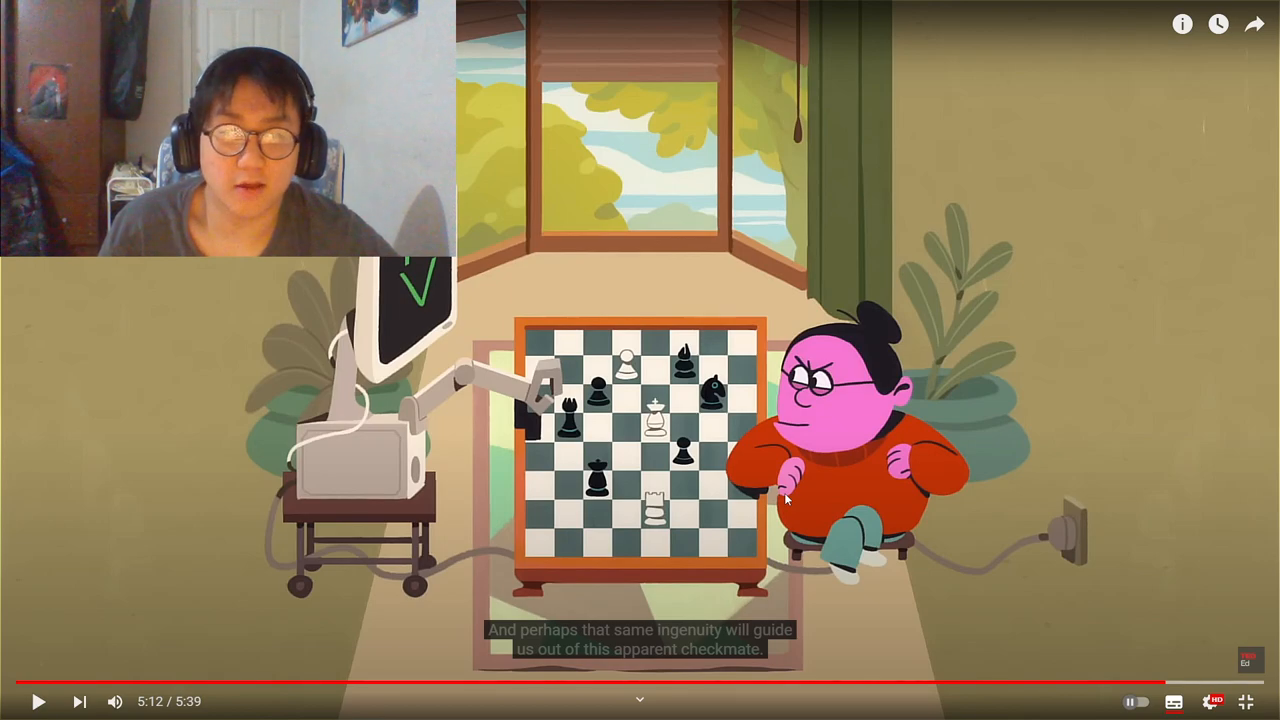
{"action": "mouse_move", "coordinate": [1247, 701]}
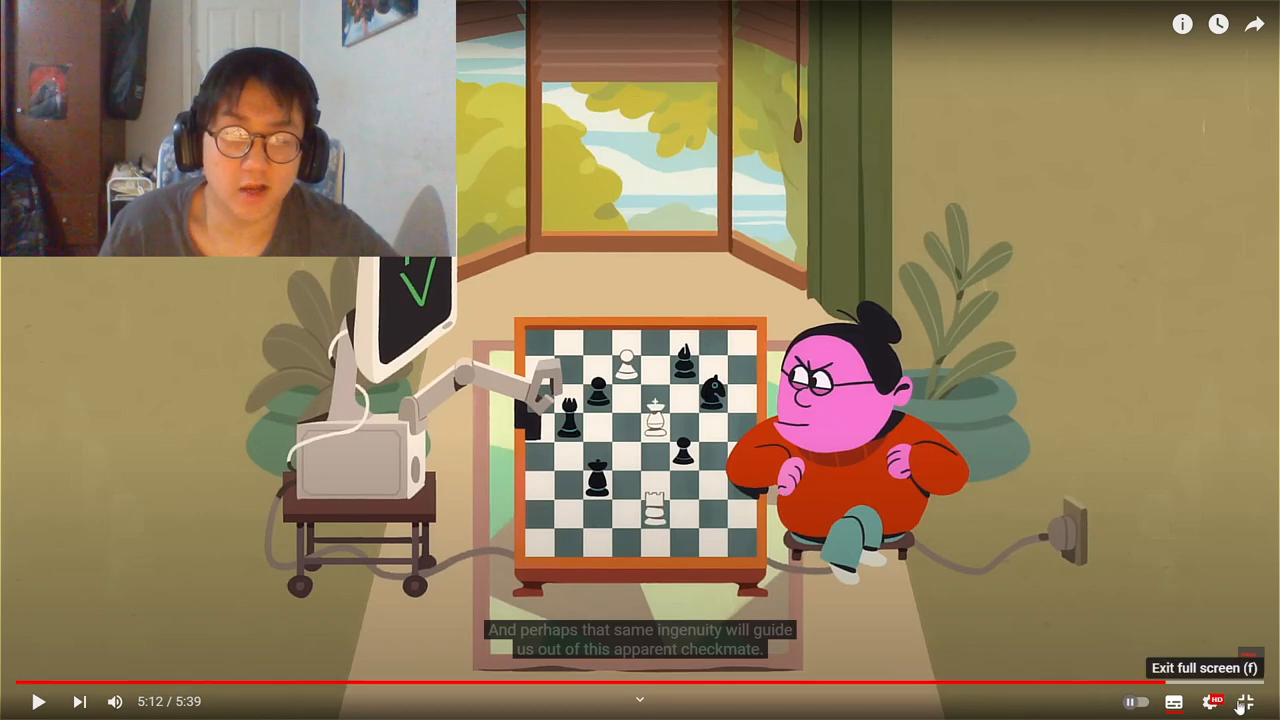
- Exit and re-enter full screen, then resume the TED-Ed chess clip to 5:15
{"action": "left_click", "coordinate": [1246, 701]}
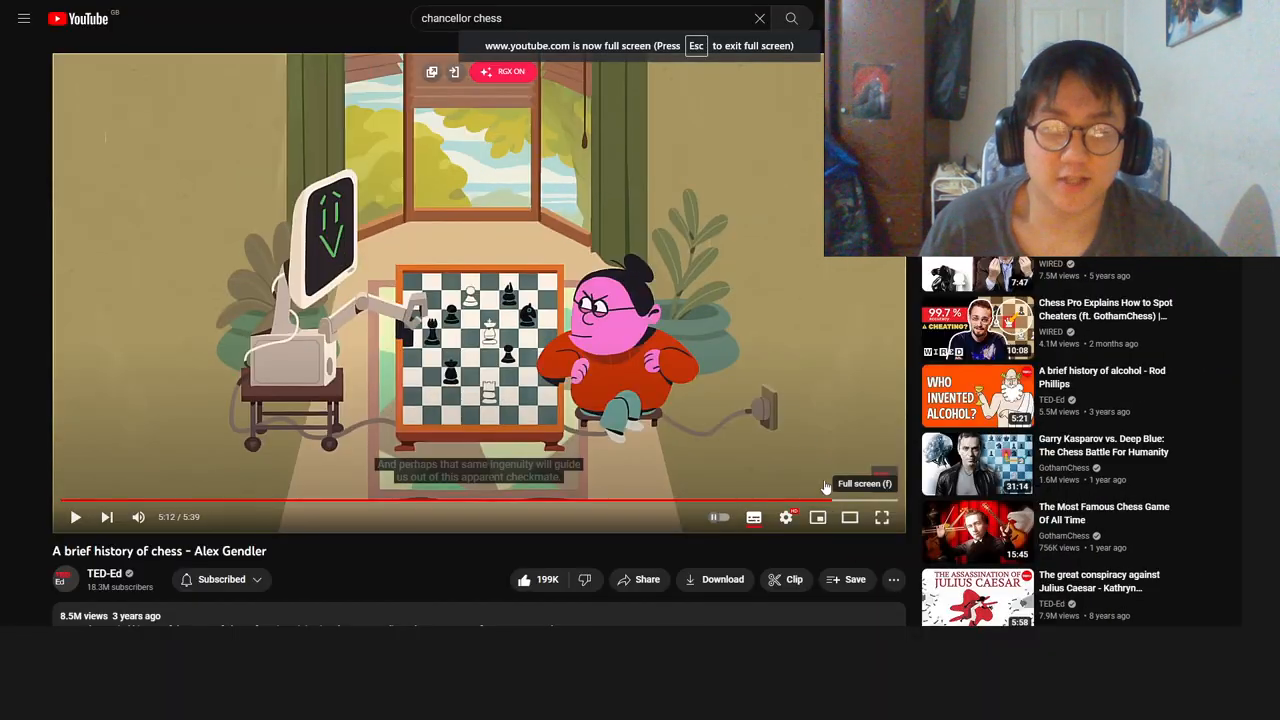
{"action": "left_click", "coordinate": [881, 517]}
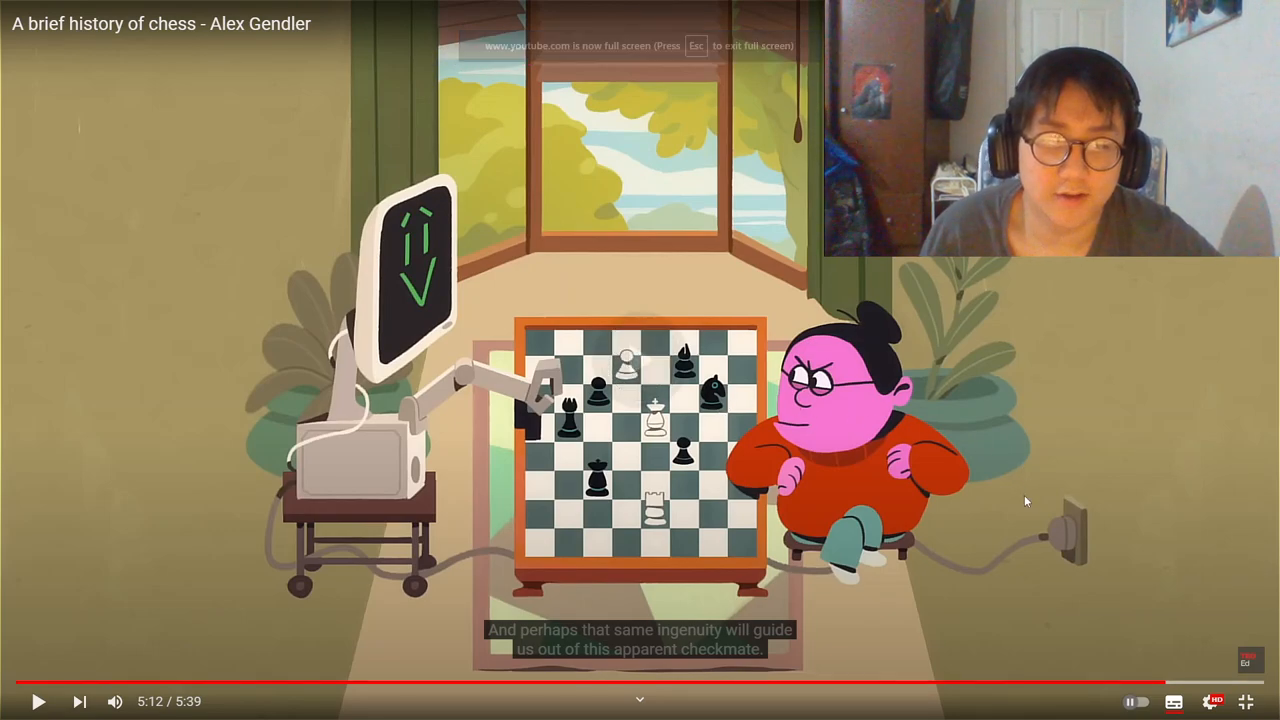
{"action": "left_click", "coordinate": [38, 701]}
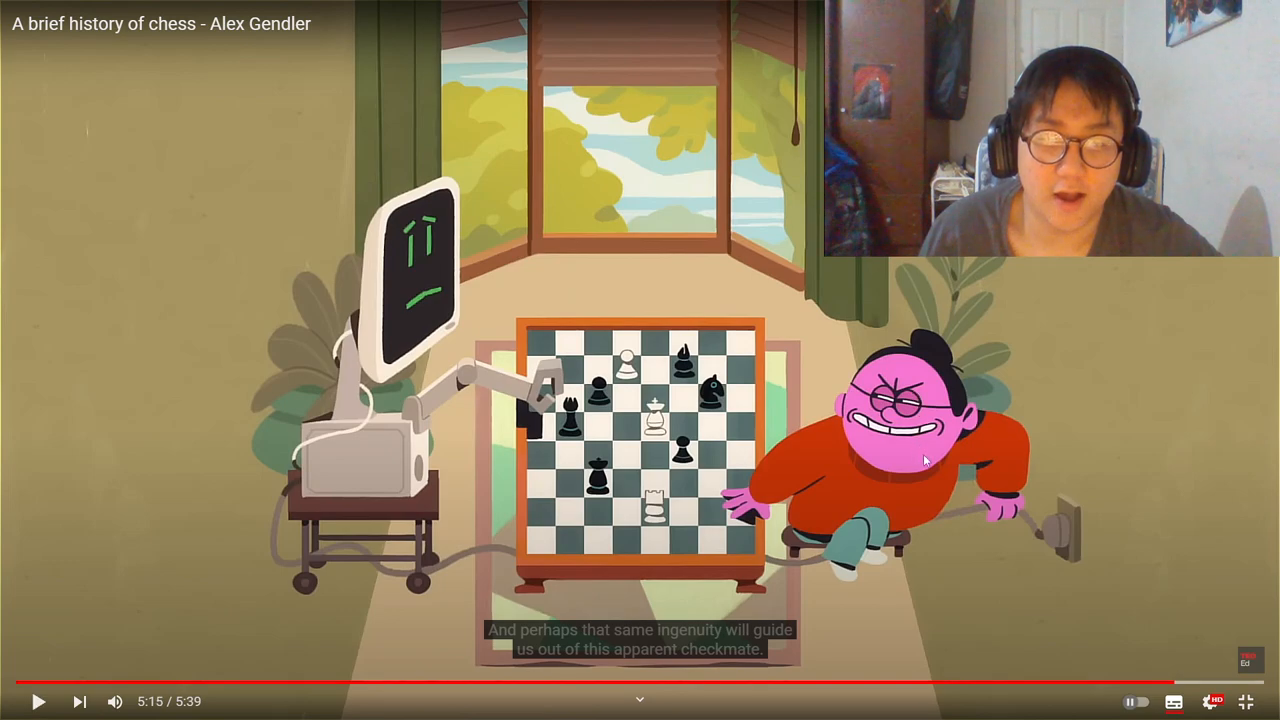
{"action": "mouse_move", "coordinate": [1040, 550]}
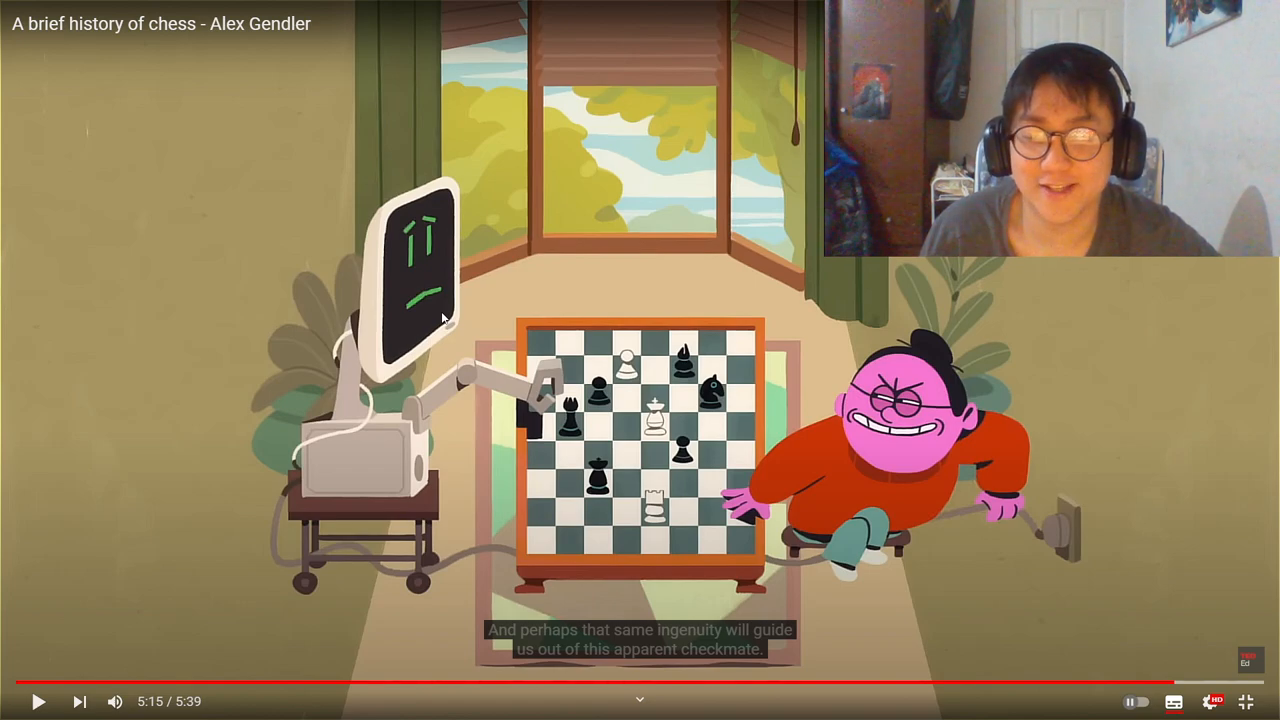
{"action": "mouse_move", "coordinate": [460, 363]}
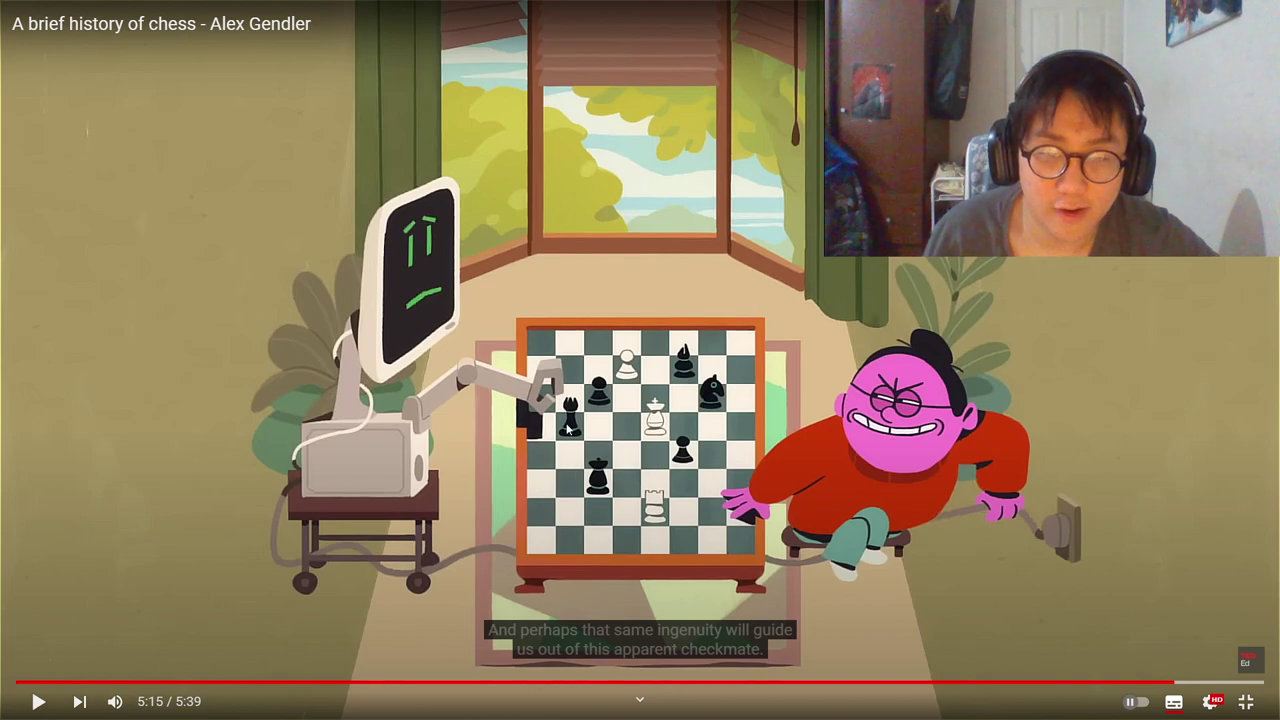
{"action": "mouse_move", "coordinate": [600, 393]}
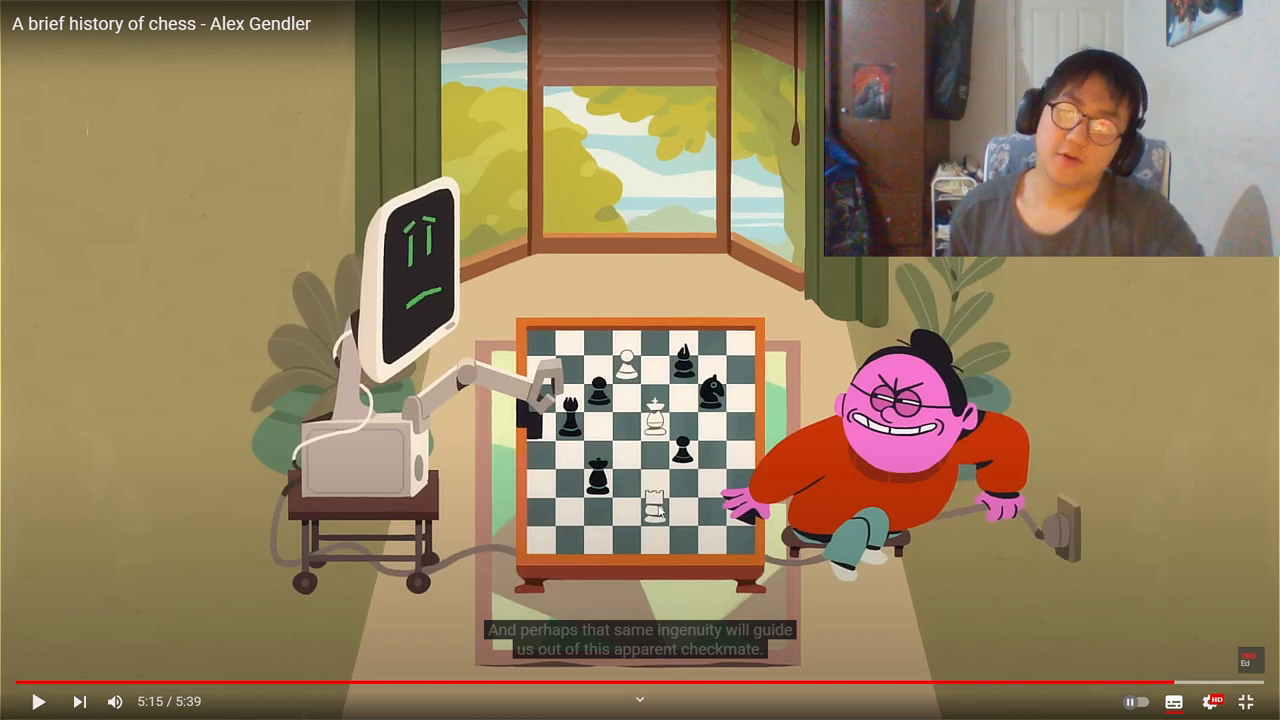
{"action": "mouse_move", "coordinate": [765, 38]}
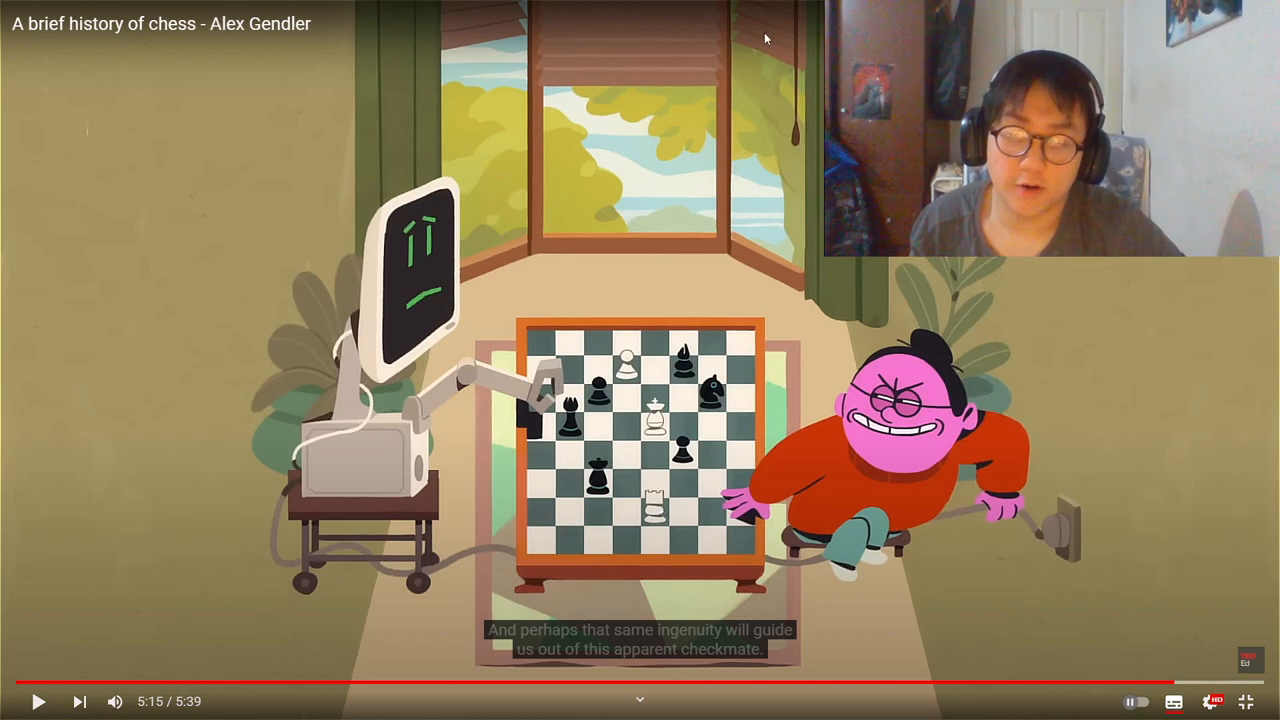
{"action": "mouse_move", "coordinate": [701, 222]}
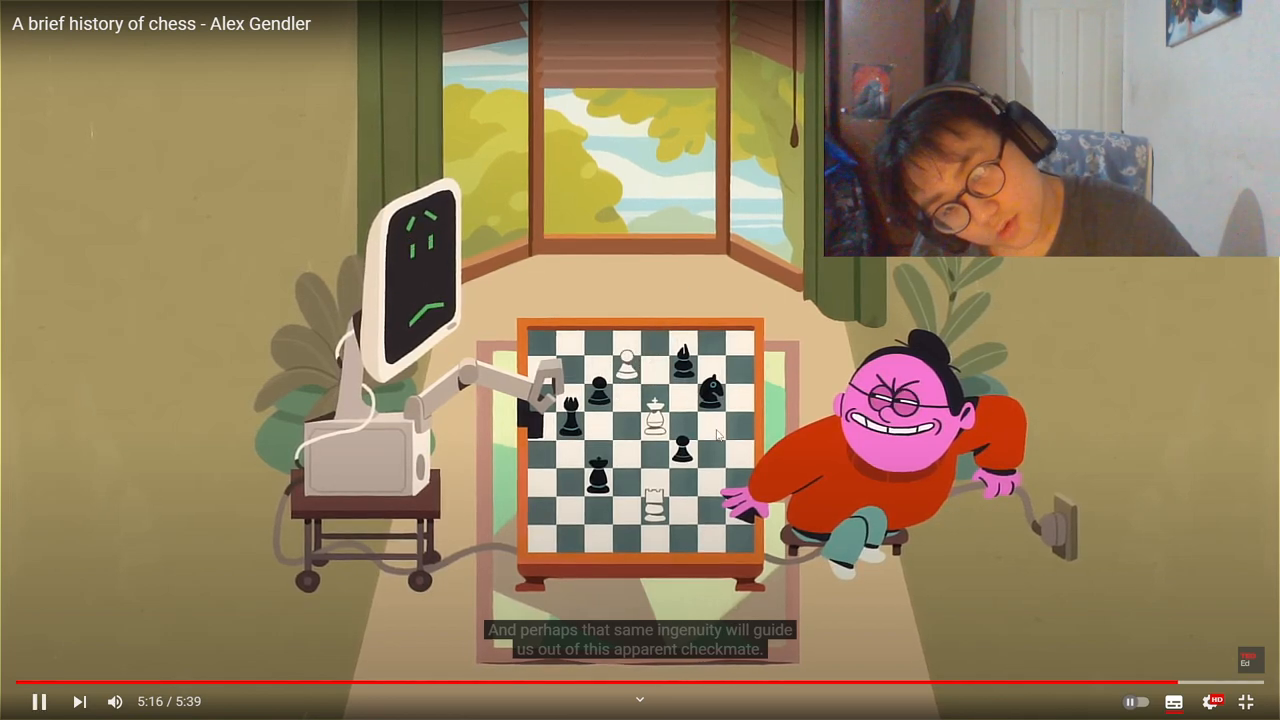
- Pause at 5:16 and 5:18, then play on to the treadmill end screen
{"action": "left_click", "coordinate": [40, 701]}
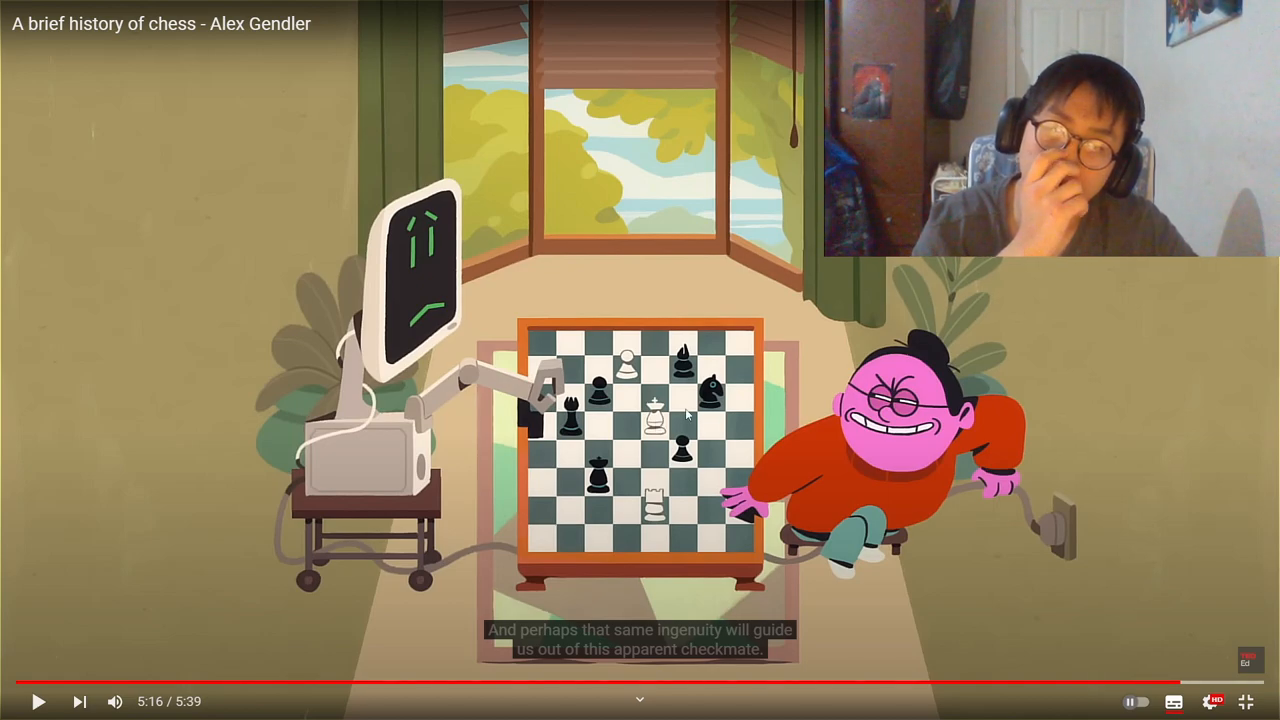
{"action": "mouse_move", "coordinate": [566, 504]}
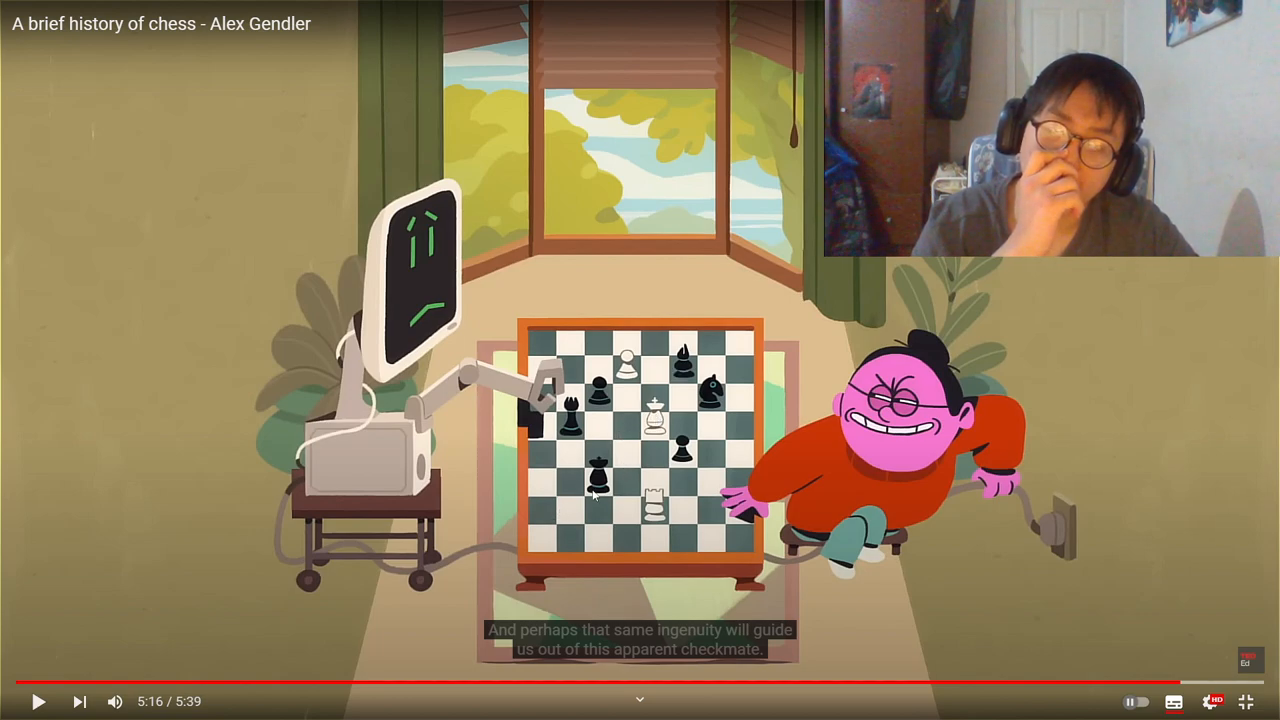
{"action": "mouse_move", "coordinate": [653, 453]}
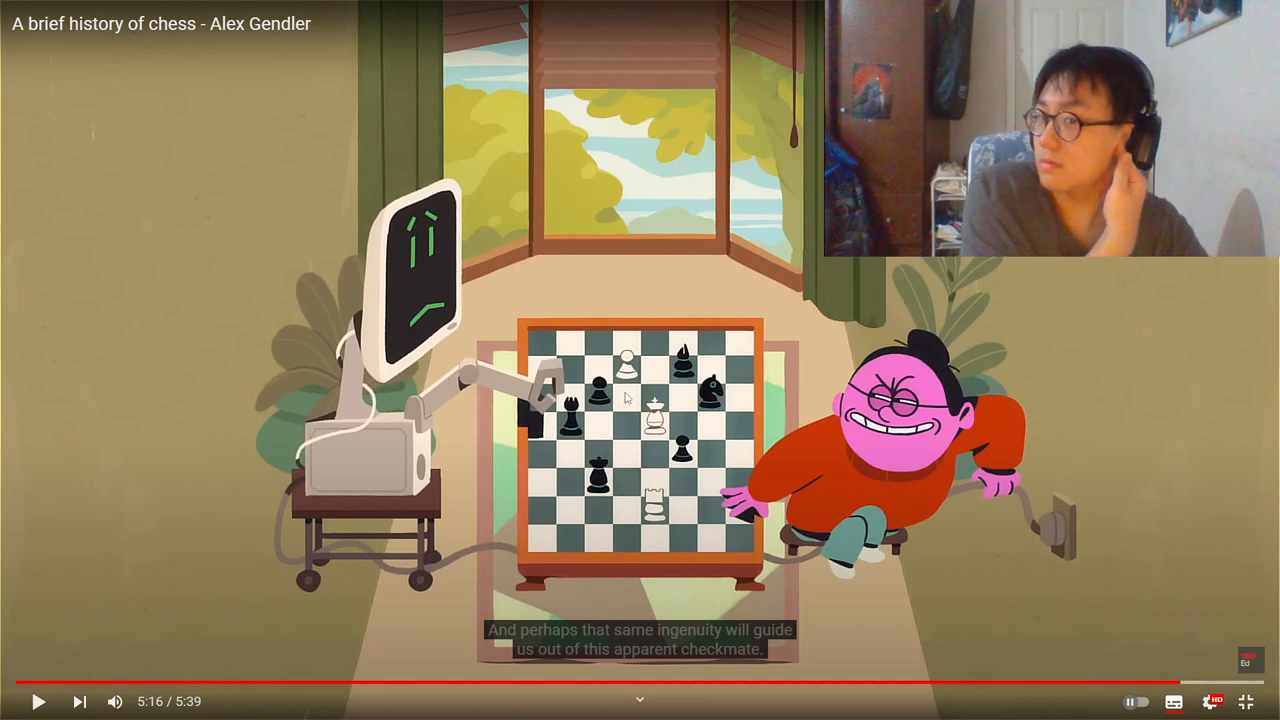
{"action": "mouse_move", "coordinate": [620, 400]}
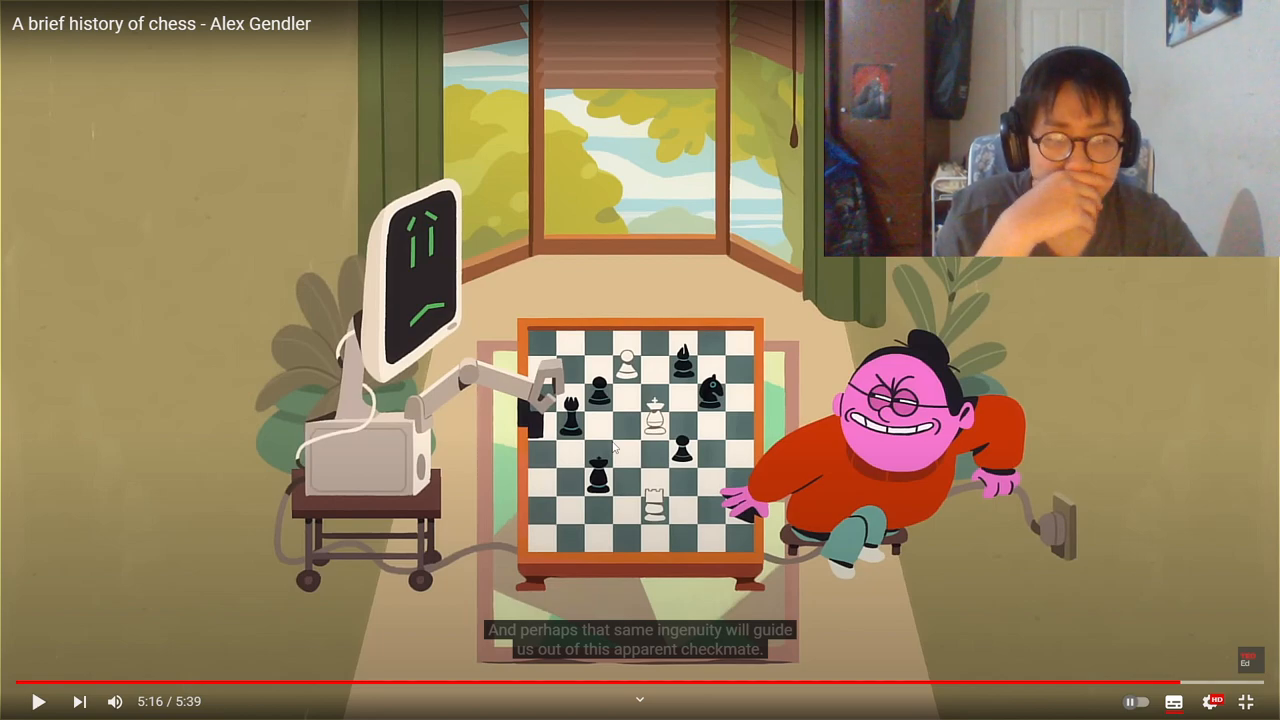
{"action": "mouse_move", "coordinate": [659, 459]}
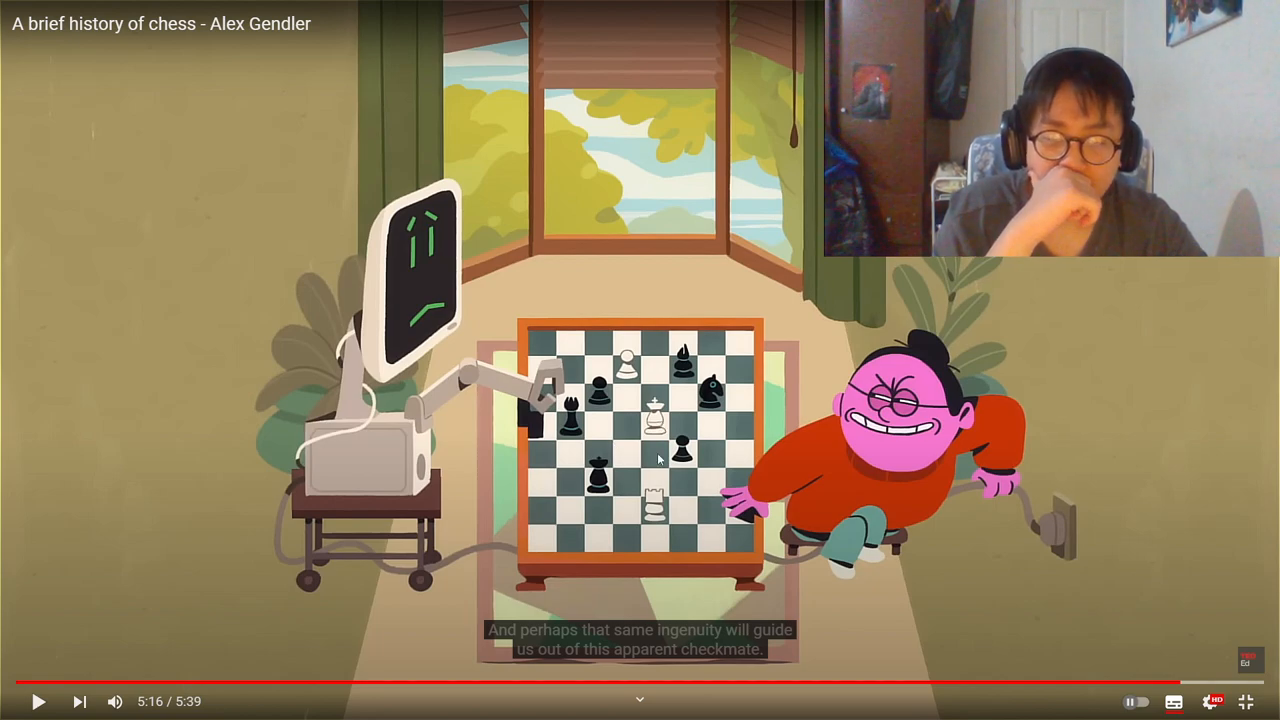
{"action": "mouse_move", "coordinate": [676, 490]}
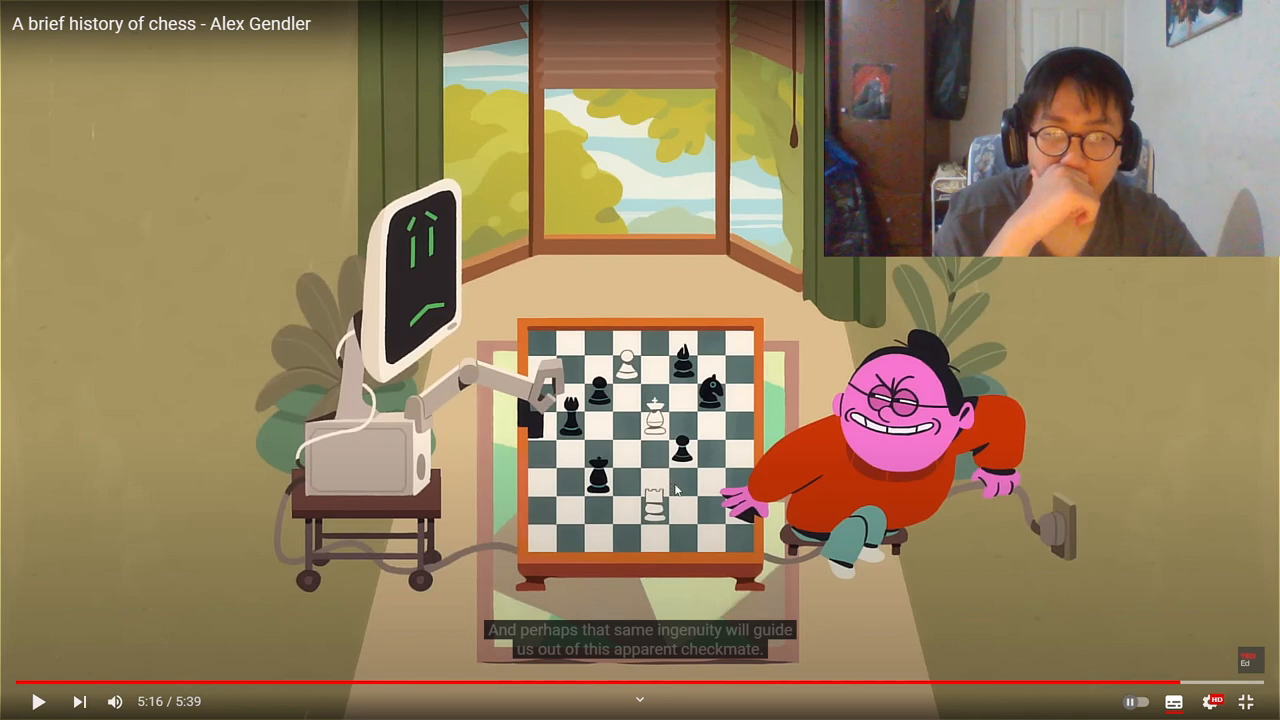
{"action": "left_click", "coordinate": [38, 701]}
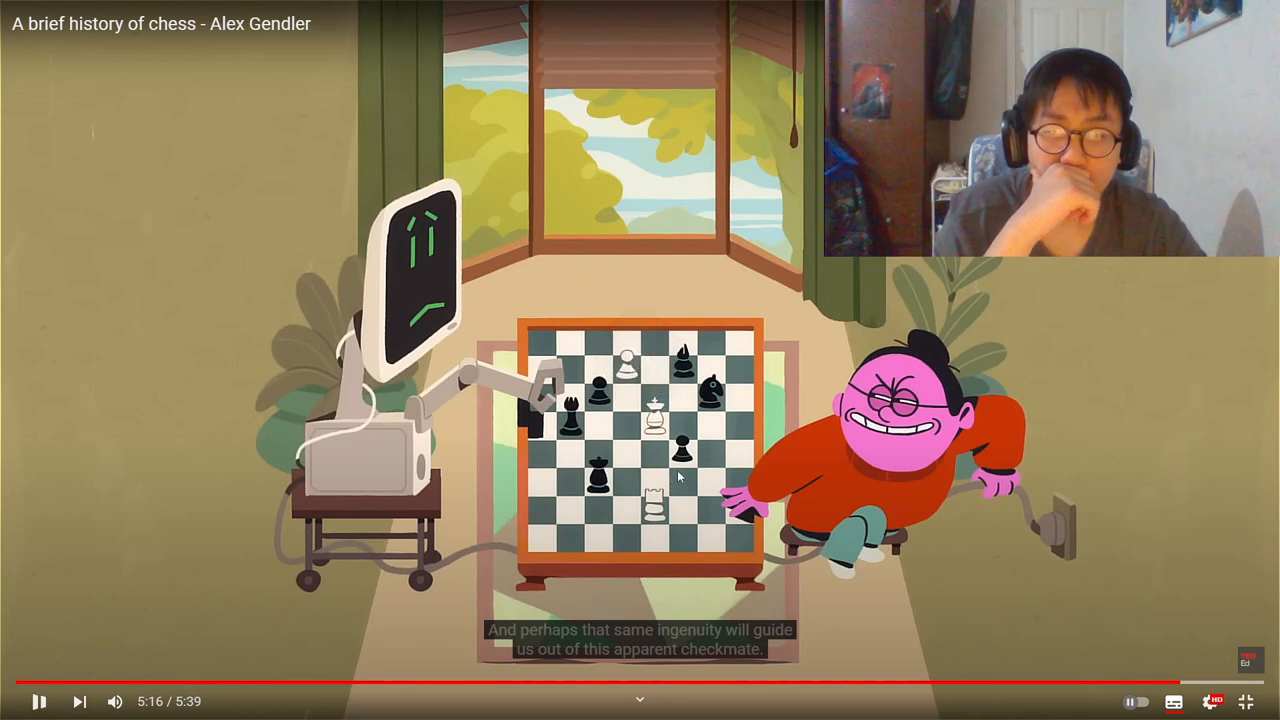
{"action": "left_click", "coordinate": [37, 701]}
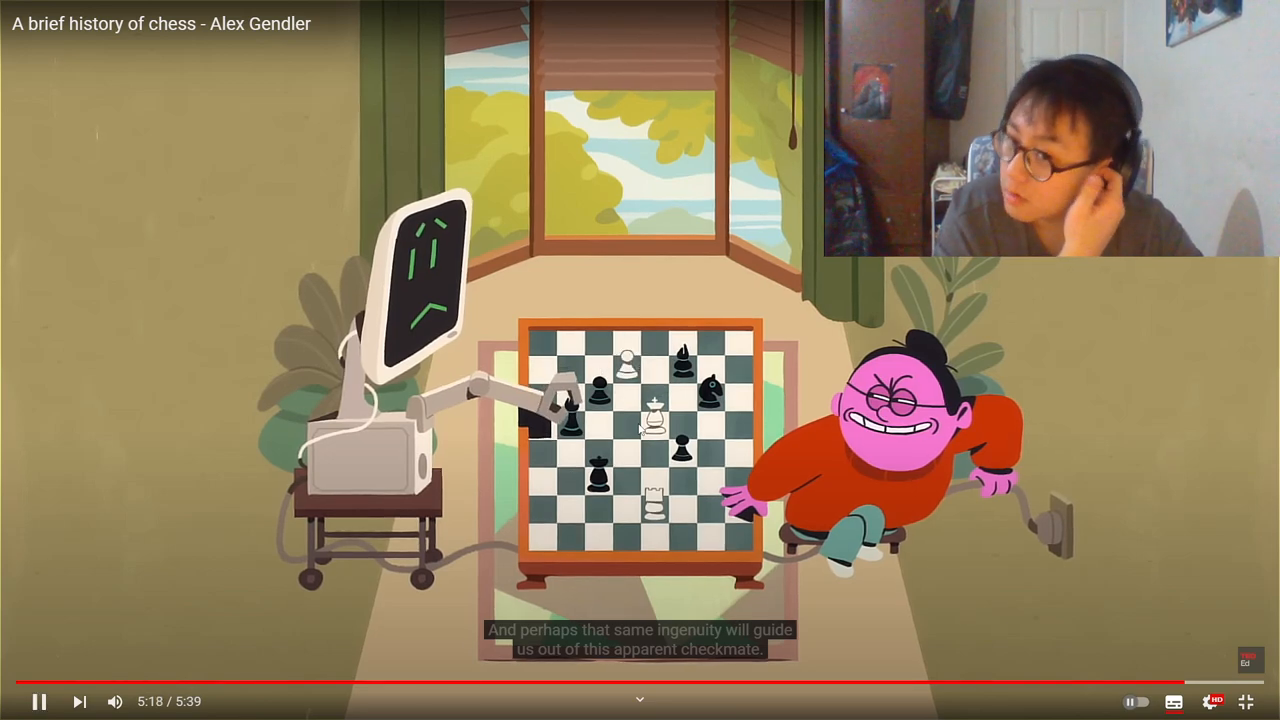
{"action": "left_click", "coordinate": [40, 700]}
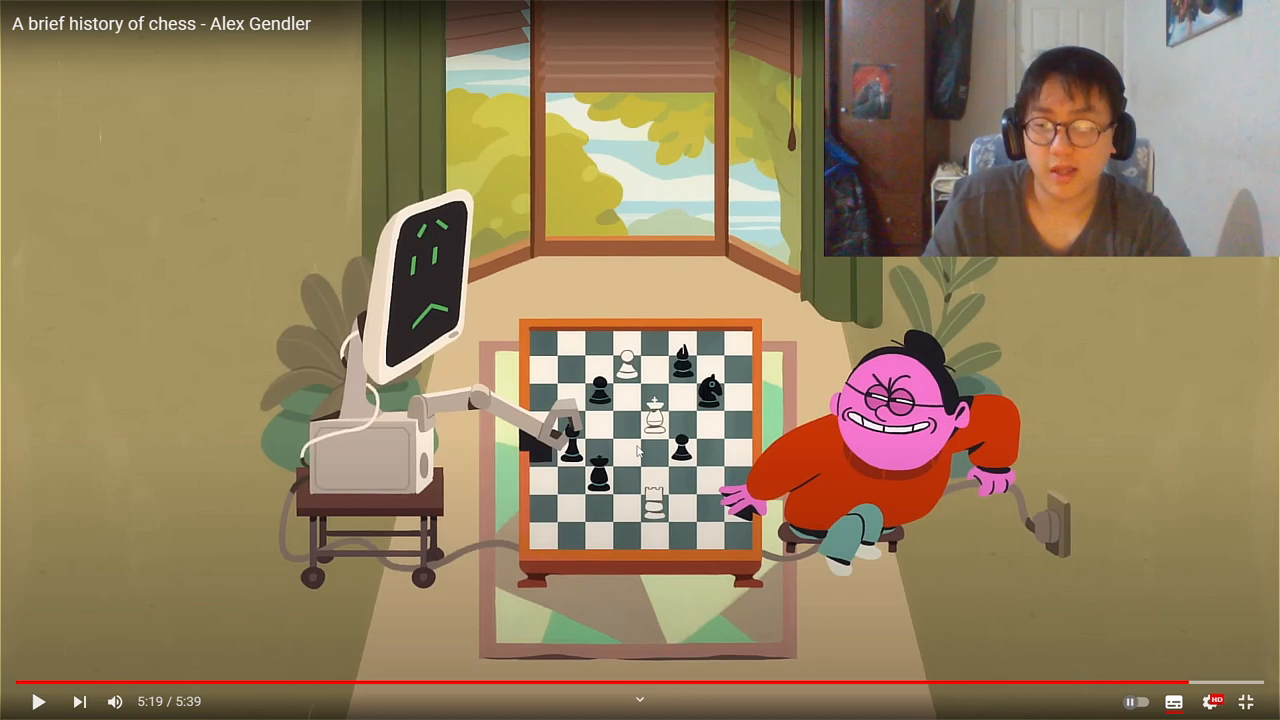
{"action": "left_click", "coordinate": [1247, 701]}
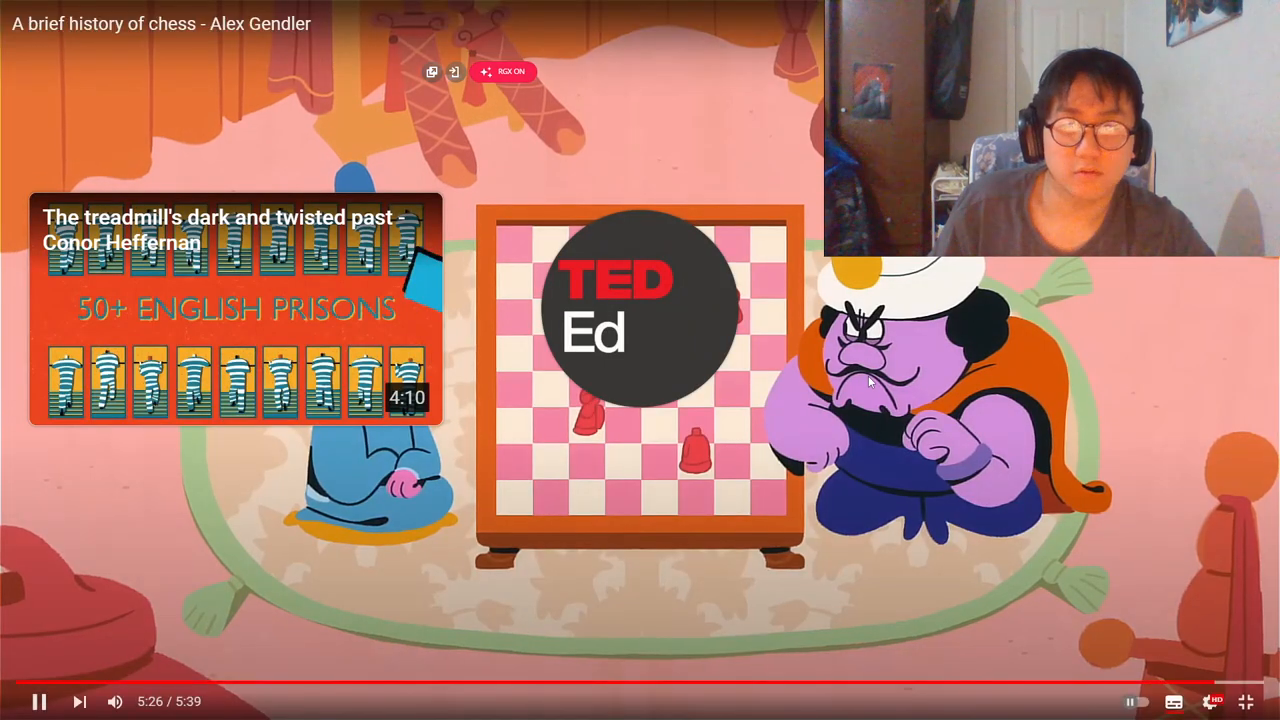
- Replace the chancellor chess search with 'love death robots, swimming pool cleaner'
{"action": "left_click", "coordinate": [1246, 701]}
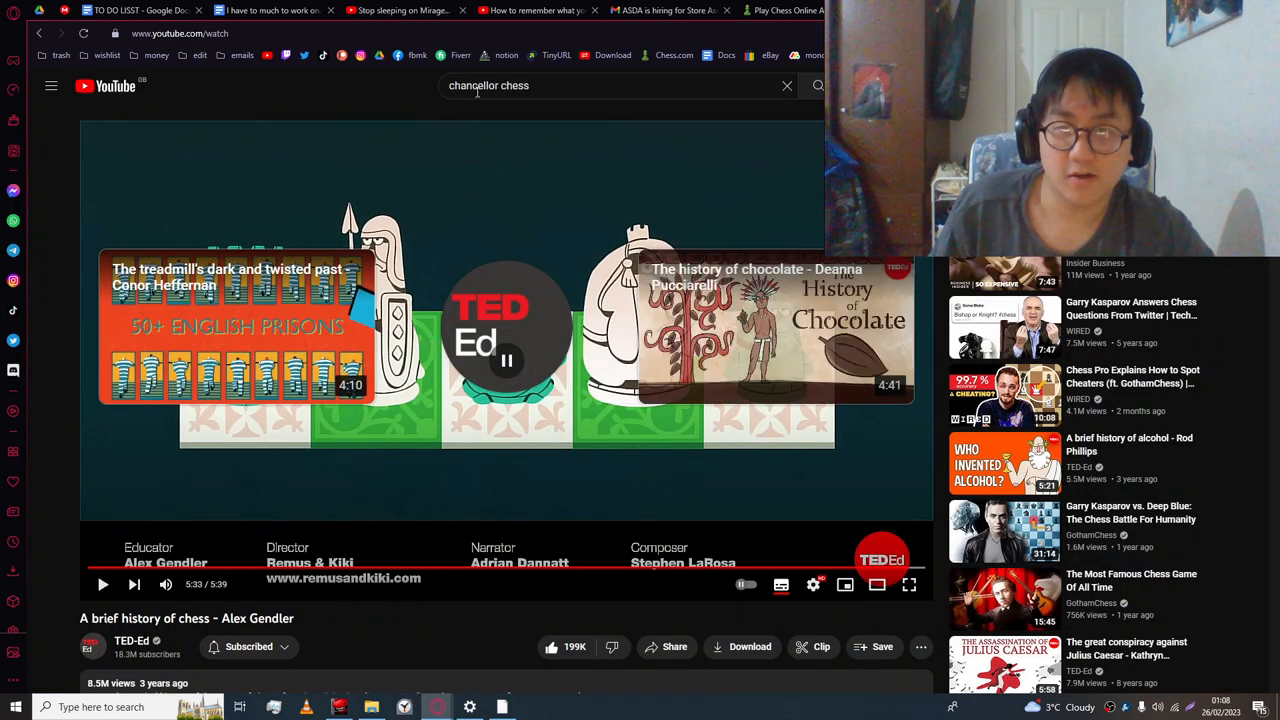
{"action": "left_click", "coordinate": [787, 85]}
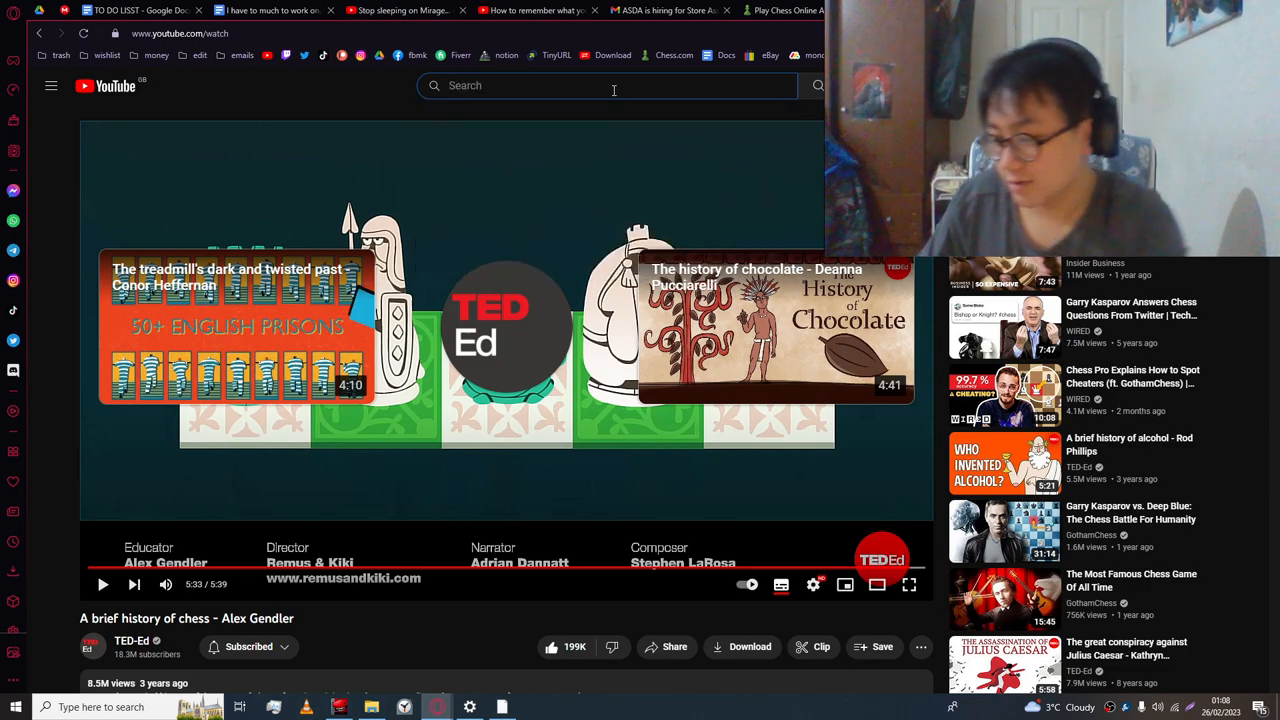
{"action": "type", "text": "love d"}
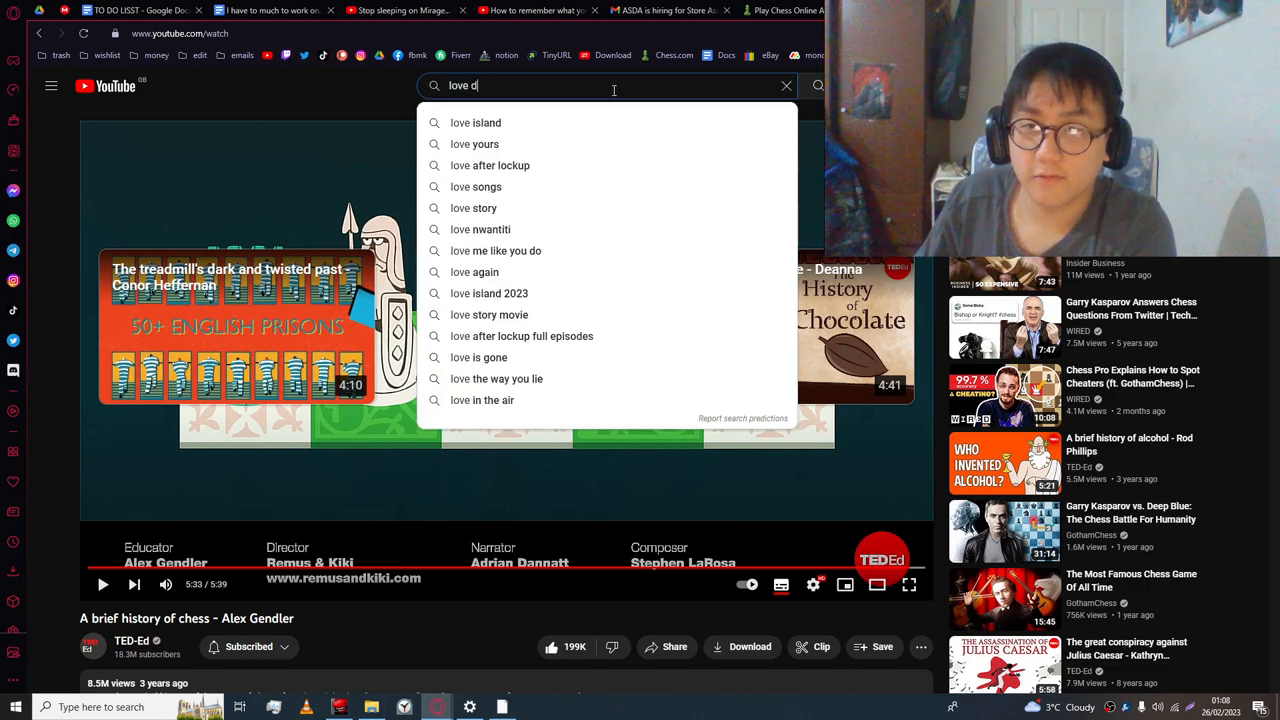
{"action": "type", "text": "eath robots"}
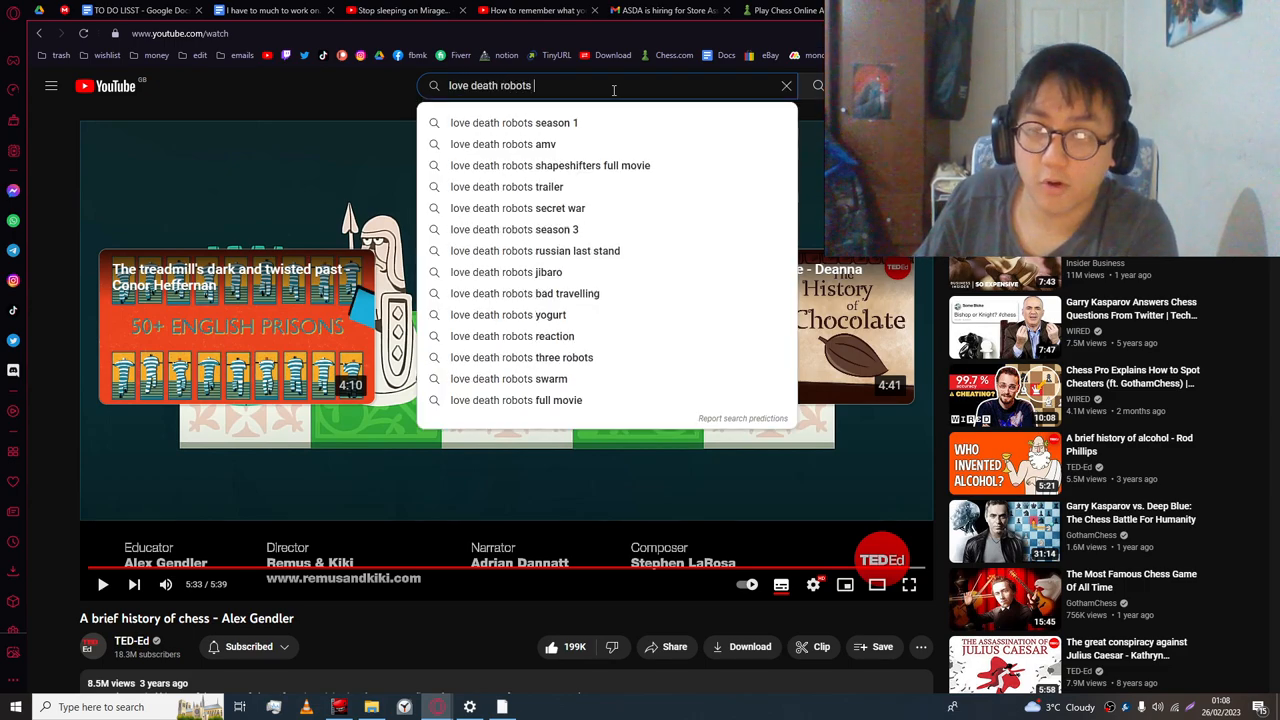
{"action": "type", "text": ", robo"}
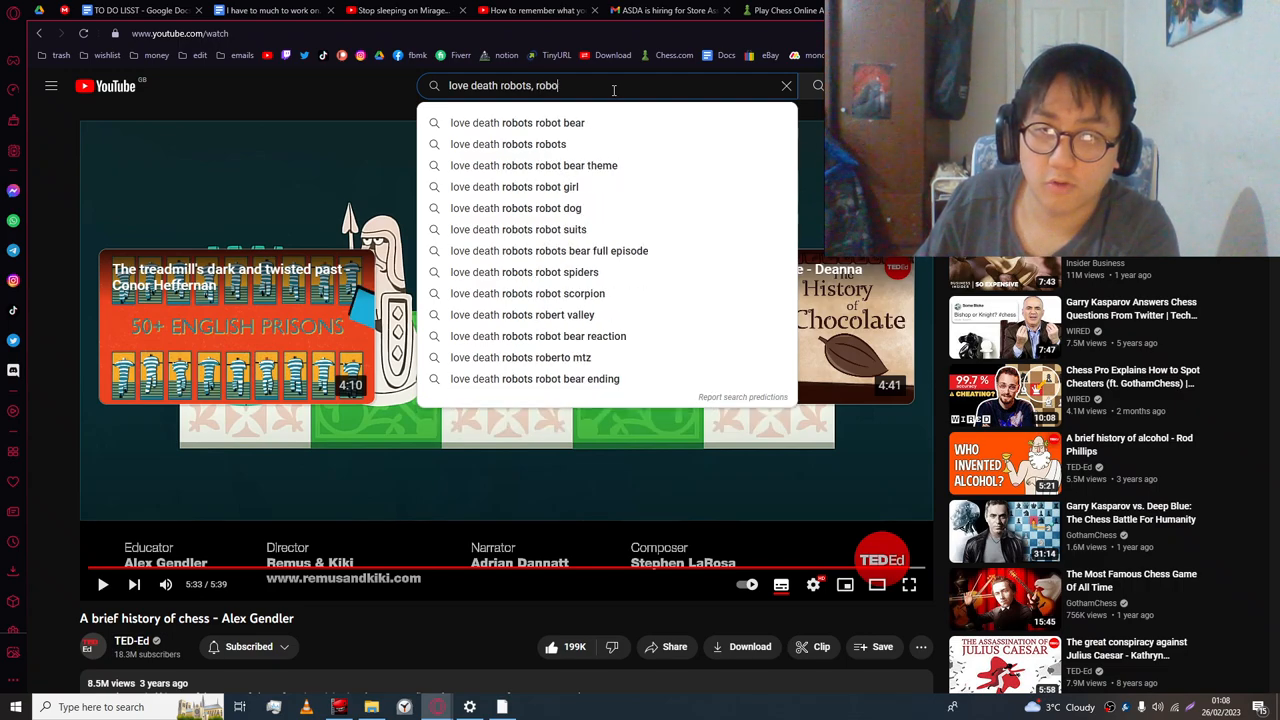
{"action": "key", "text": "Backspace"}
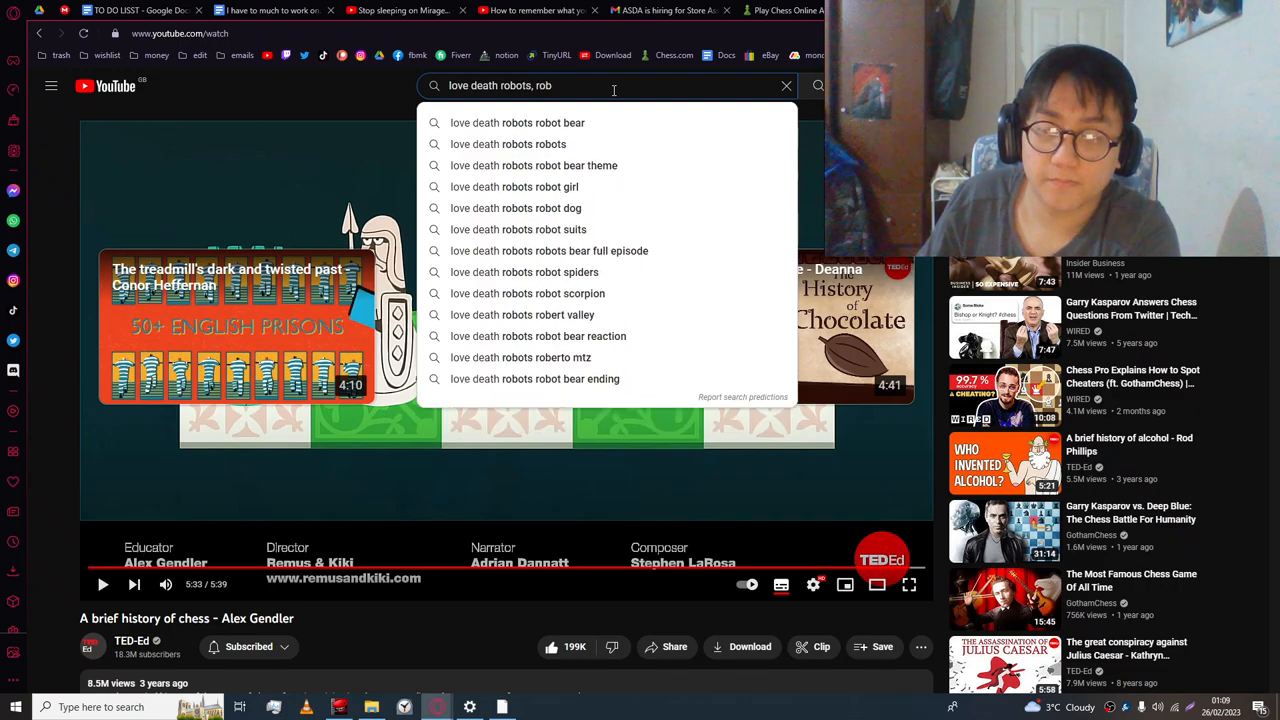
{"action": "type", "text": "swim"}
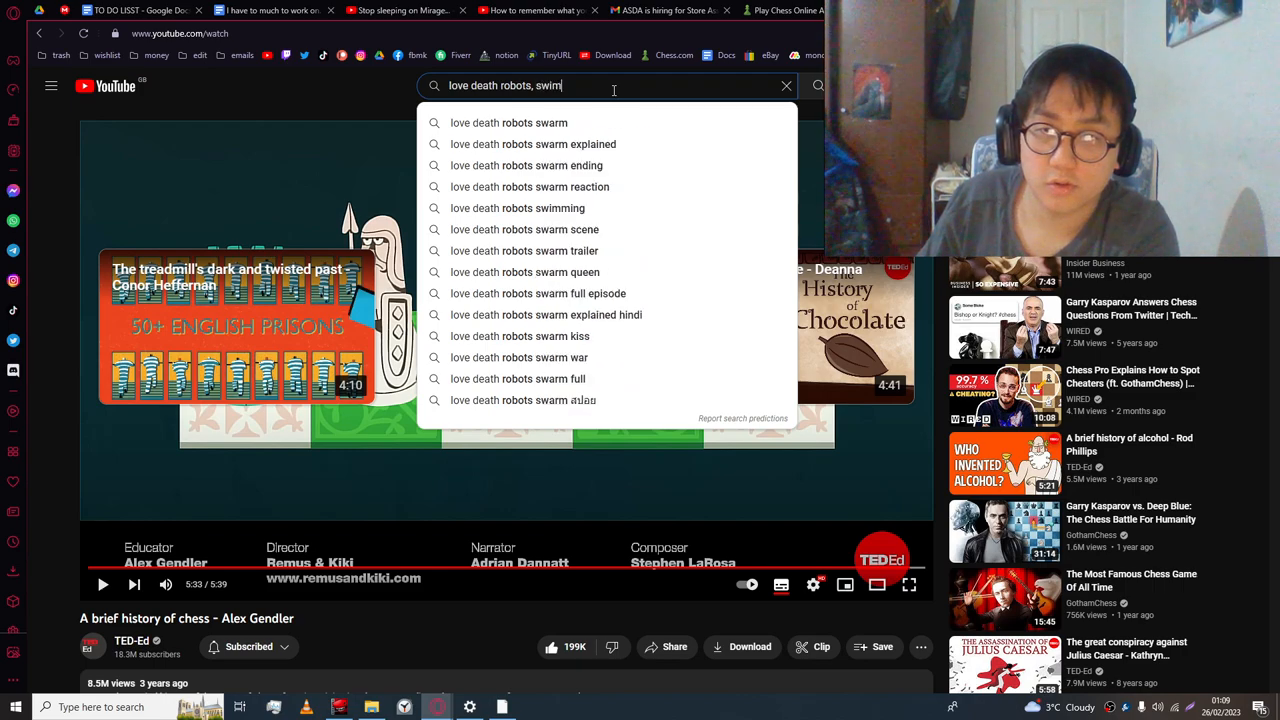
{"action": "type", "text": "ming pool cleaner"}
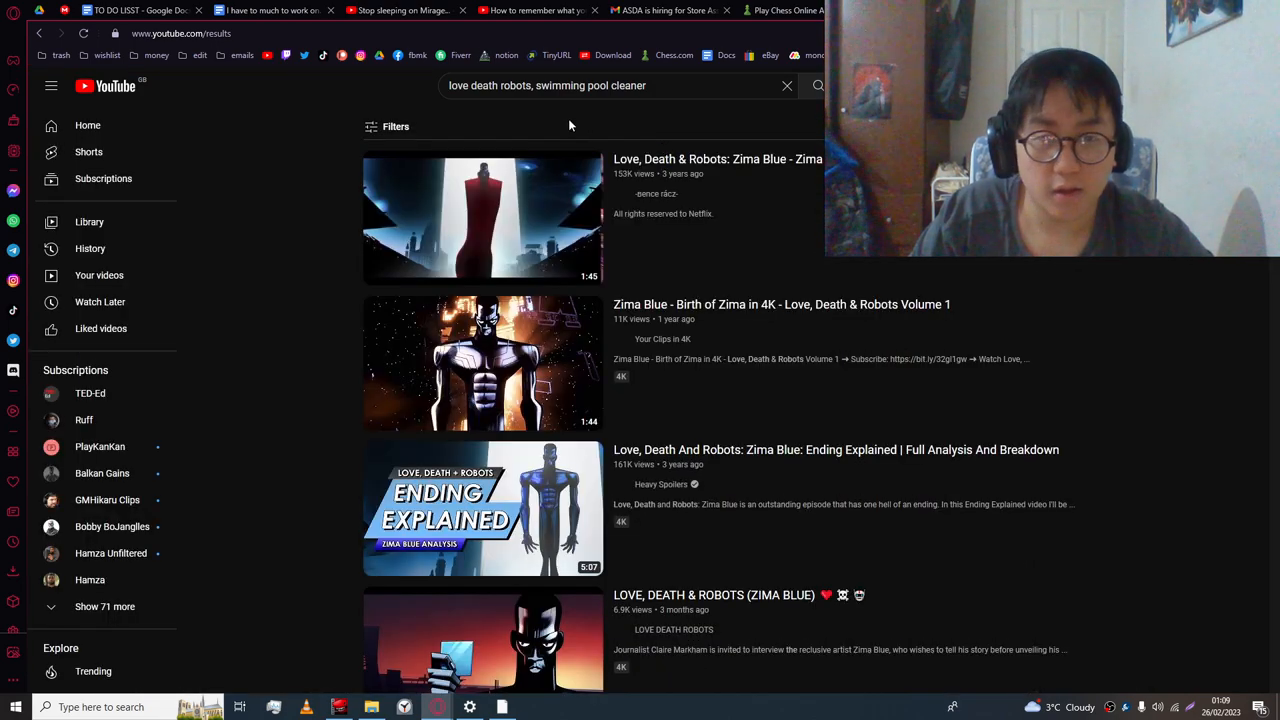
{"action": "mouse_move", "coordinate": [515, 237]}
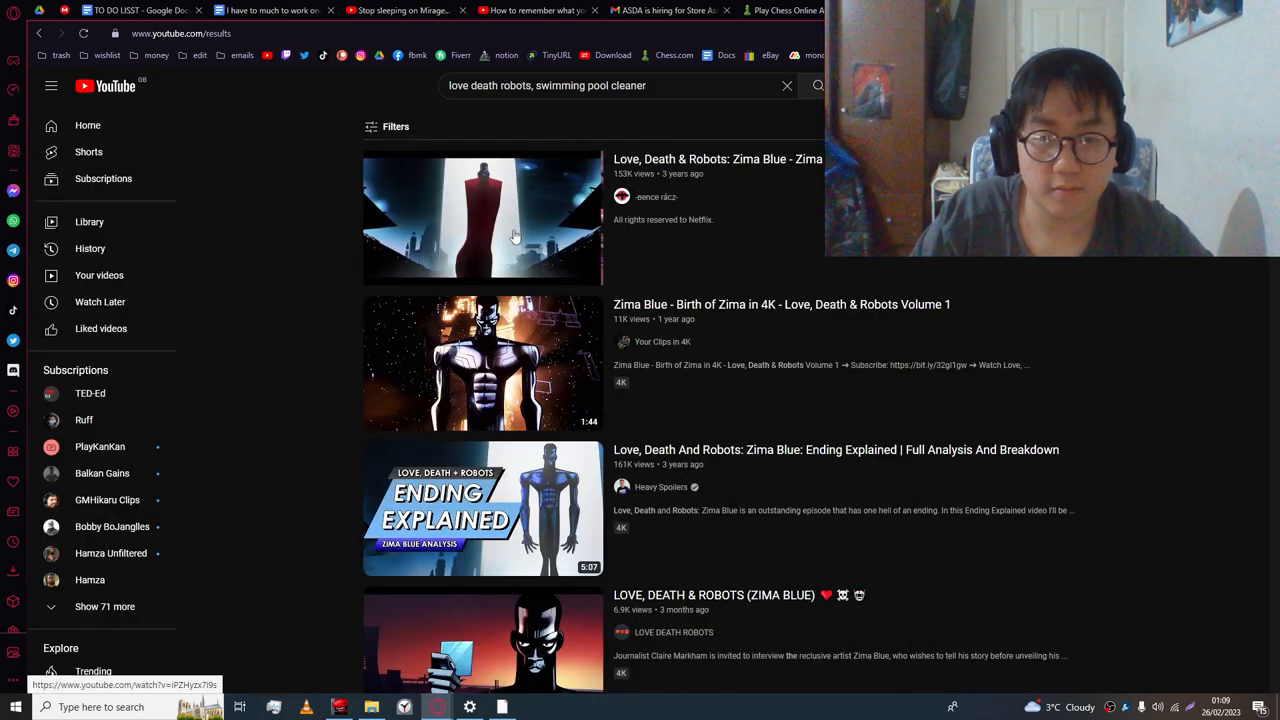
{"action": "scroll", "scroll_direction": "down", "scroll_amount": 3}
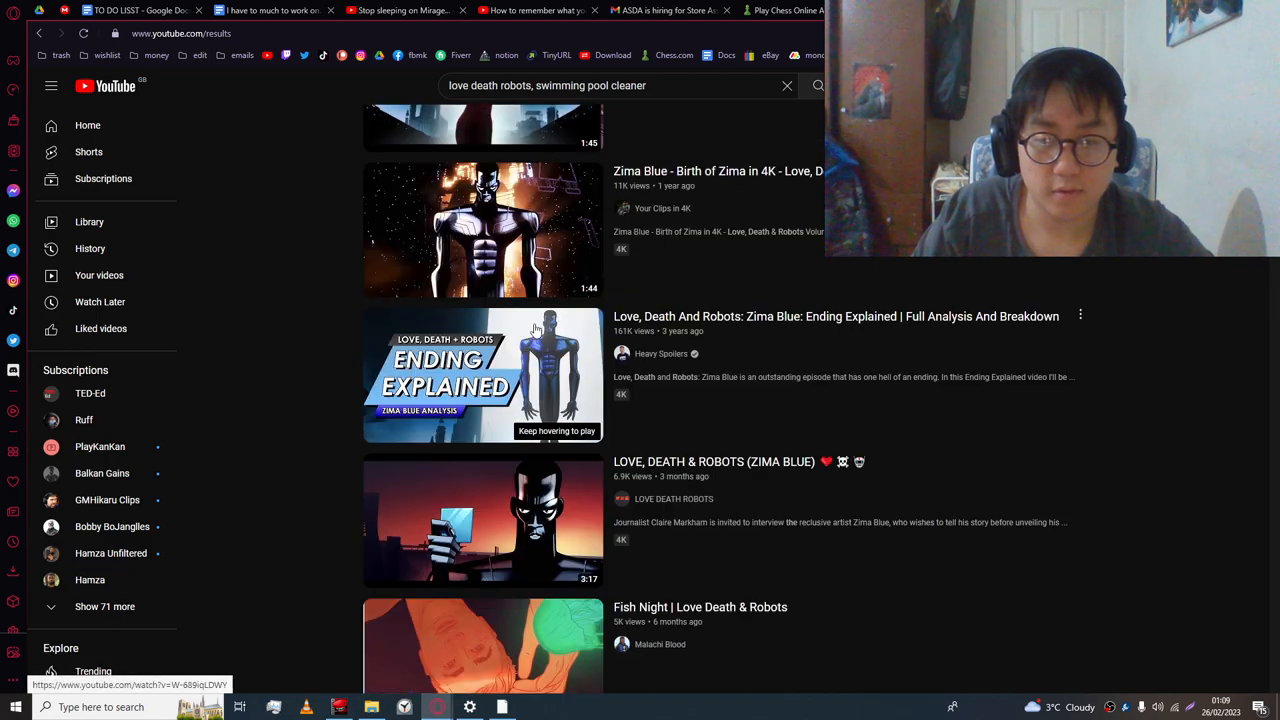
{"action": "scroll", "scroll_direction": "down", "scroll_amount": 3}
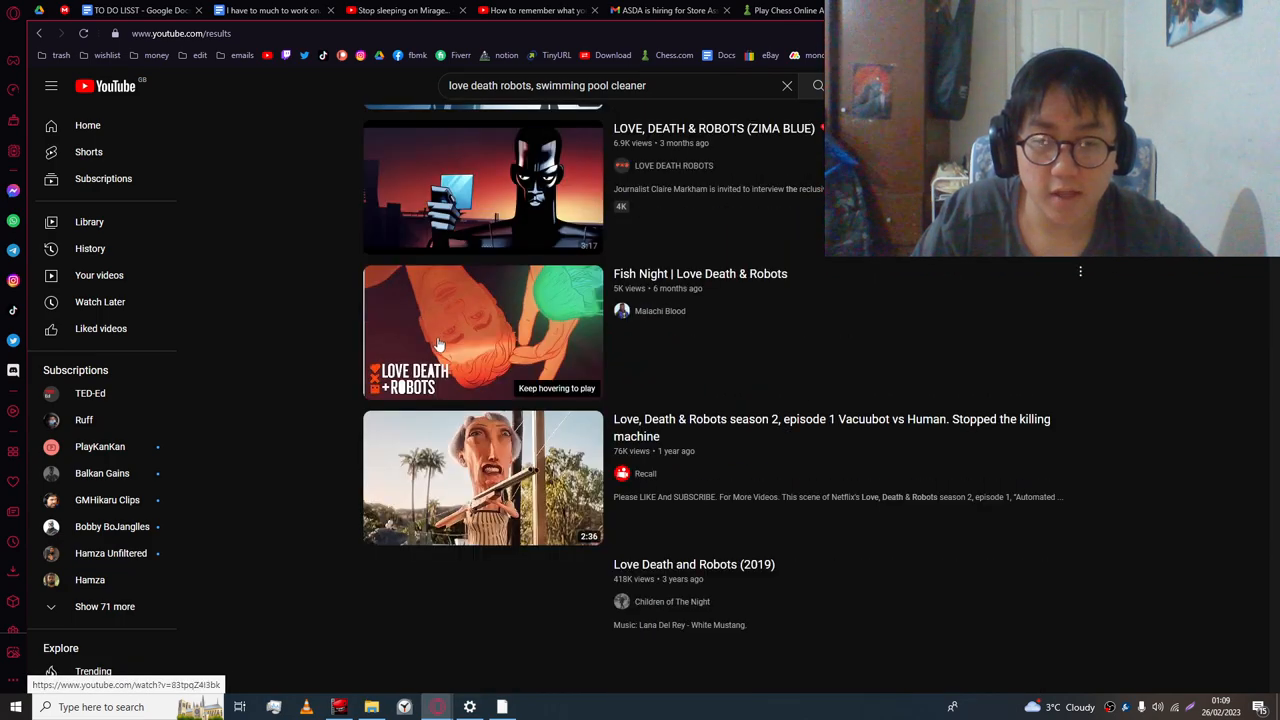
{"action": "mouse_move", "coordinate": [325, 380]}
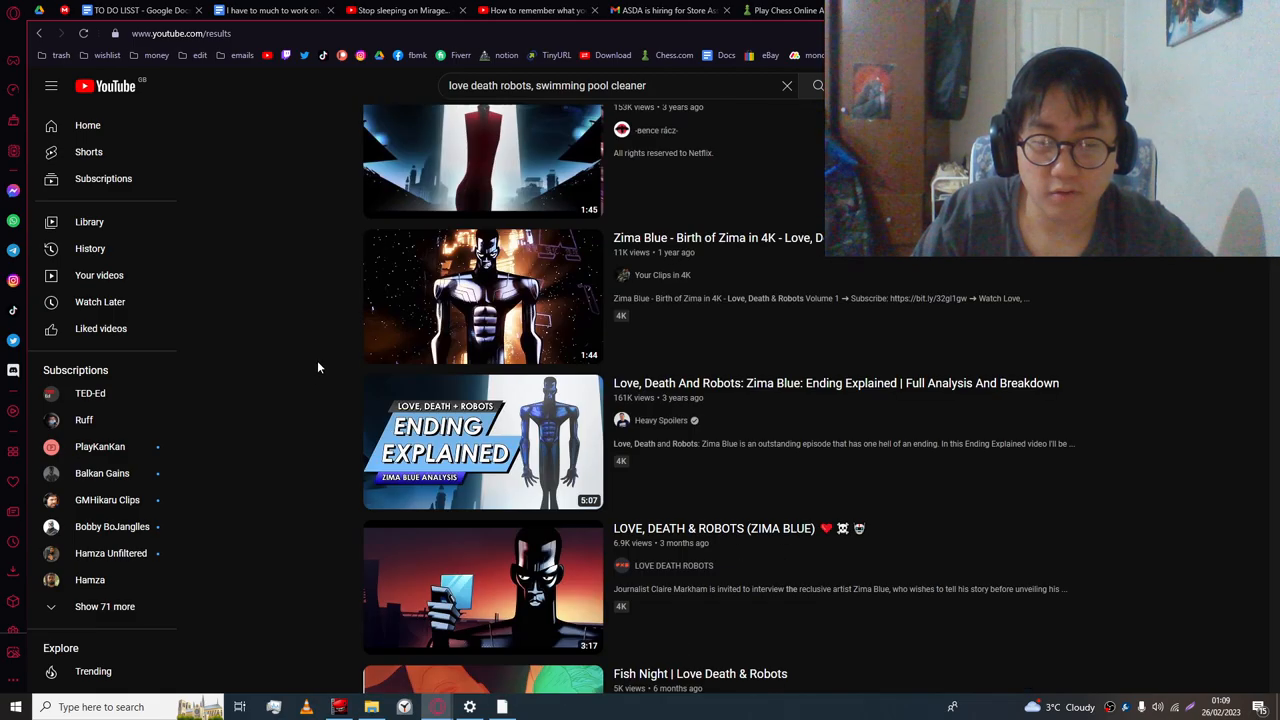
{"action": "scroll", "scroll_direction": "up", "scroll_amount": 3}
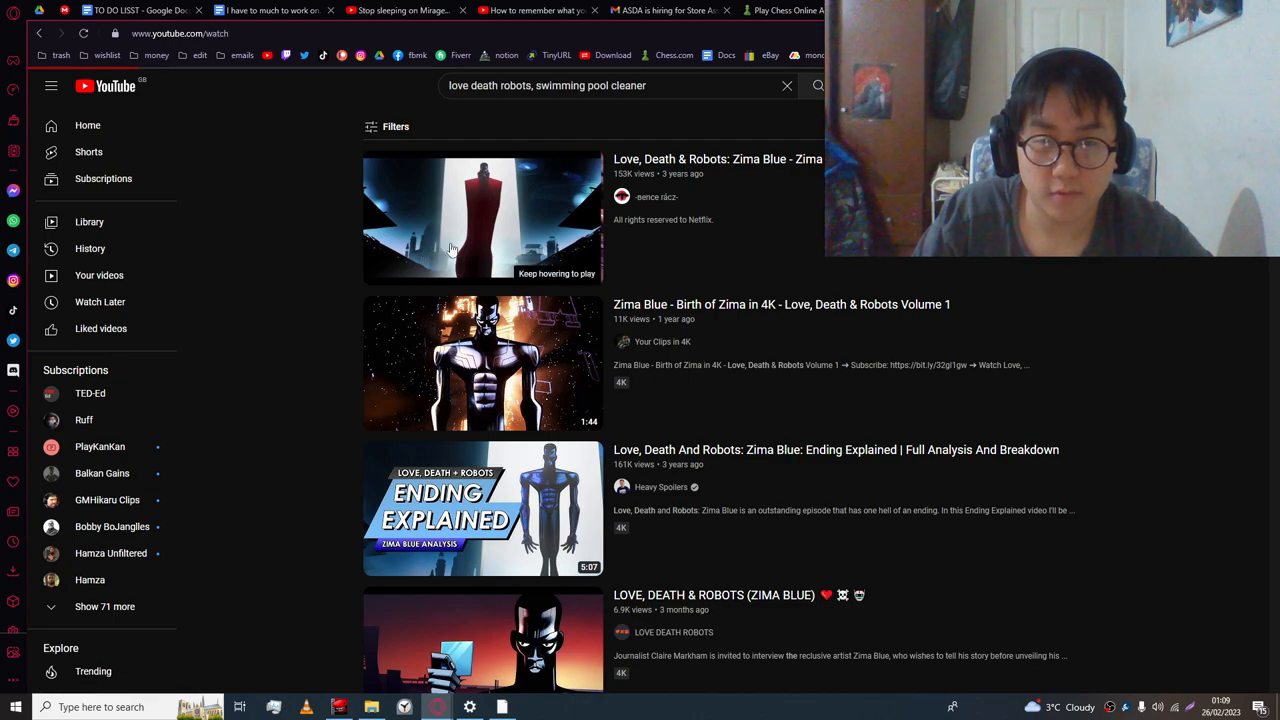
- Play 'Zima Blue - Zima completes his final work' full screen through 1:44
{"action": "left_click", "coordinate": [482, 218]}
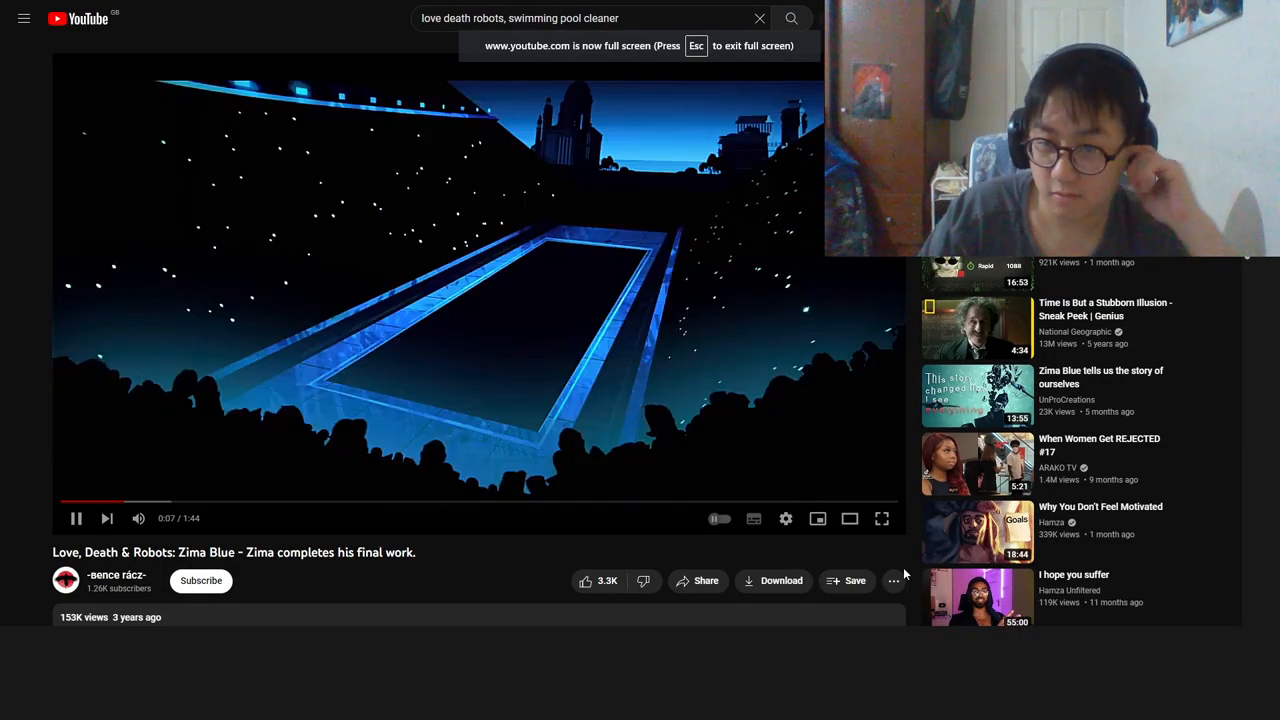
{"action": "left_click", "coordinate": [881, 518]}
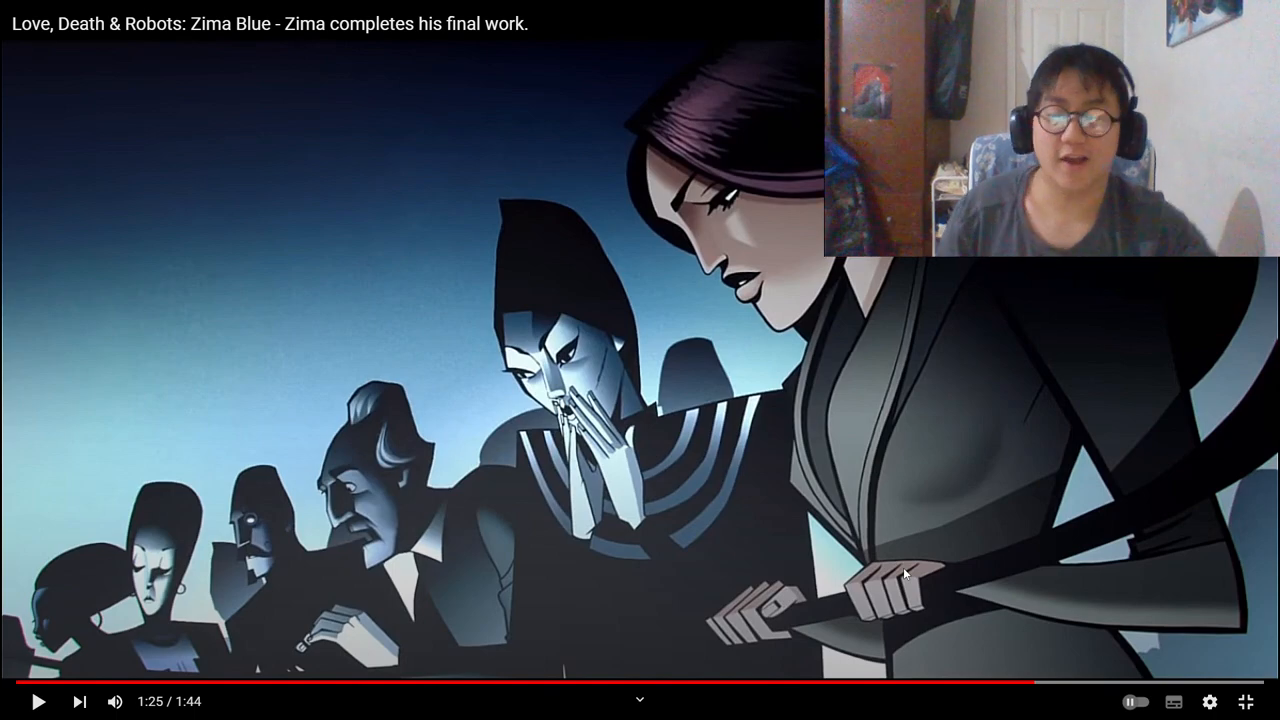
{"action": "mouse_move", "coordinate": [810, 303]}
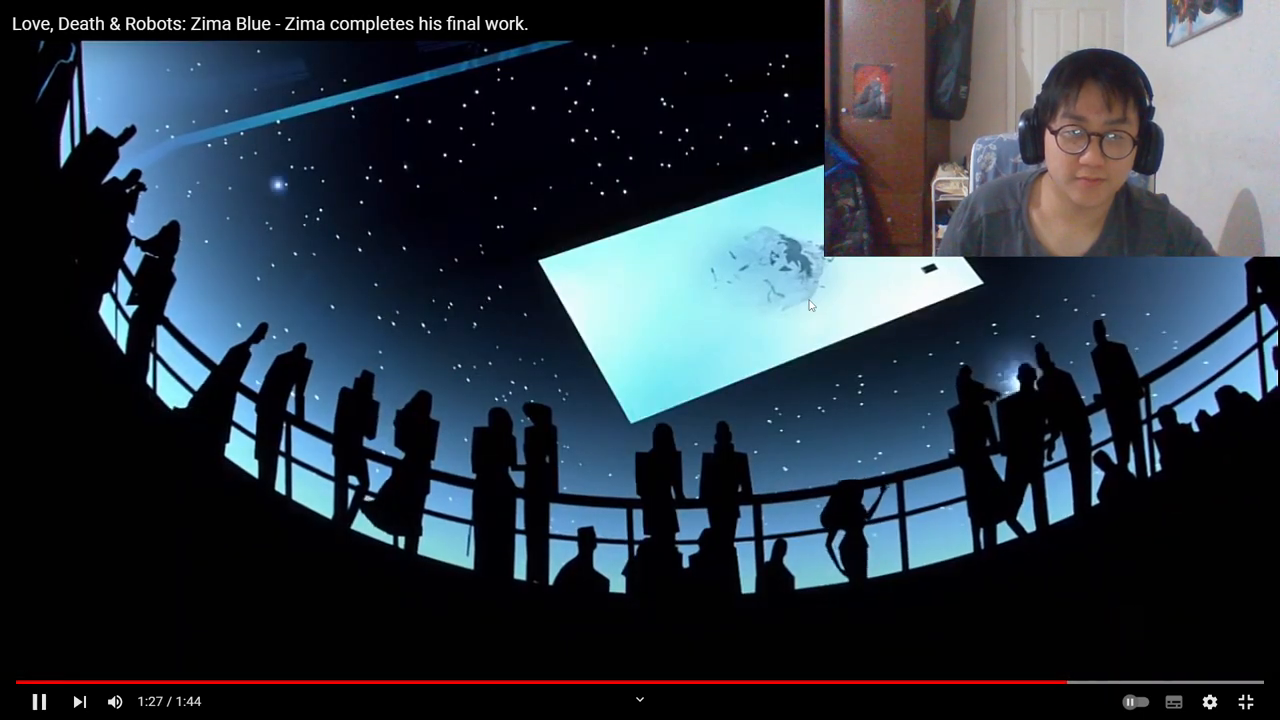
{"action": "mouse_move", "coordinate": [835, 588]}
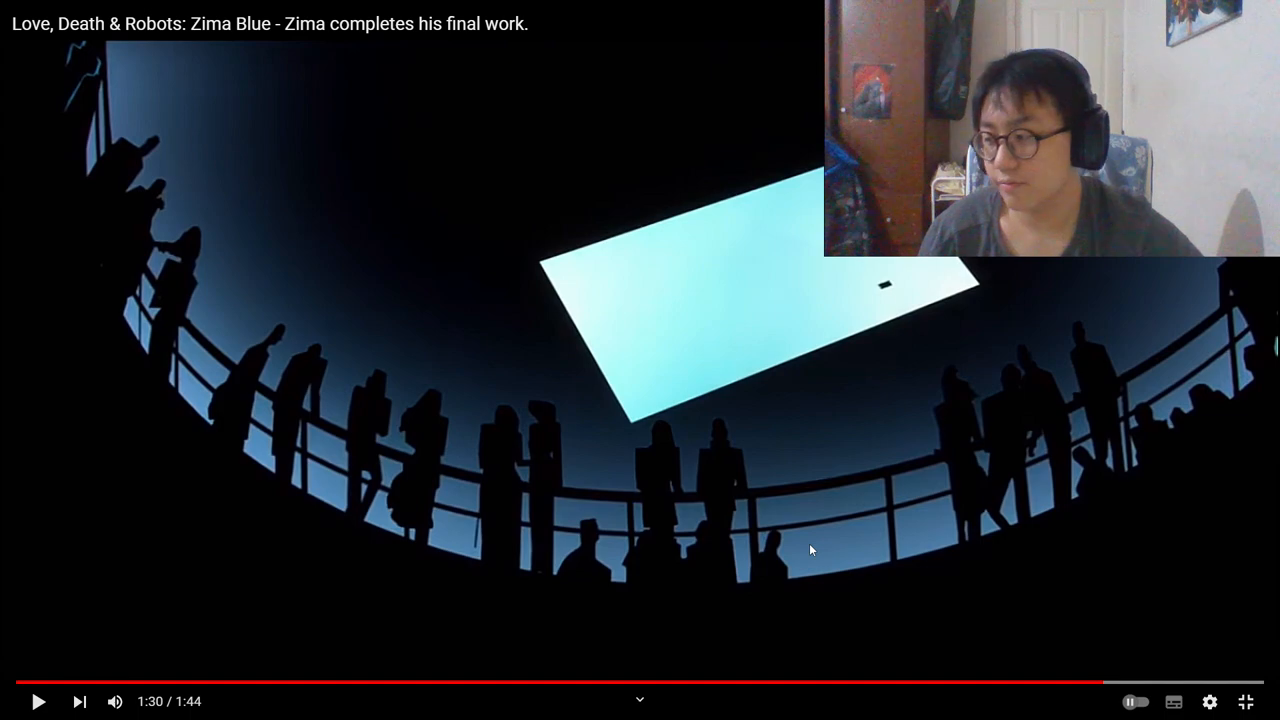
{"action": "left_click", "coordinate": [40, 701]}
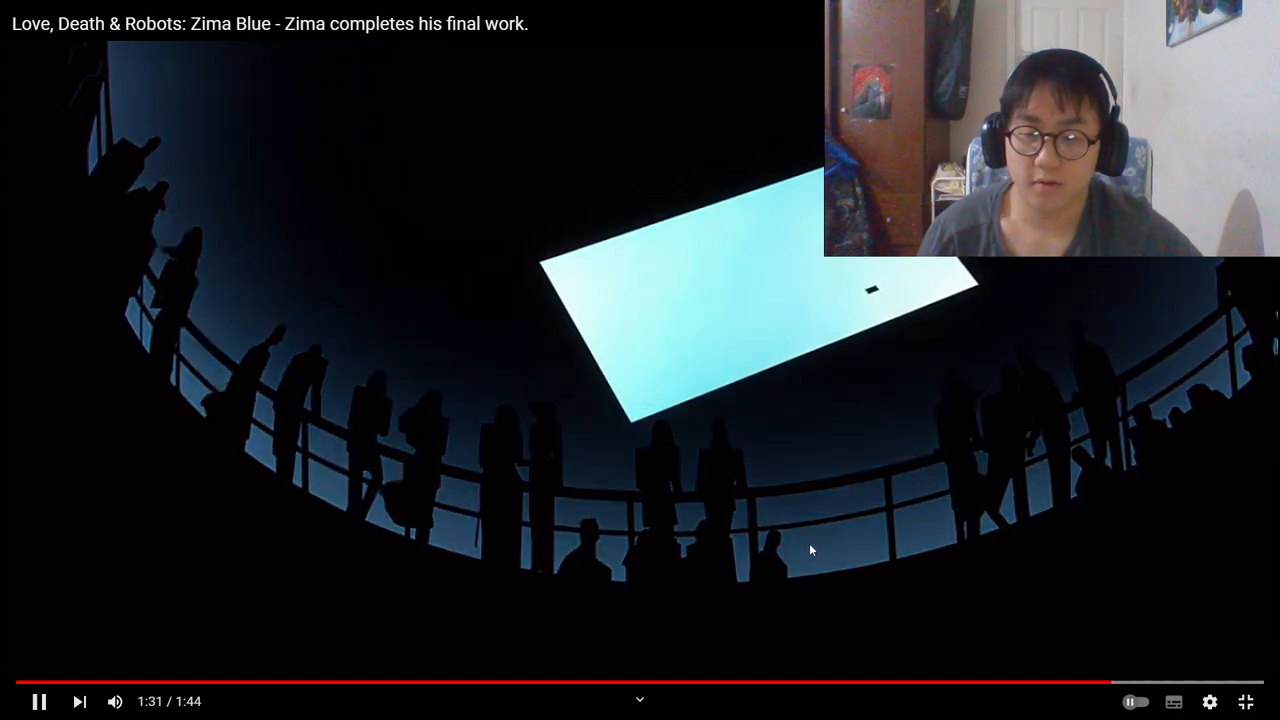
{"action": "left_click", "coordinate": [40, 701]}
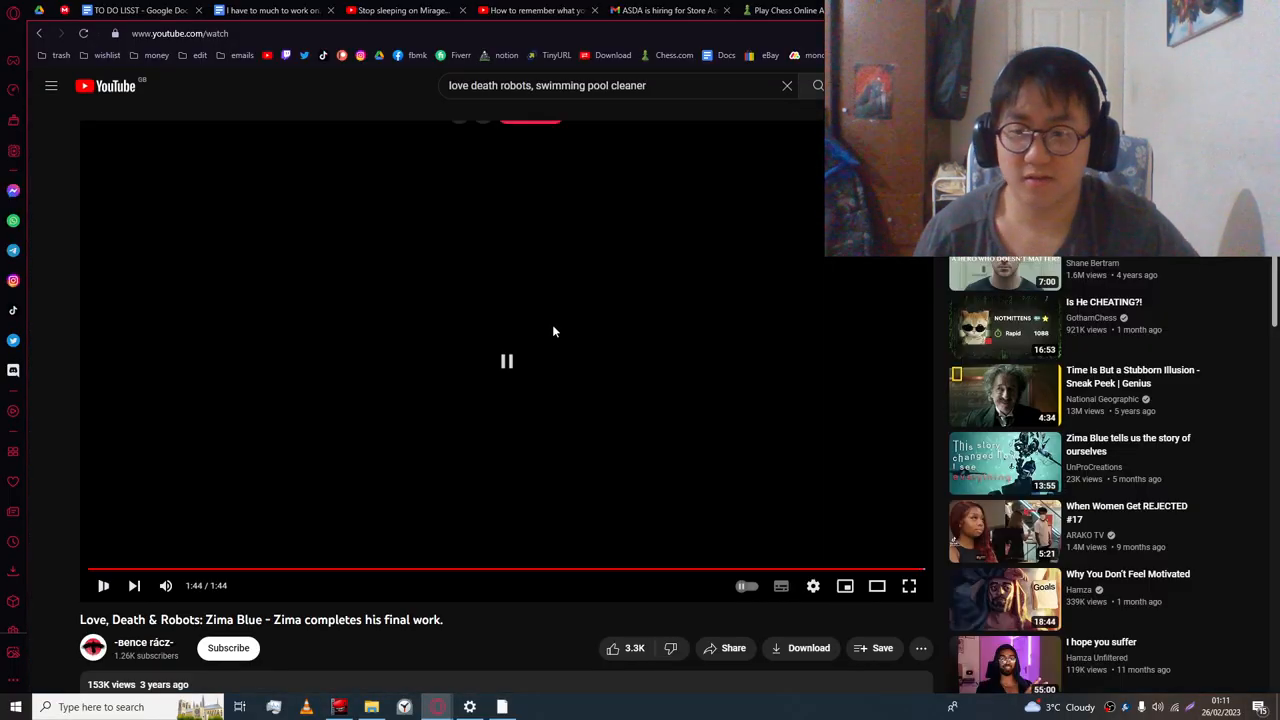
- Scroll into the Zima Blue comments and select the word 'cosmos' while reading
{"action": "scroll", "scroll_direction": "down", "scroll_amount": 3}
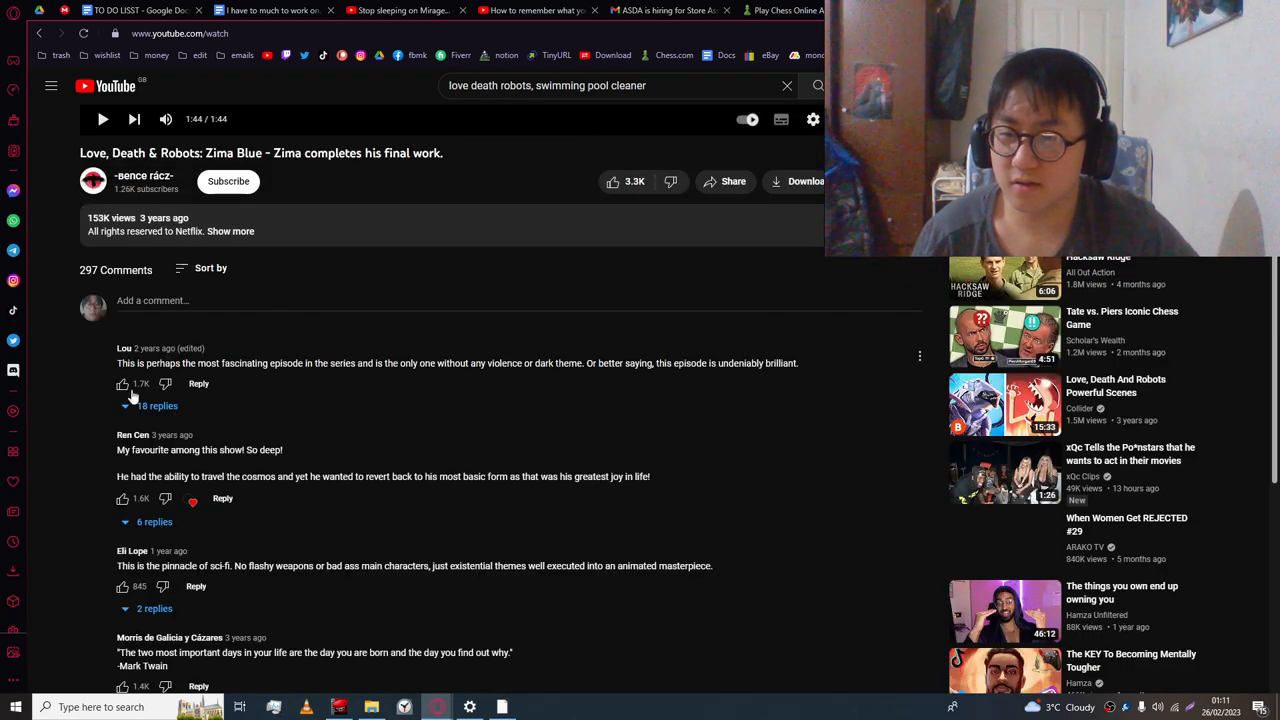
{"action": "mouse_move", "coordinate": [226, 413]}
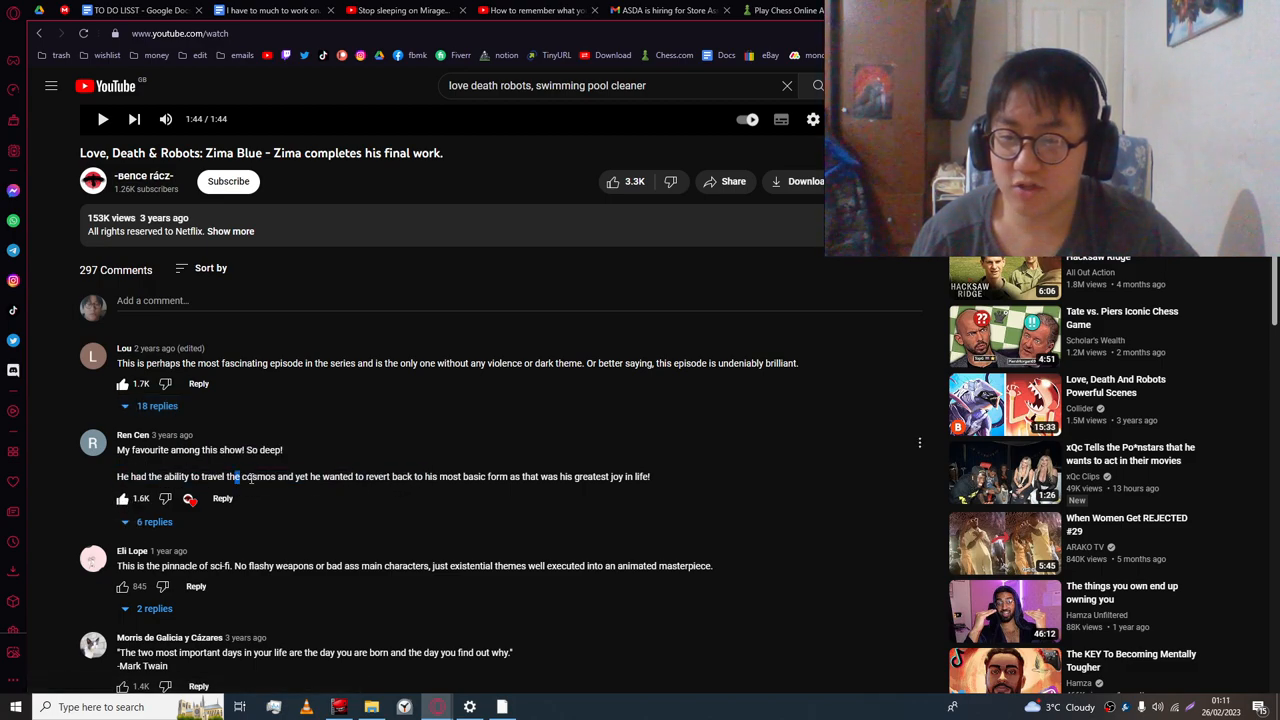
{"action": "double_click", "coordinate": [402, 476]}
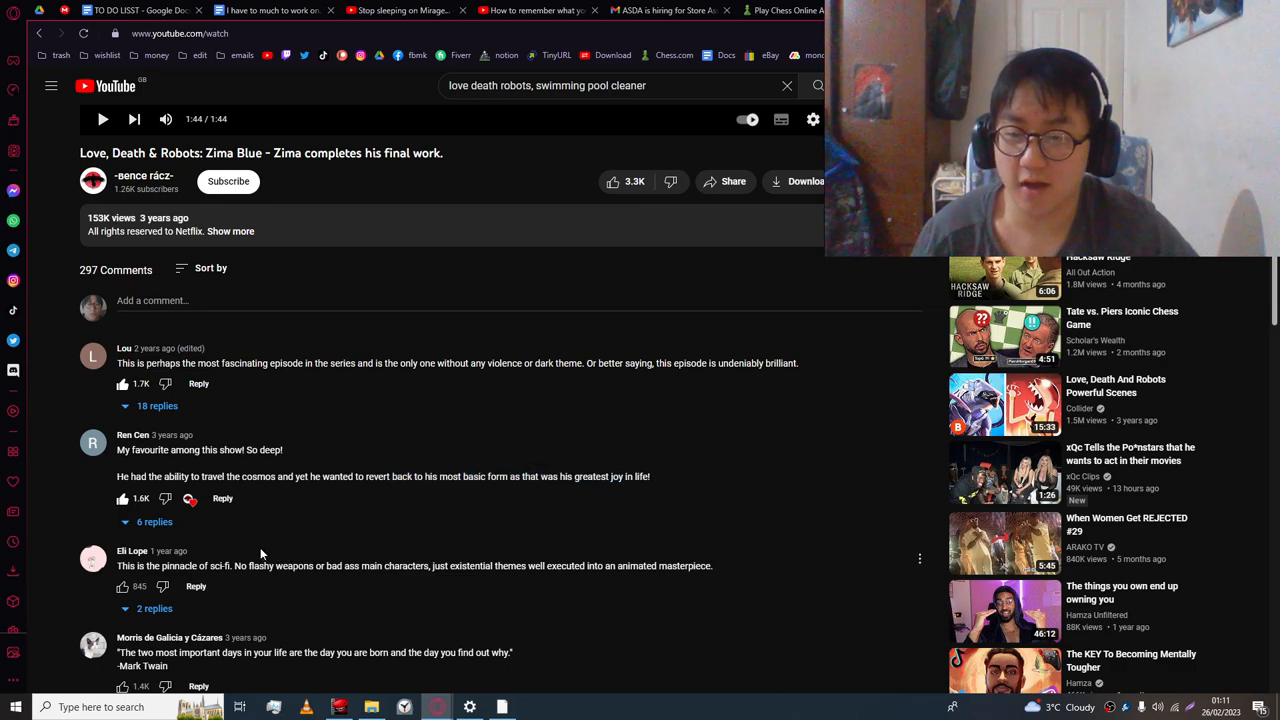
{"action": "scroll", "scroll_direction": "down", "scroll_amount": 3}
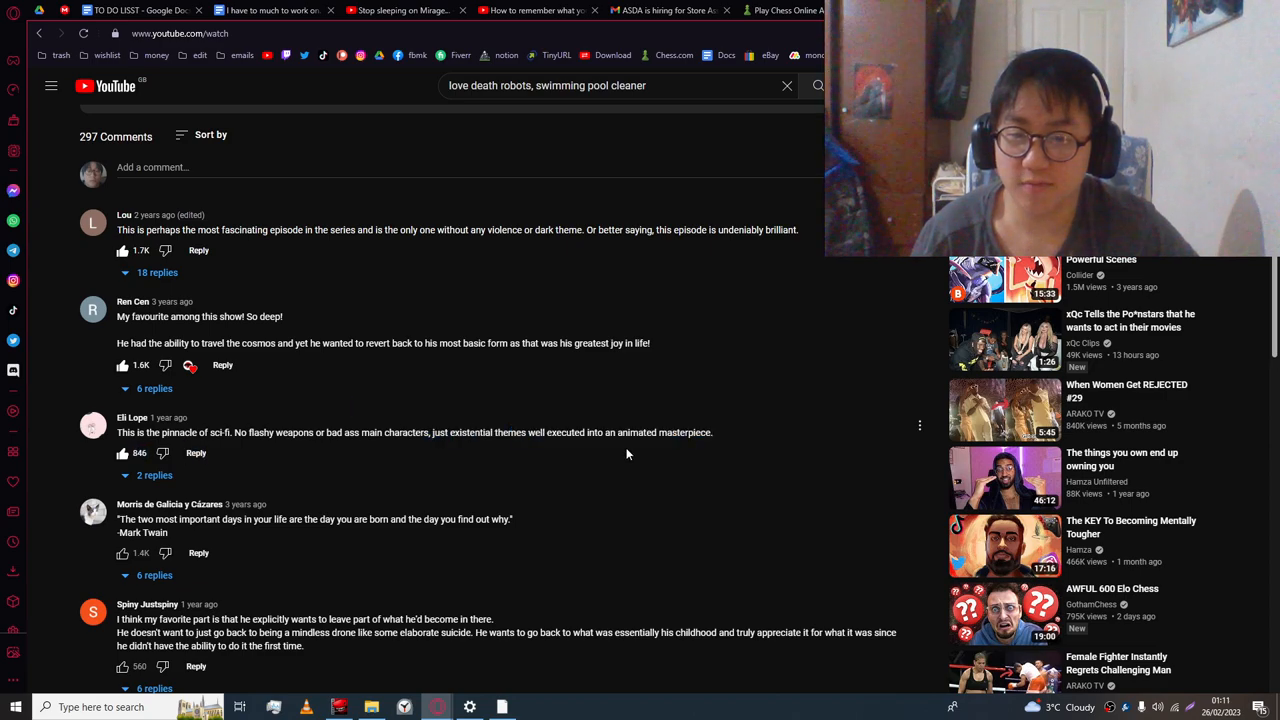
{"action": "scroll", "scroll_direction": "down", "scroll_amount": 3}
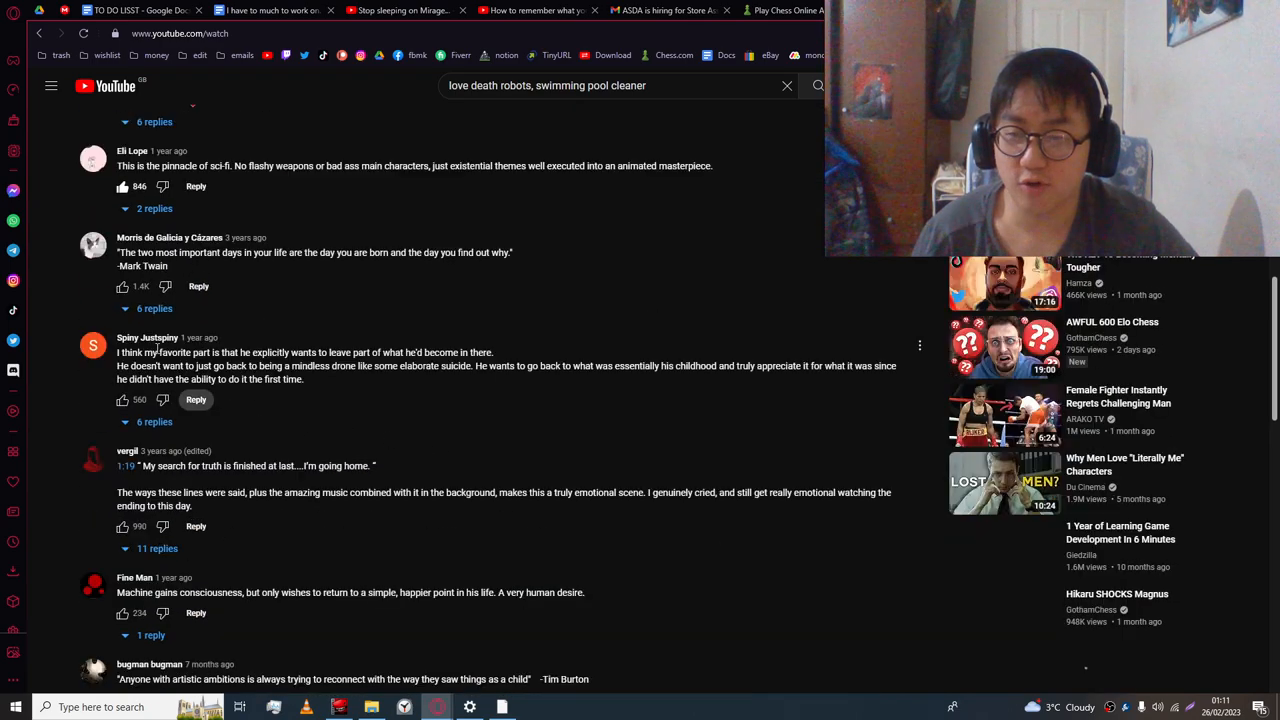
{"action": "mouse_move", "coordinate": [123, 400]}
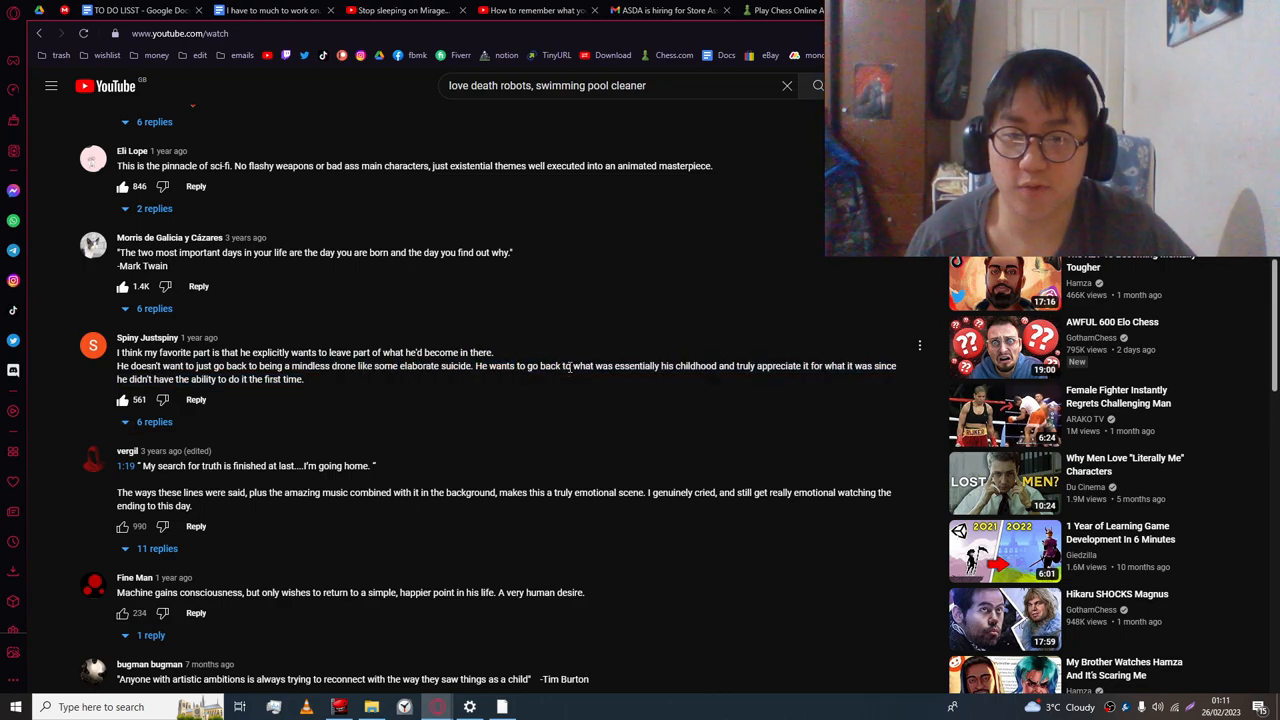
{"action": "mouse_move", "coordinate": [719, 381]}
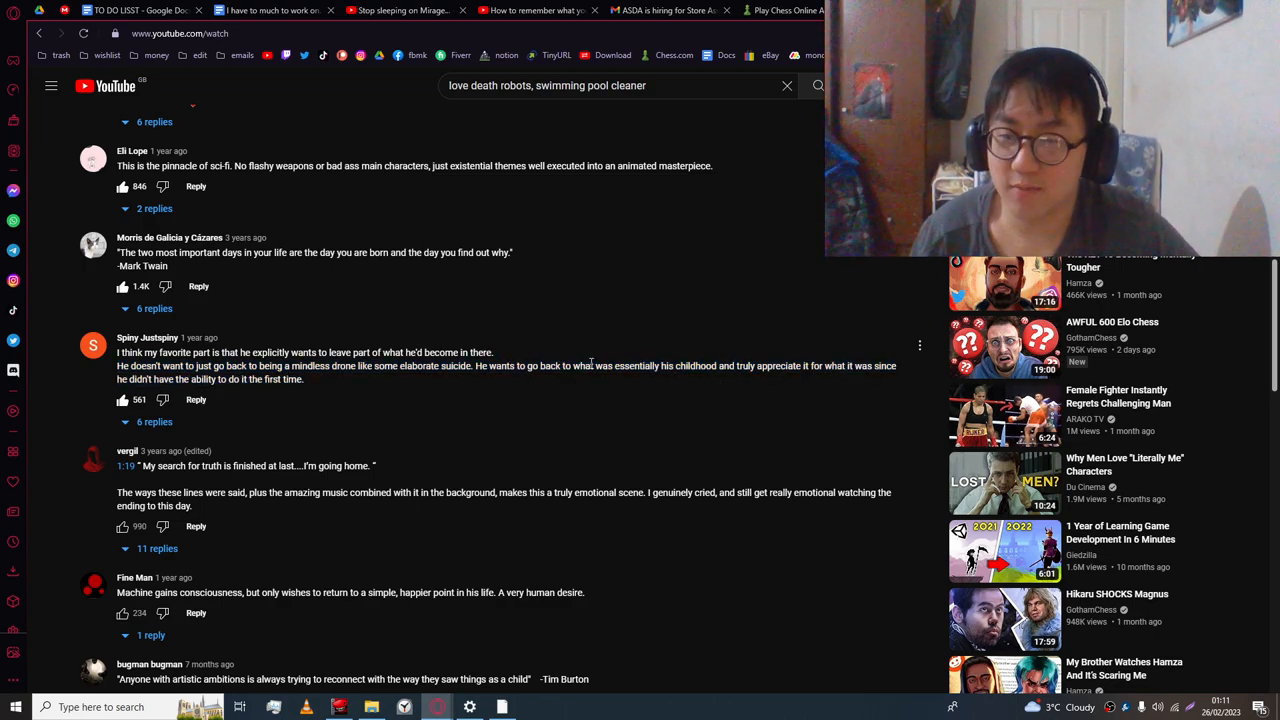
- Like several comments further down, including the Tim Burton quote
{"action": "left_click", "coordinate": [154, 421]}
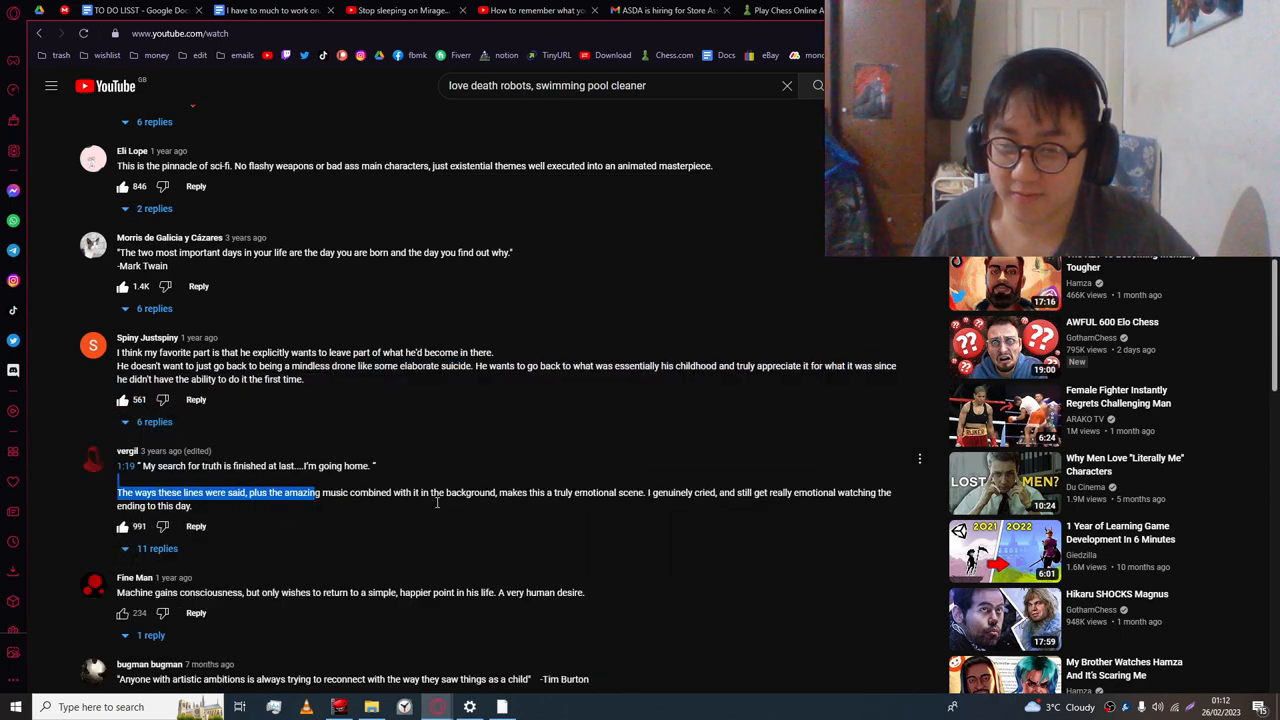
{"action": "scroll", "scroll_direction": "down", "scroll_amount": 3}
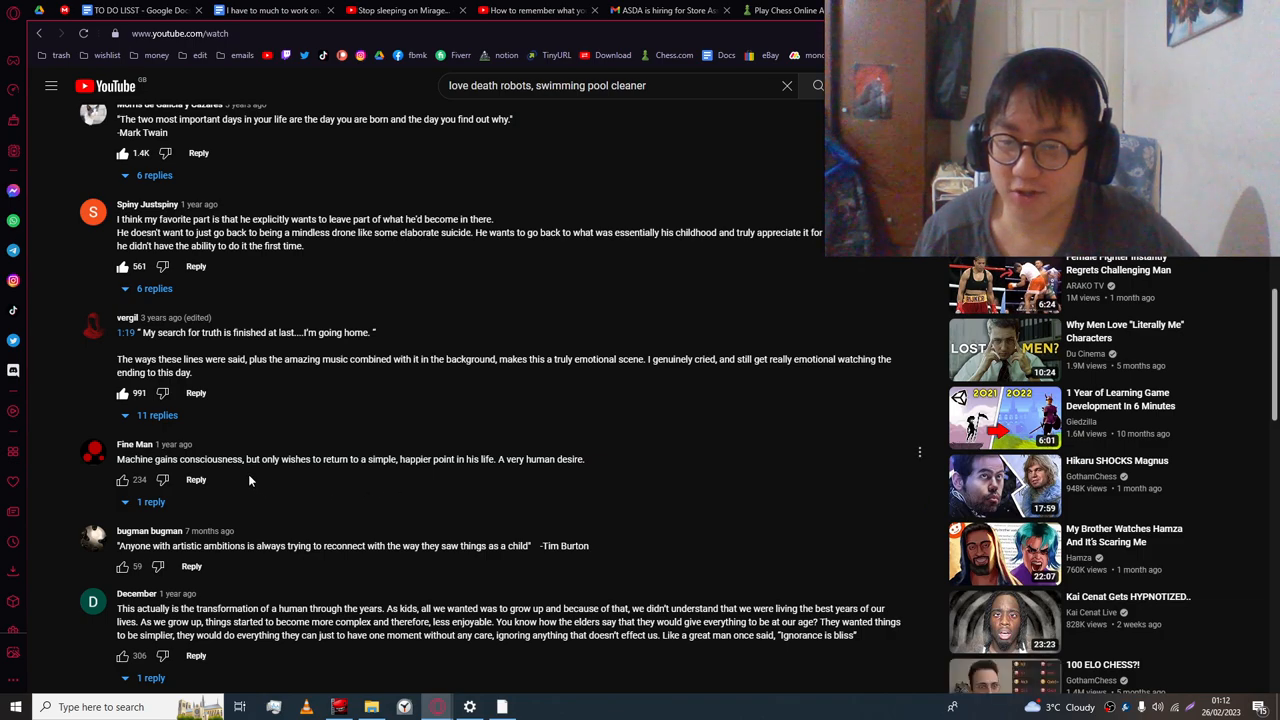
{"action": "double_click", "coordinate": [296, 459]}
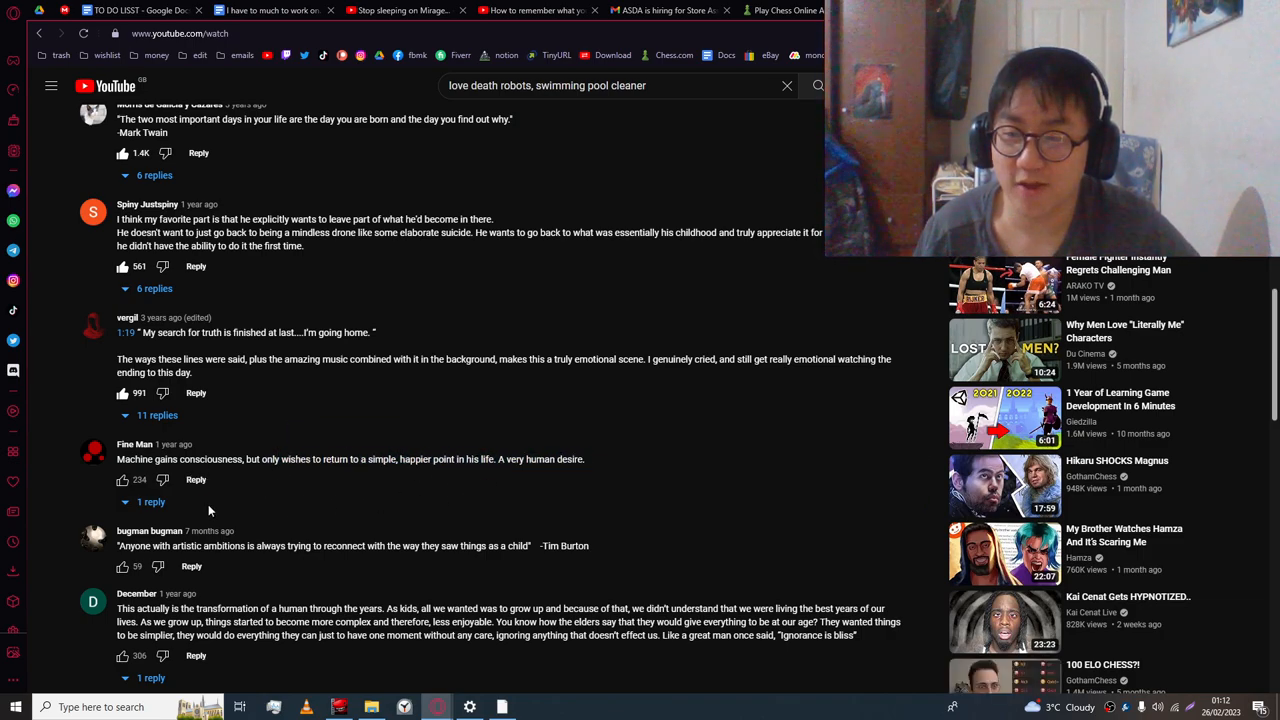
{"action": "left_click", "coordinate": [123, 479]}
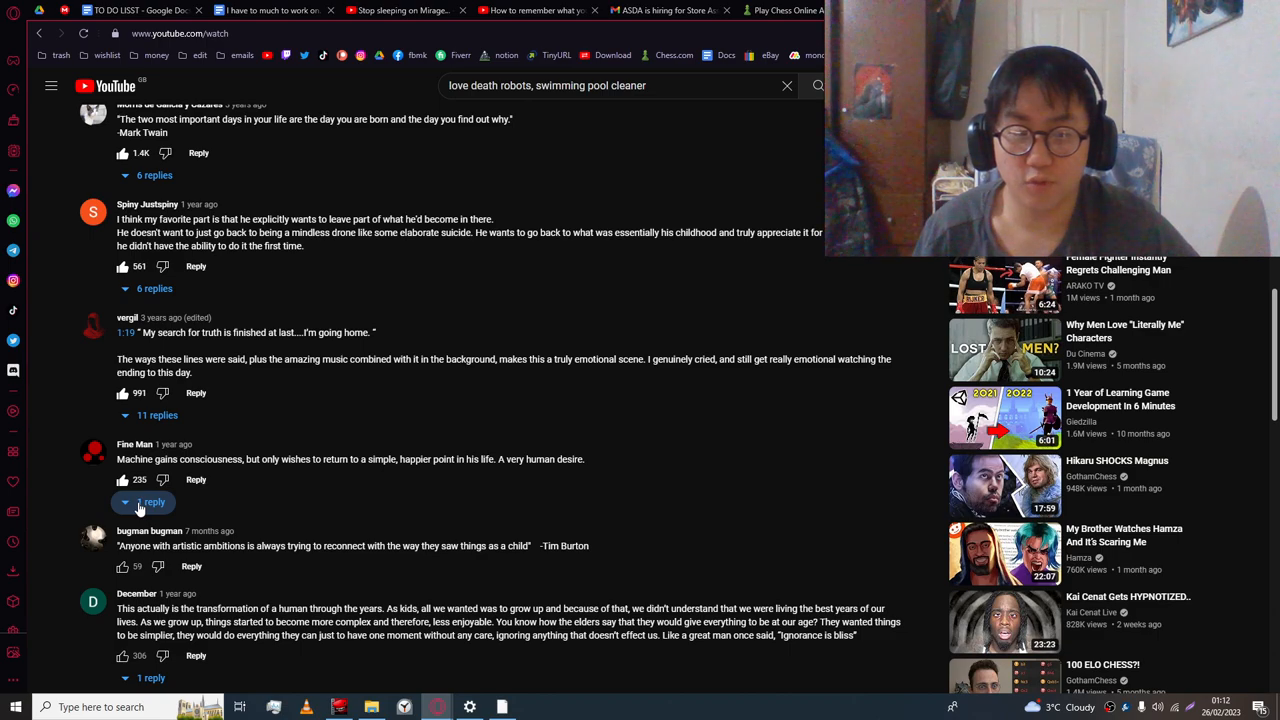
{"action": "left_click", "coordinate": [122, 566]}
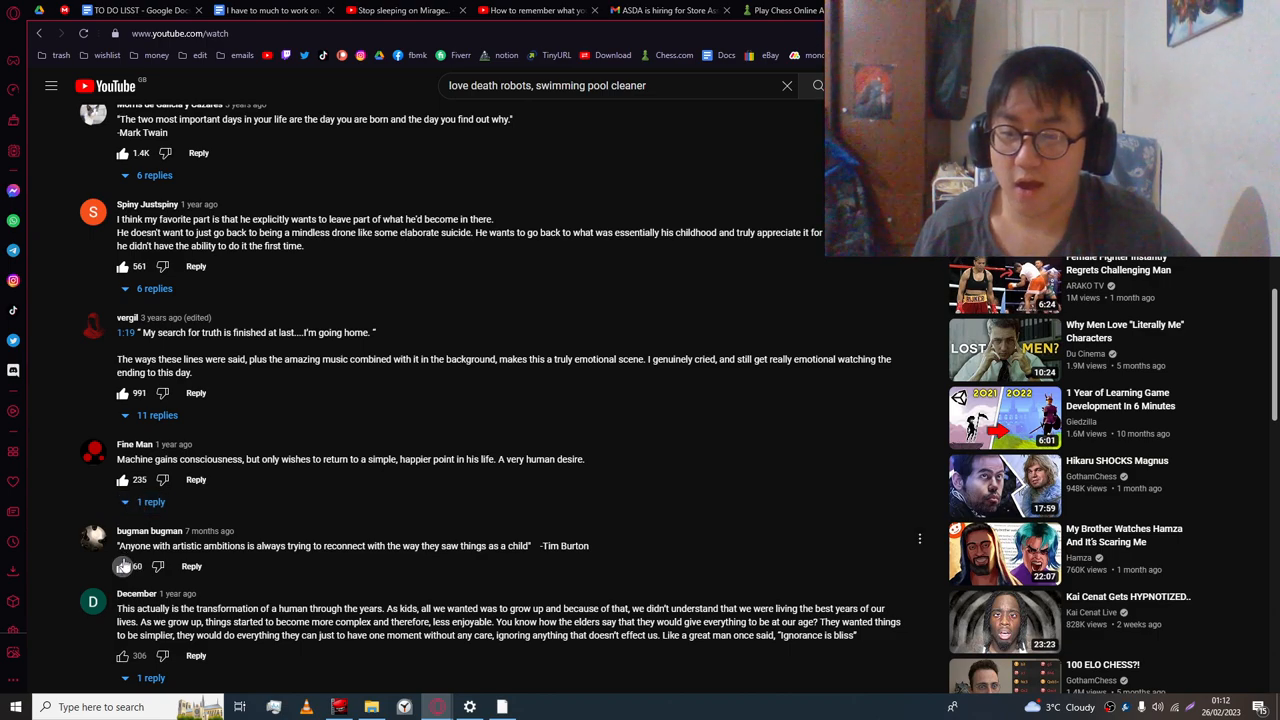
{"action": "scroll", "scroll_direction": "down", "scroll_amount": 3}
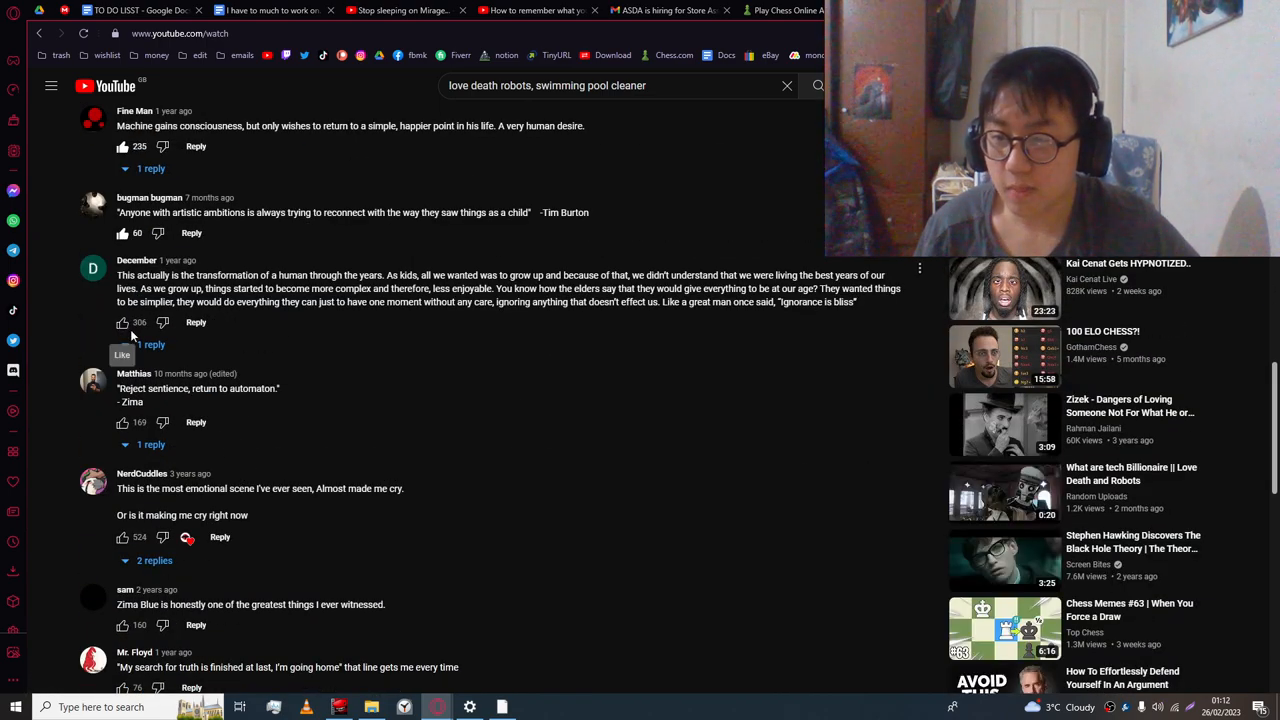
- Like the comment on human transformation through the years
{"action": "left_click", "coordinate": [123, 322]}
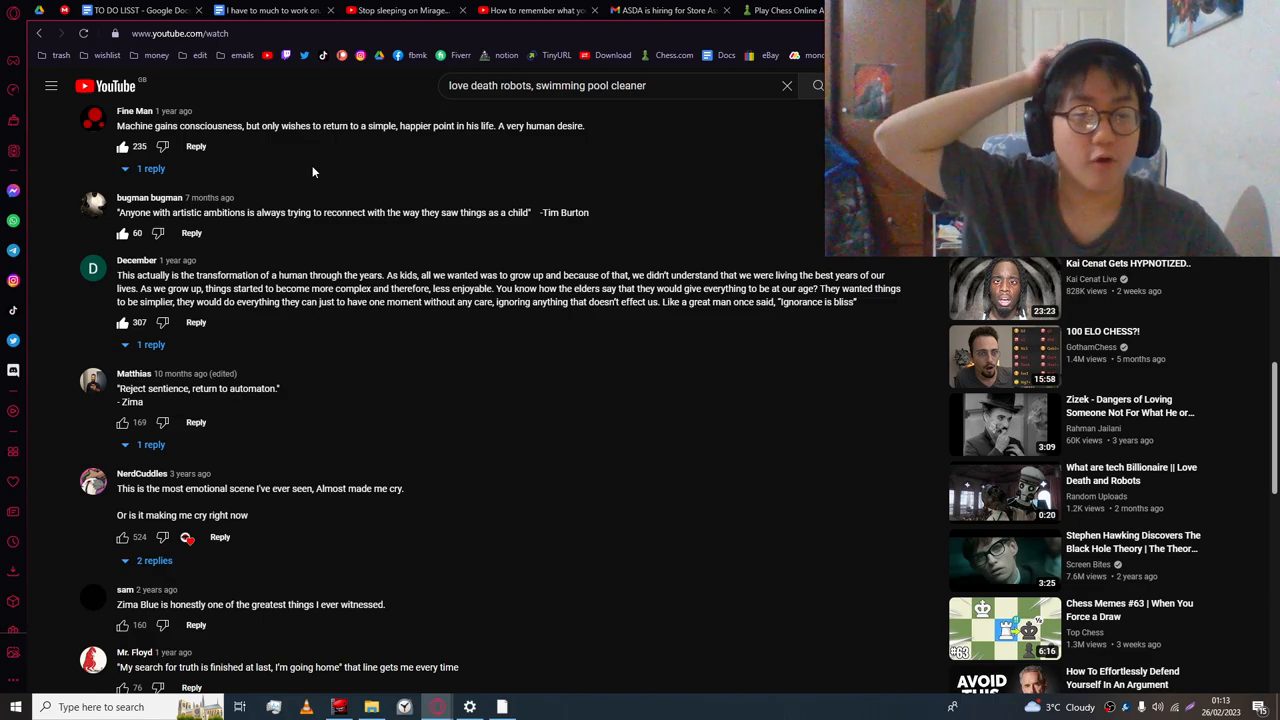
{"action": "mouse_move", "coordinate": [262, 140]}
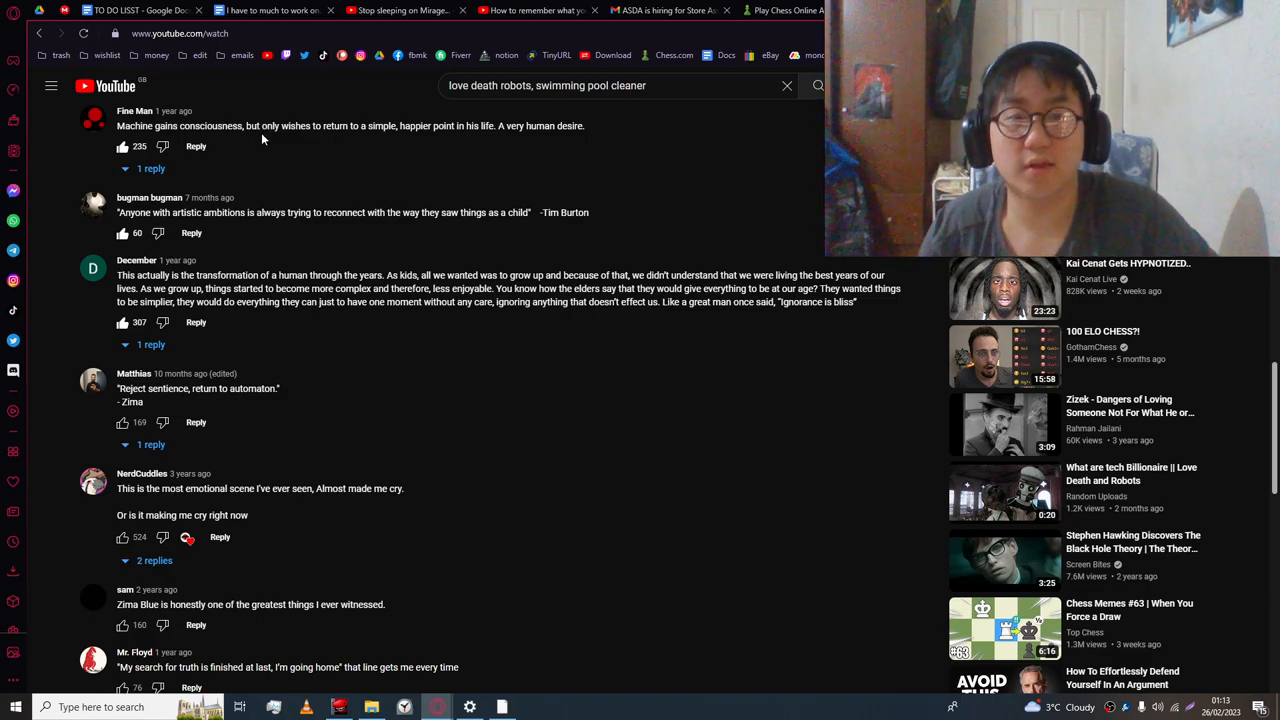
- Scroll the comments and highlight passages of the Zima Blue metaphor comment
{"action": "scroll", "scroll_direction": "down", "scroll_amount": 3}
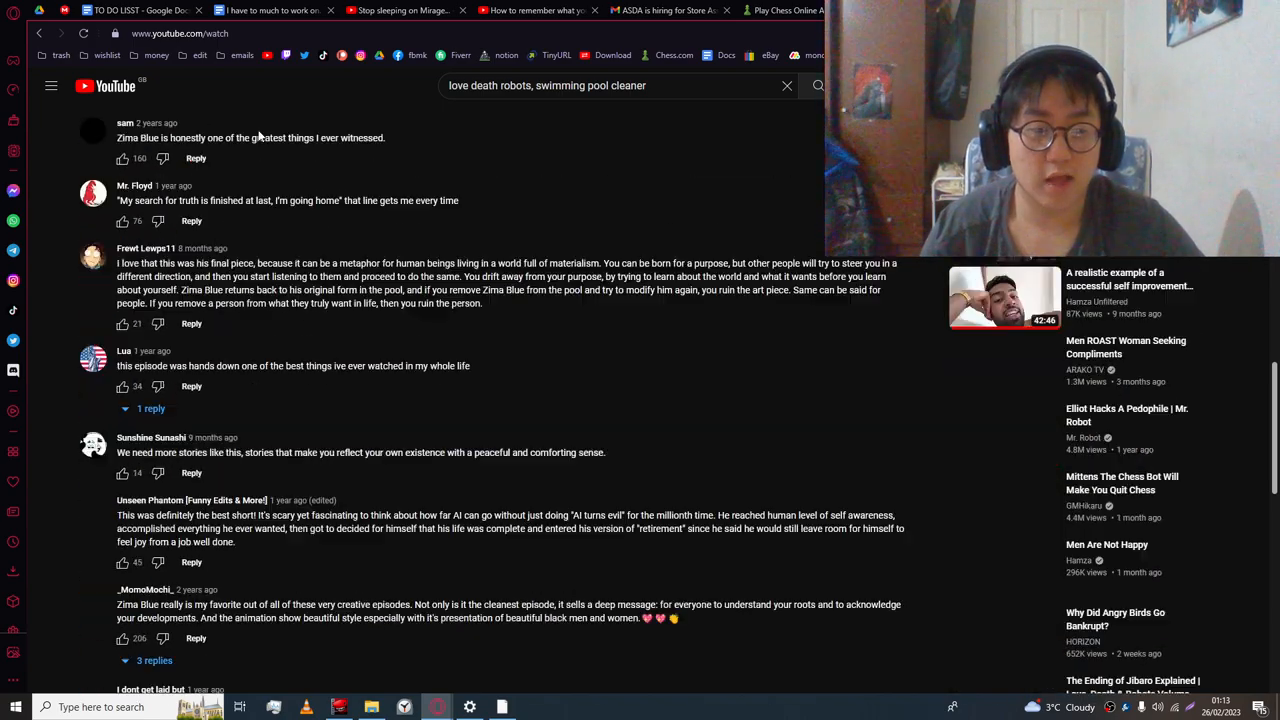
{"action": "scroll", "scroll_direction": "down", "scroll_amount": 3}
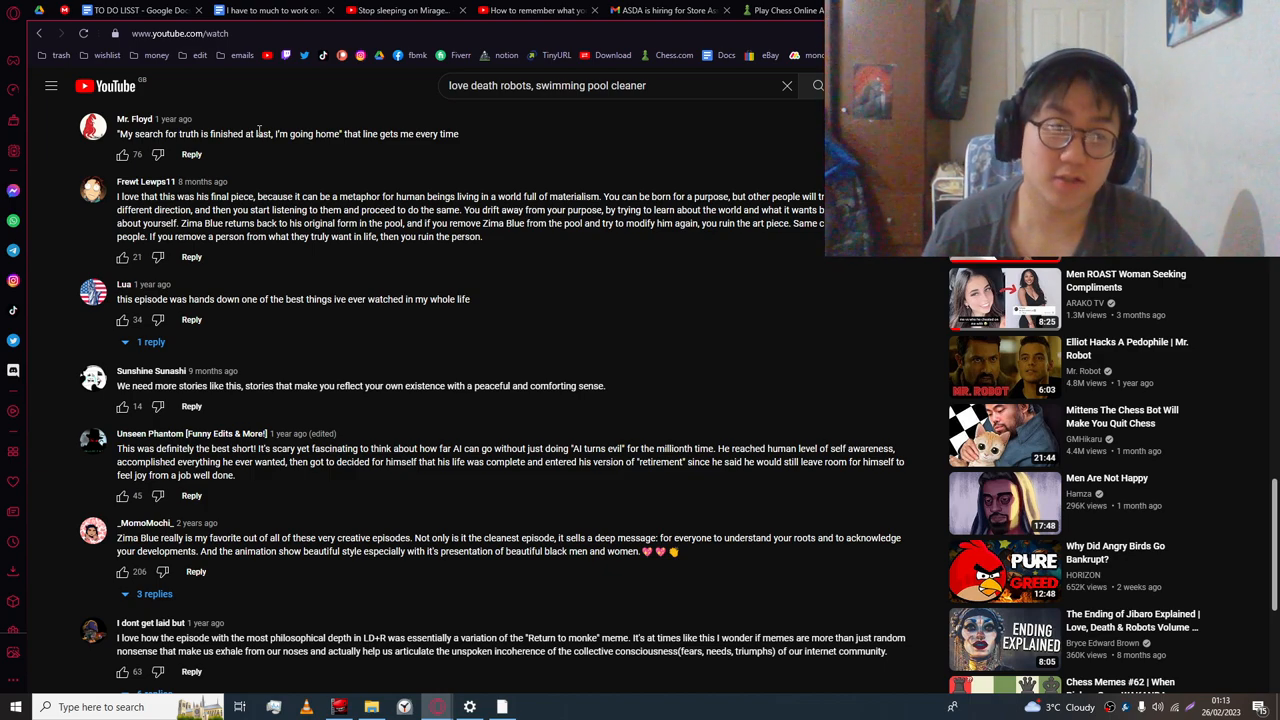
{"action": "scroll", "scroll_direction": "up", "scroll_amount": 3}
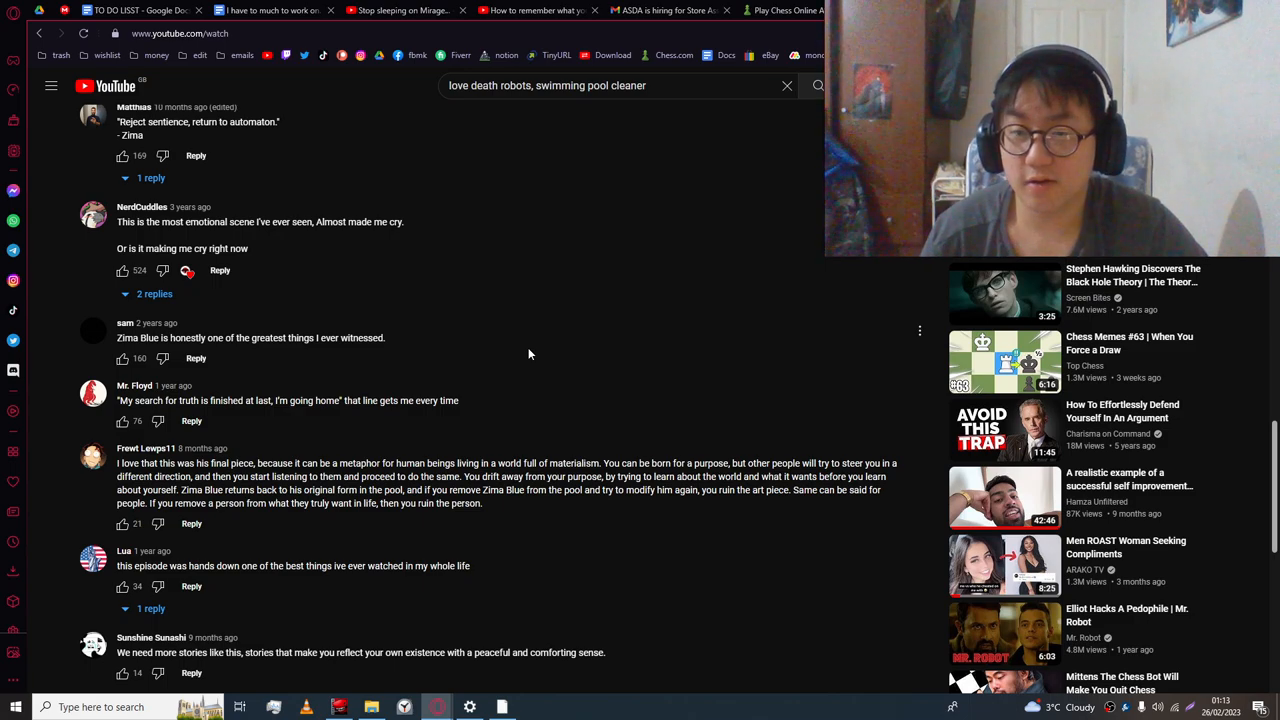
{"action": "mouse_move", "coordinate": [445, 363]}
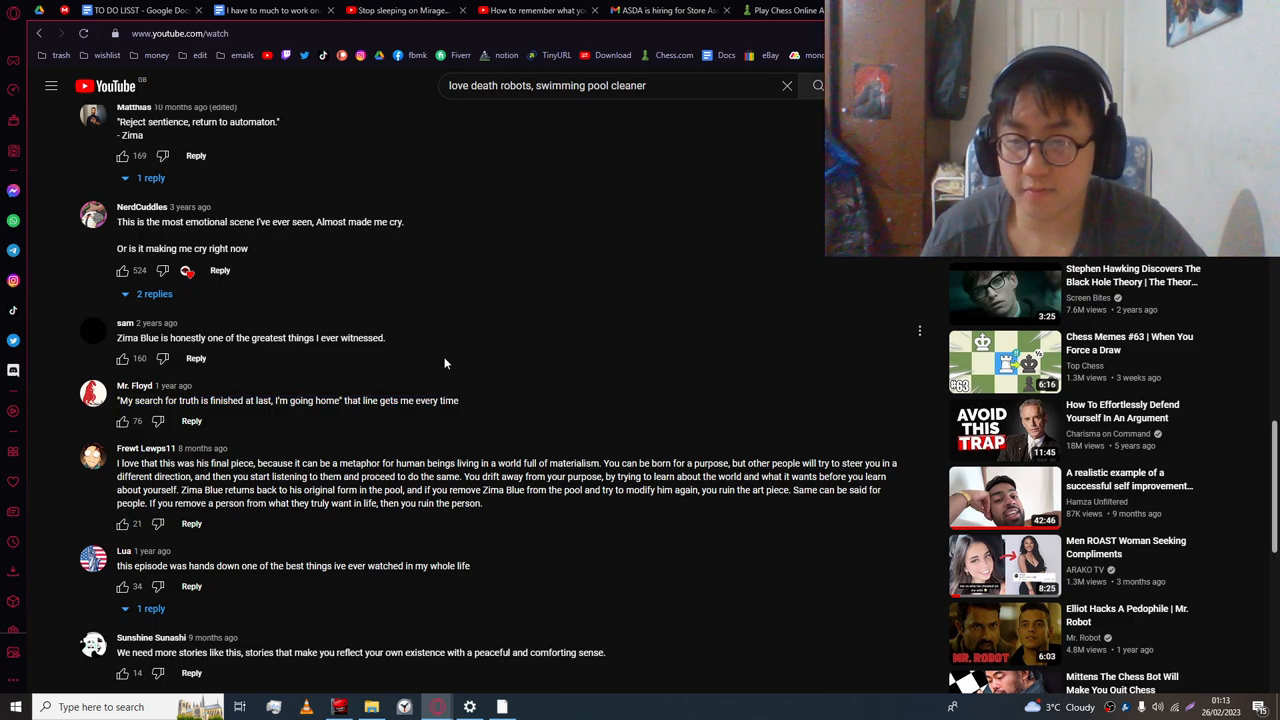
{"action": "scroll", "scroll_direction": "down", "scroll_amount": 3}
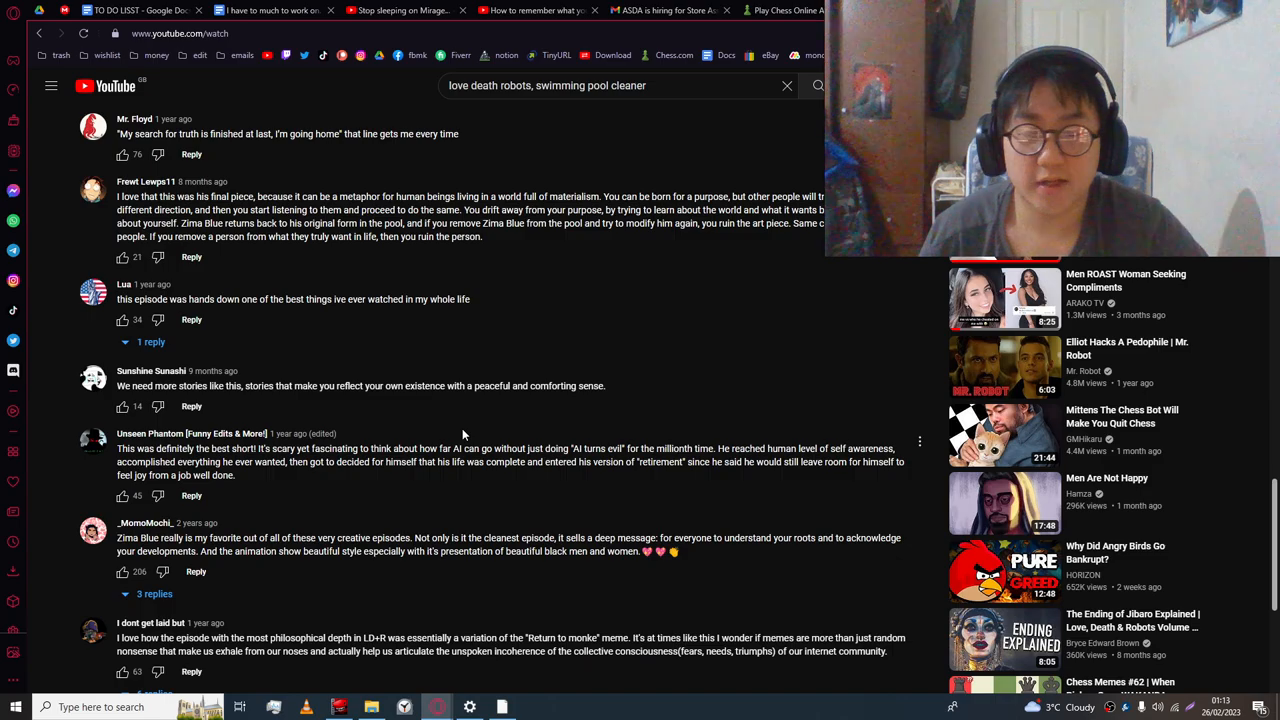
{"action": "scroll", "scroll_direction": "up", "scroll_amount": 3}
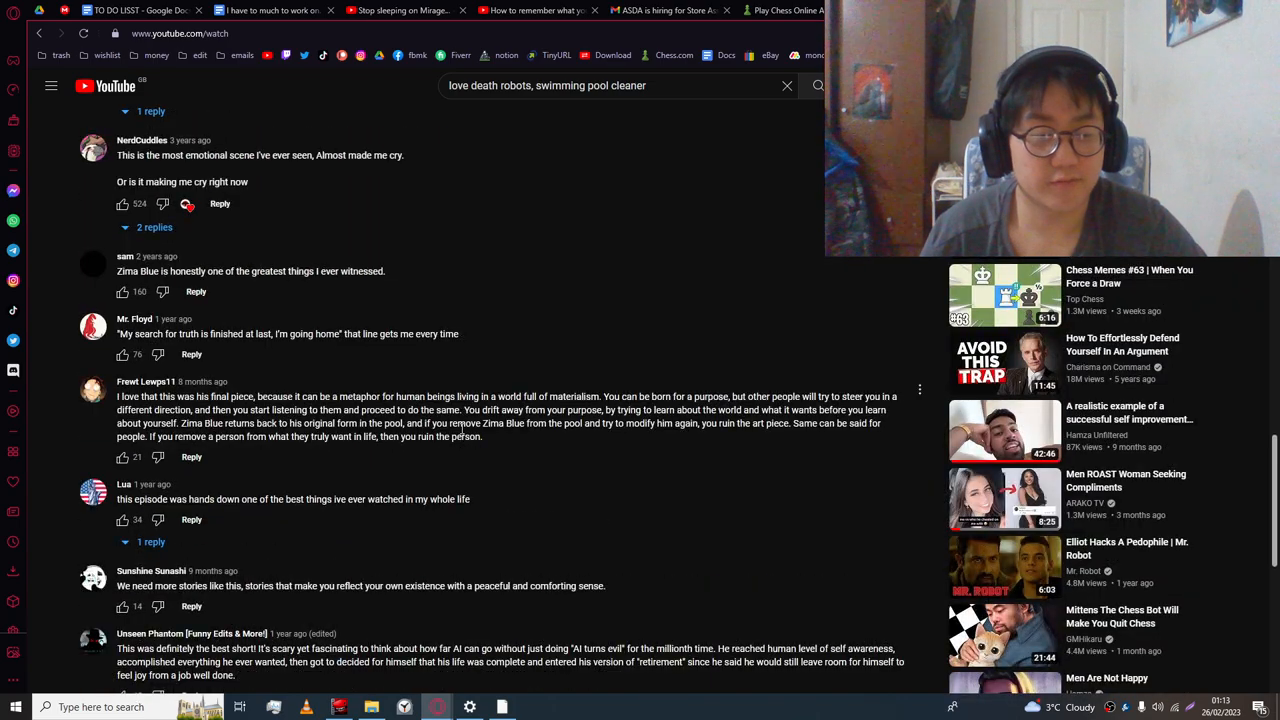
{"action": "mouse_move", "coordinate": [462, 420]}
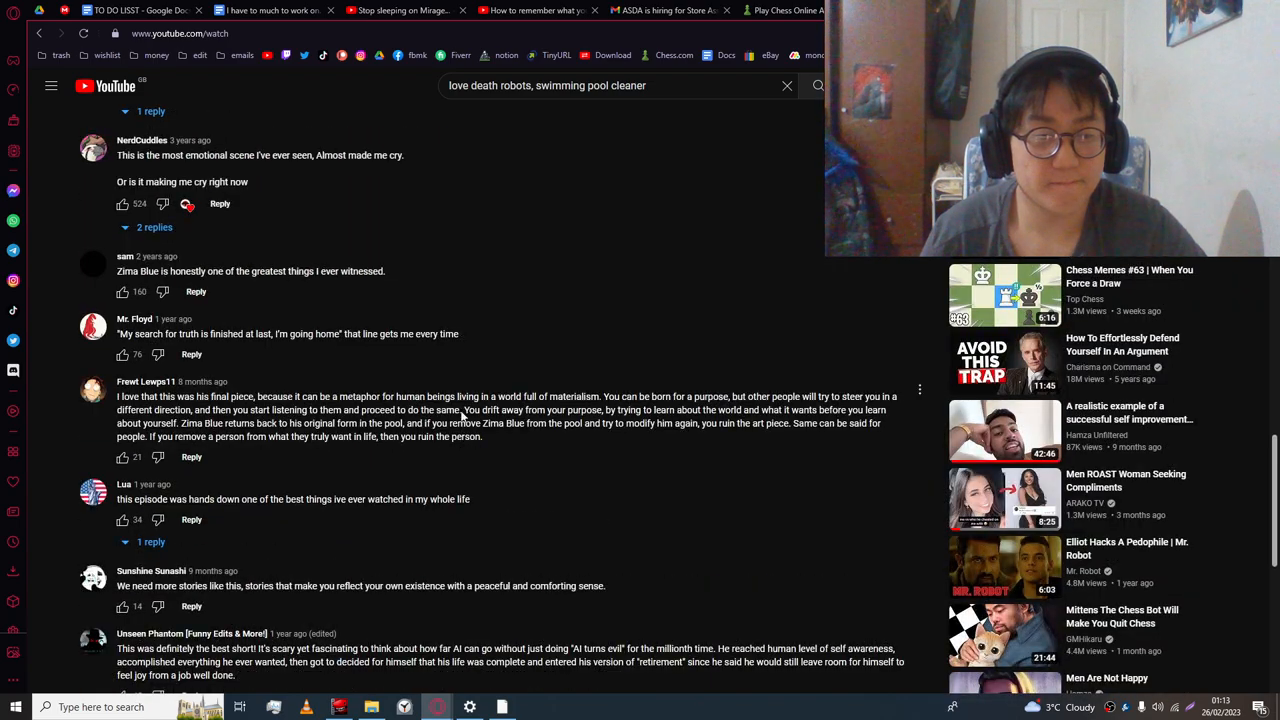
{"action": "scroll", "scroll_direction": "up", "scroll_amount": 3}
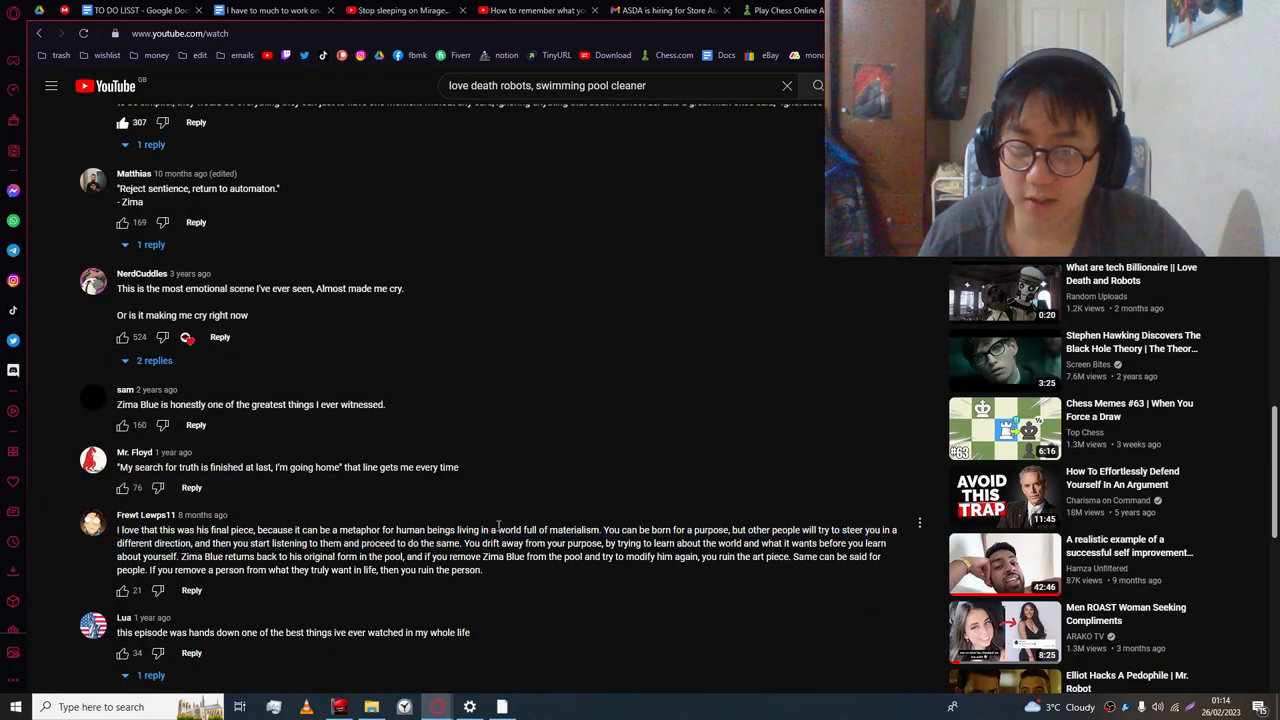
{"action": "left_click_drag", "start_coordinate": [553, 529], "coordinate": [551, 543]}
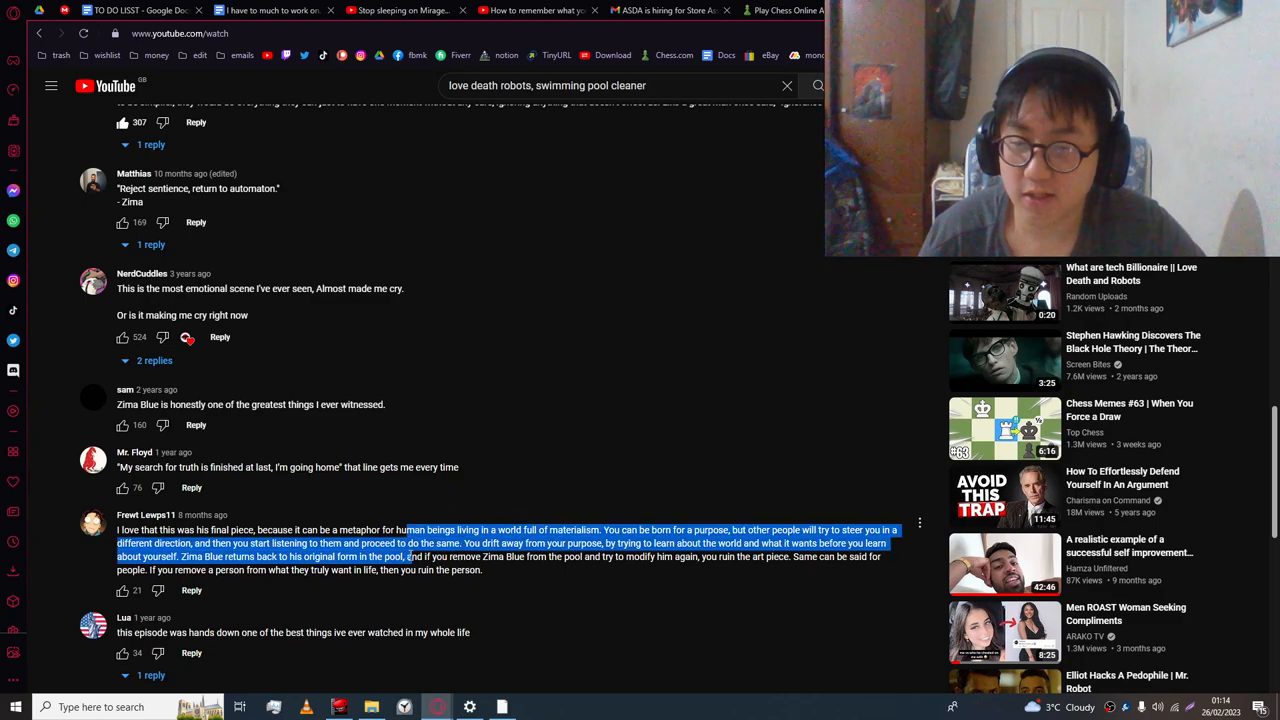
{"action": "left_click", "coordinate": [515, 556]}
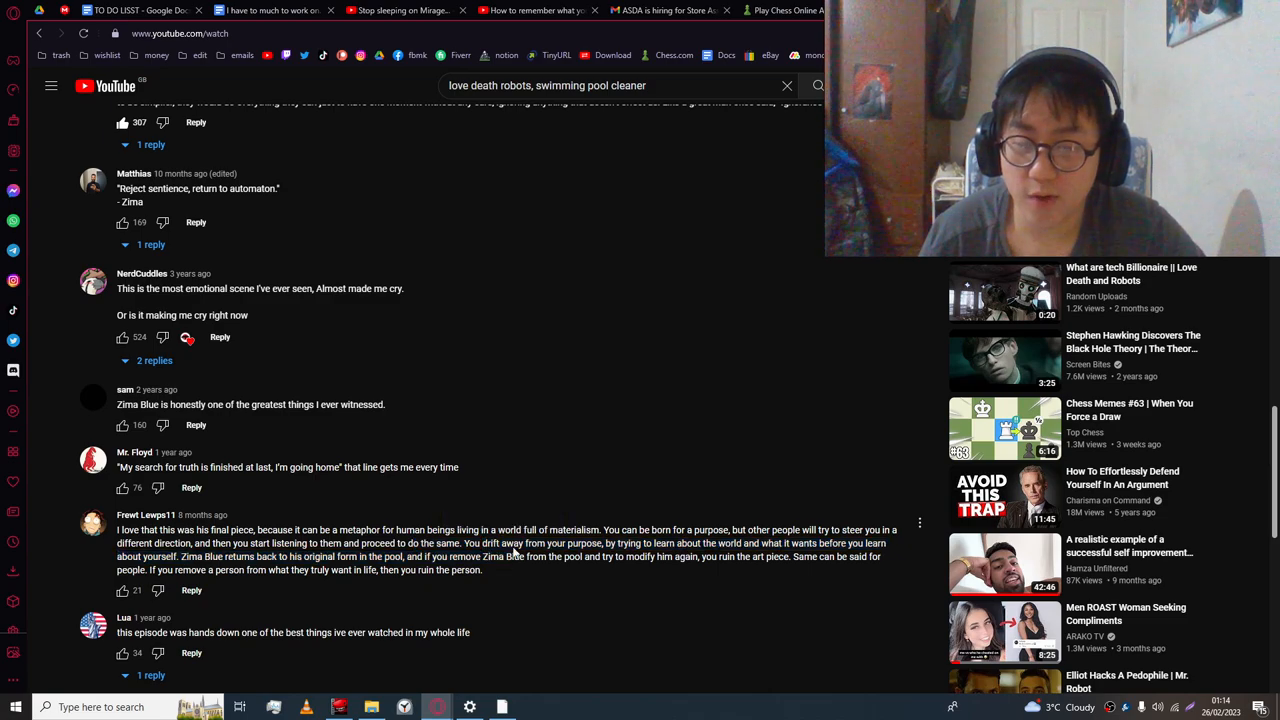
{"action": "left_click_drag", "start_coordinate": [480, 543], "coordinate": [485, 570]}
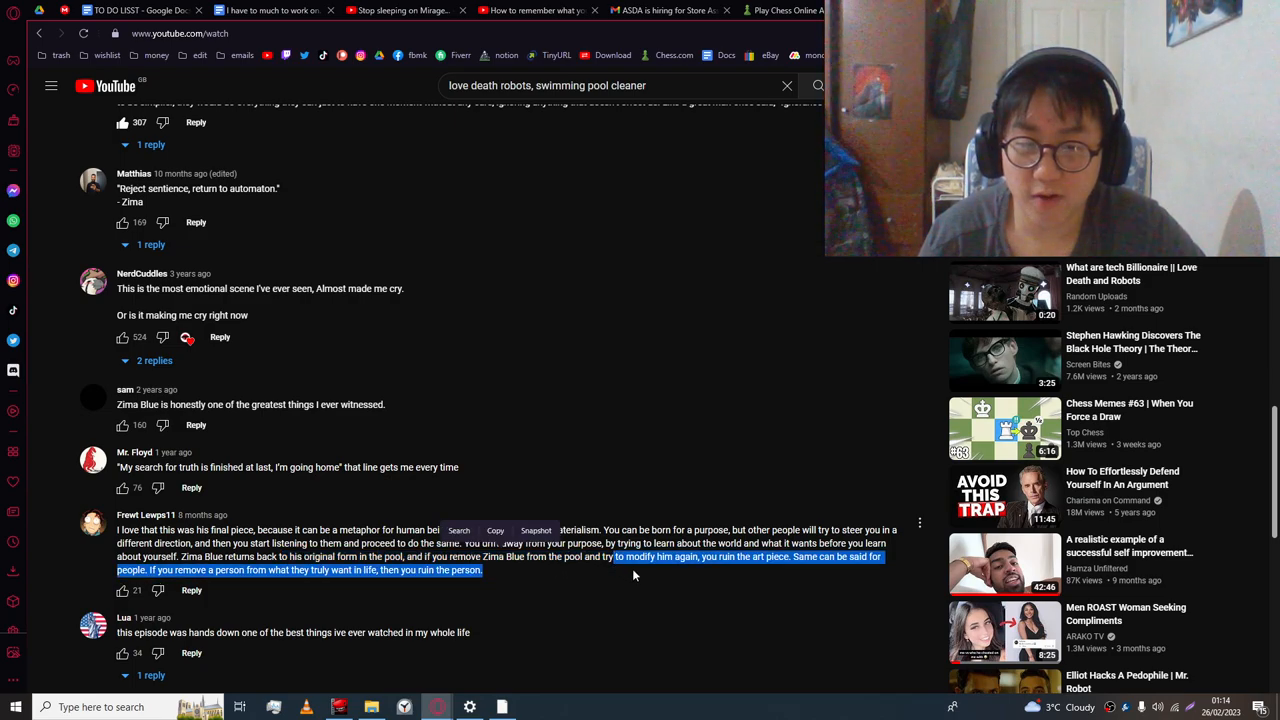
{"action": "left_click", "coordinate": [634, 576]}
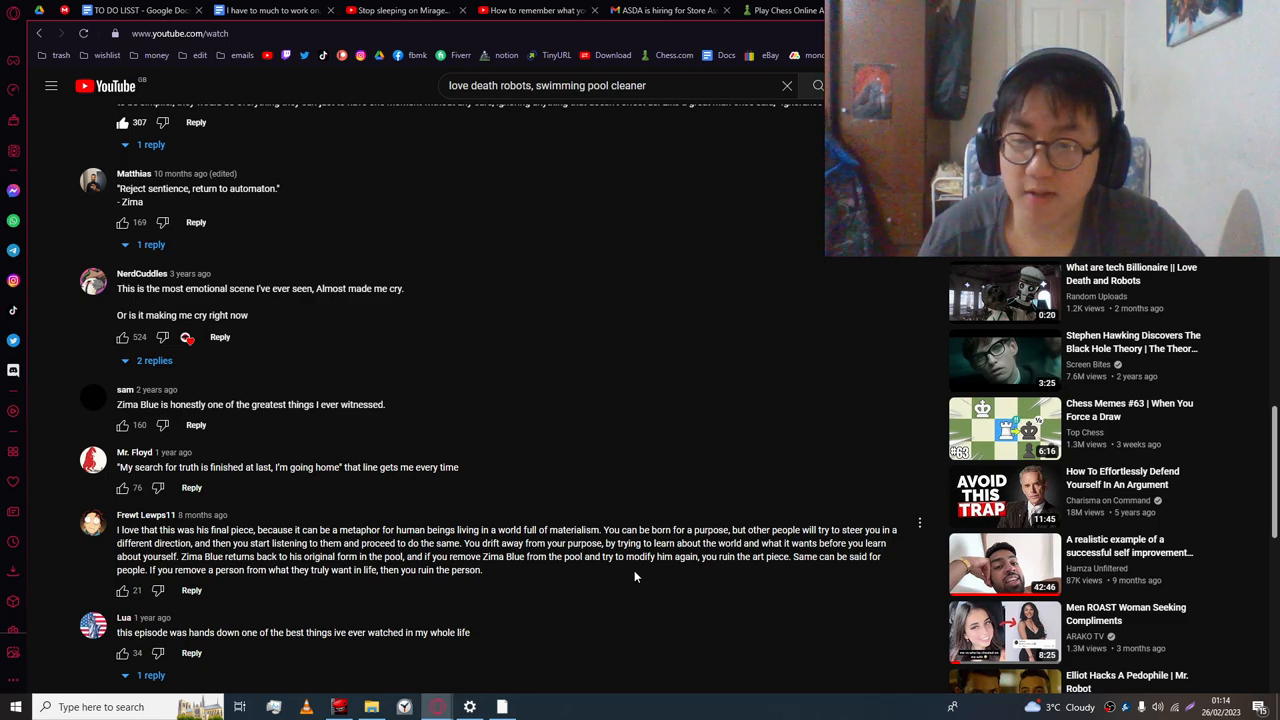
{"action": "mouse_move", "coordinate": [343, 583]}
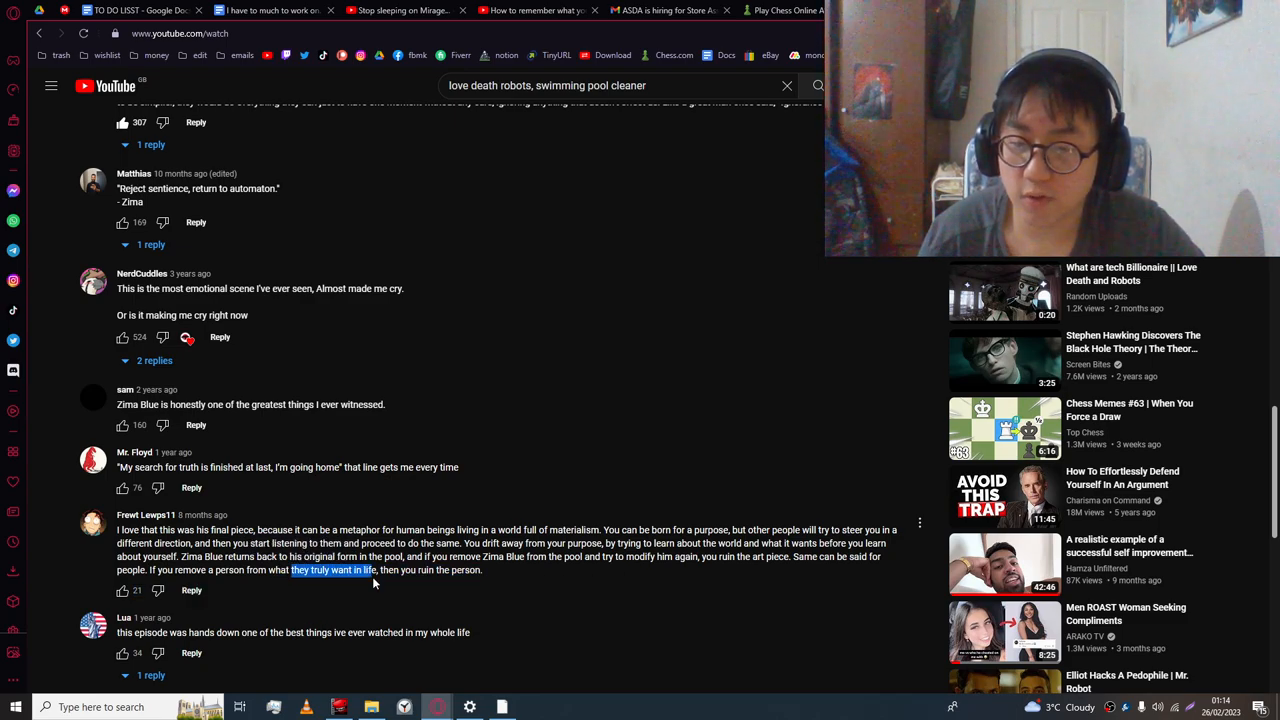
- Like the metaphor comment and the episode-praising comment, then scroll back up
{"action": "left_click", "coordinate": [123, 590]}
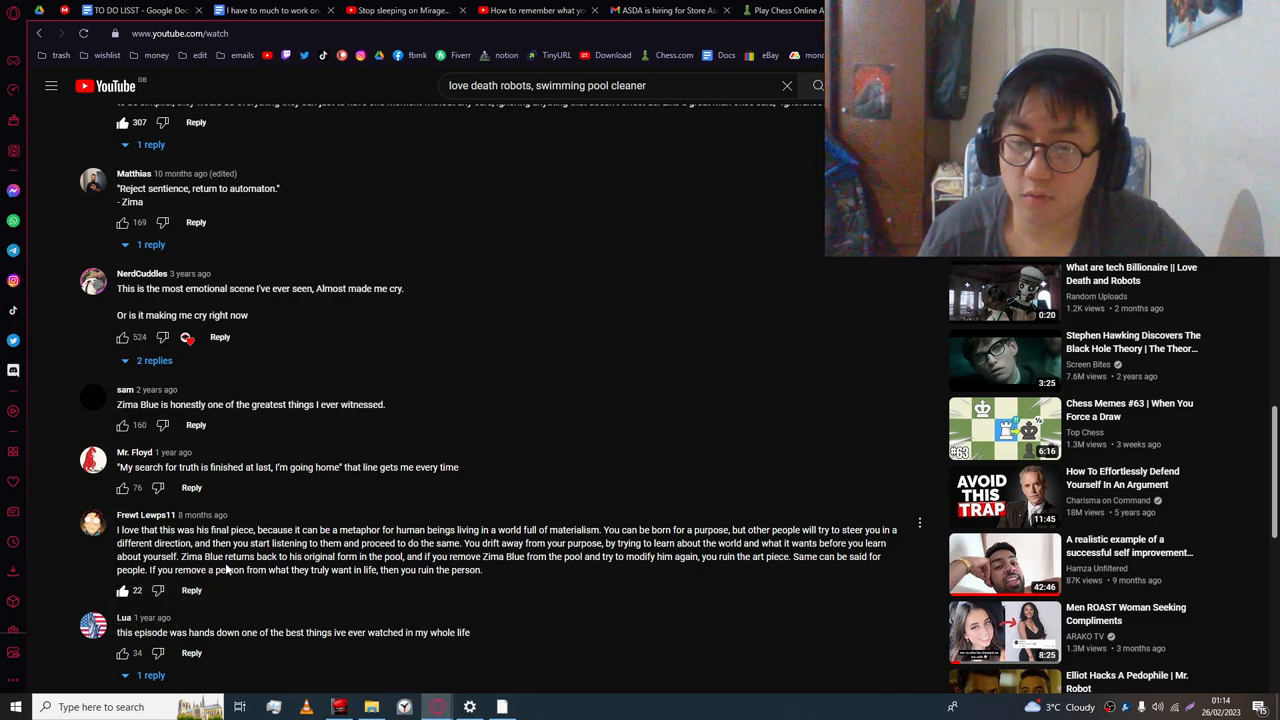
{"action": "scroll", "scroll_direction": "down", "scroll_amount": 3}
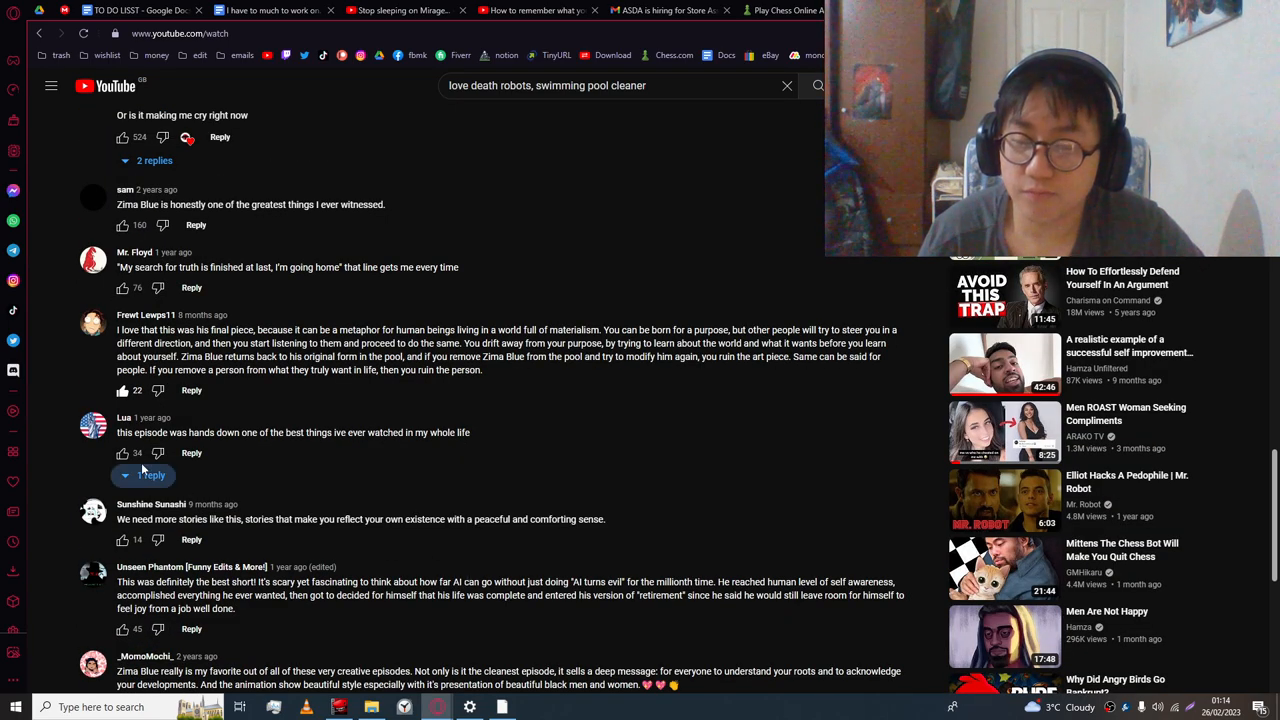
{"action": "left_click", "coordinate": [123, 453]}
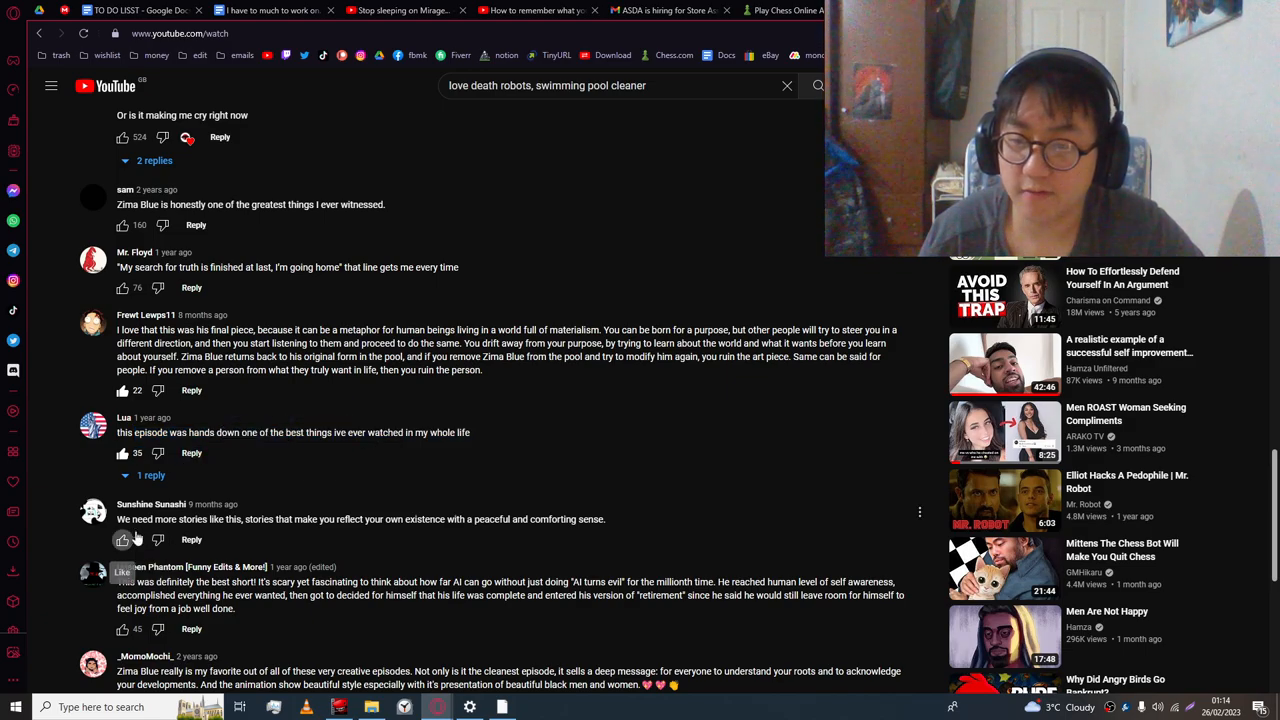
{"action": "scroll", "scroll_direction": "up", "scroll_amount": 3}
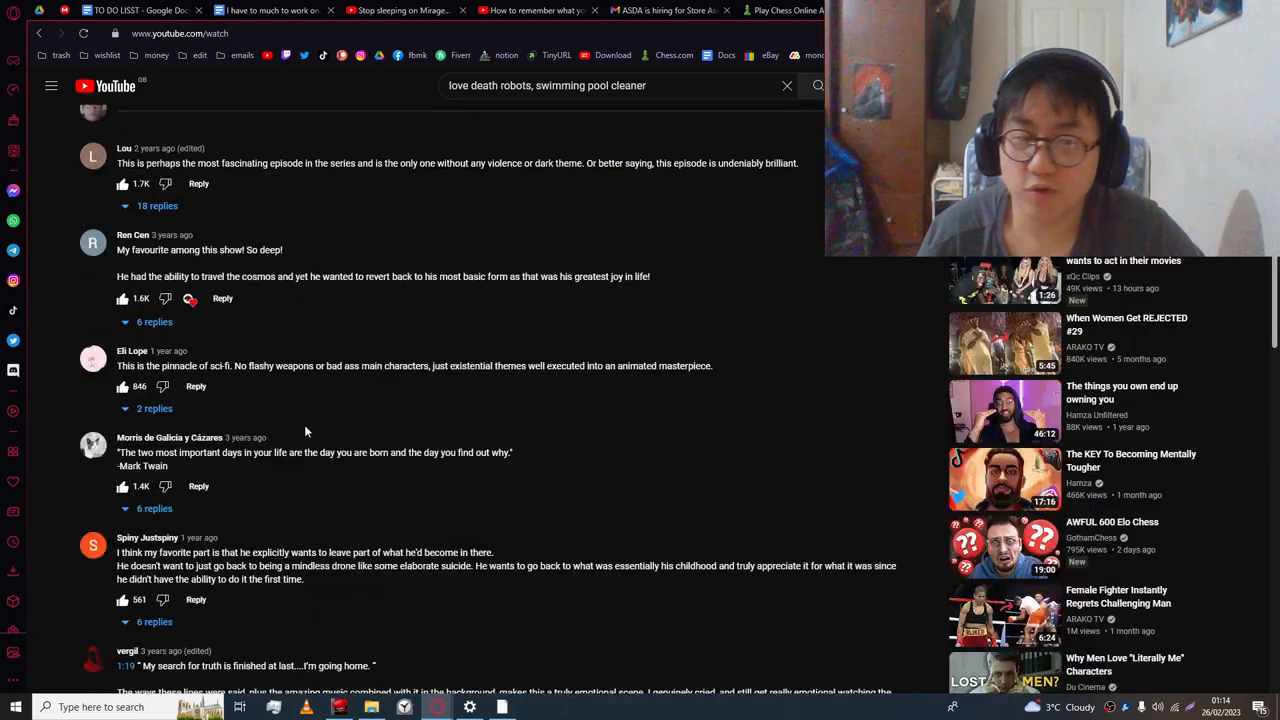
{"action": "scroll", "scroll_direction": "up", "scroll_amount": 3}
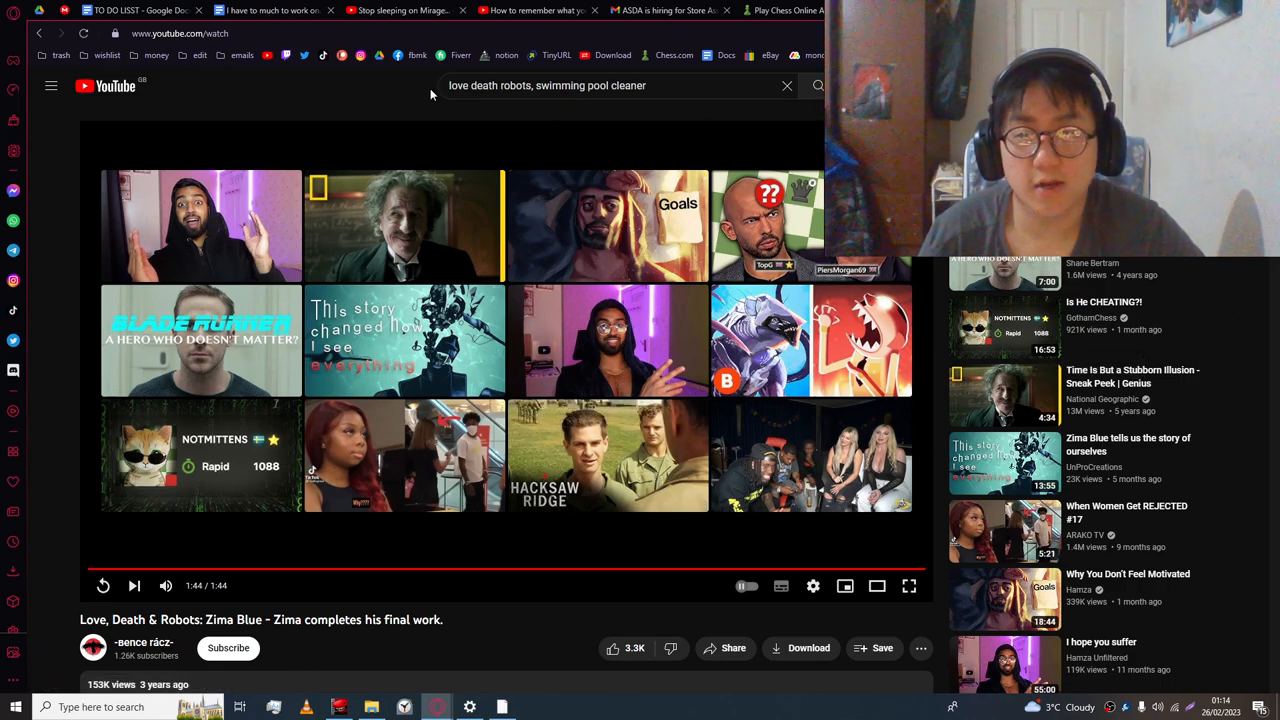
{"action": "mouse_move", "coordinate": [399, 81]}
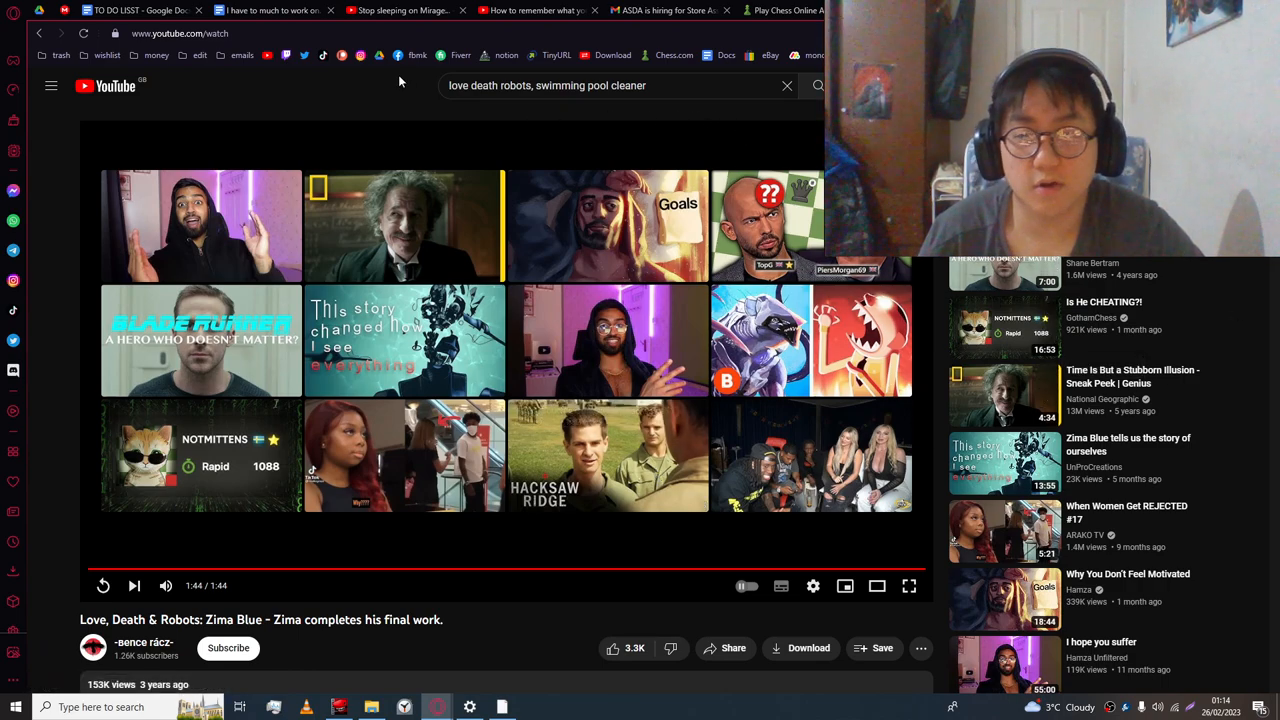
{"action": "mouse_move", "coordinate": [788, 430]}
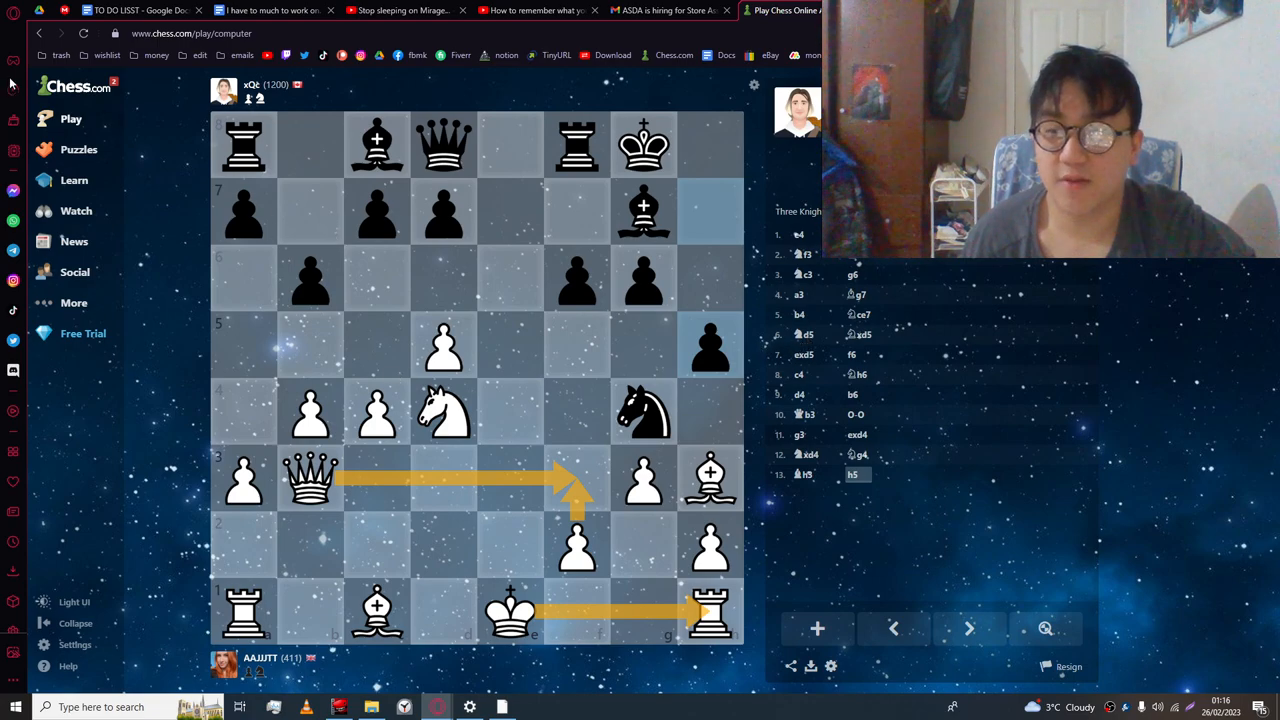
- Remove the orange planning arrows from the move-13 board
{"action": "left_click", "coordinate": [71, 118]}
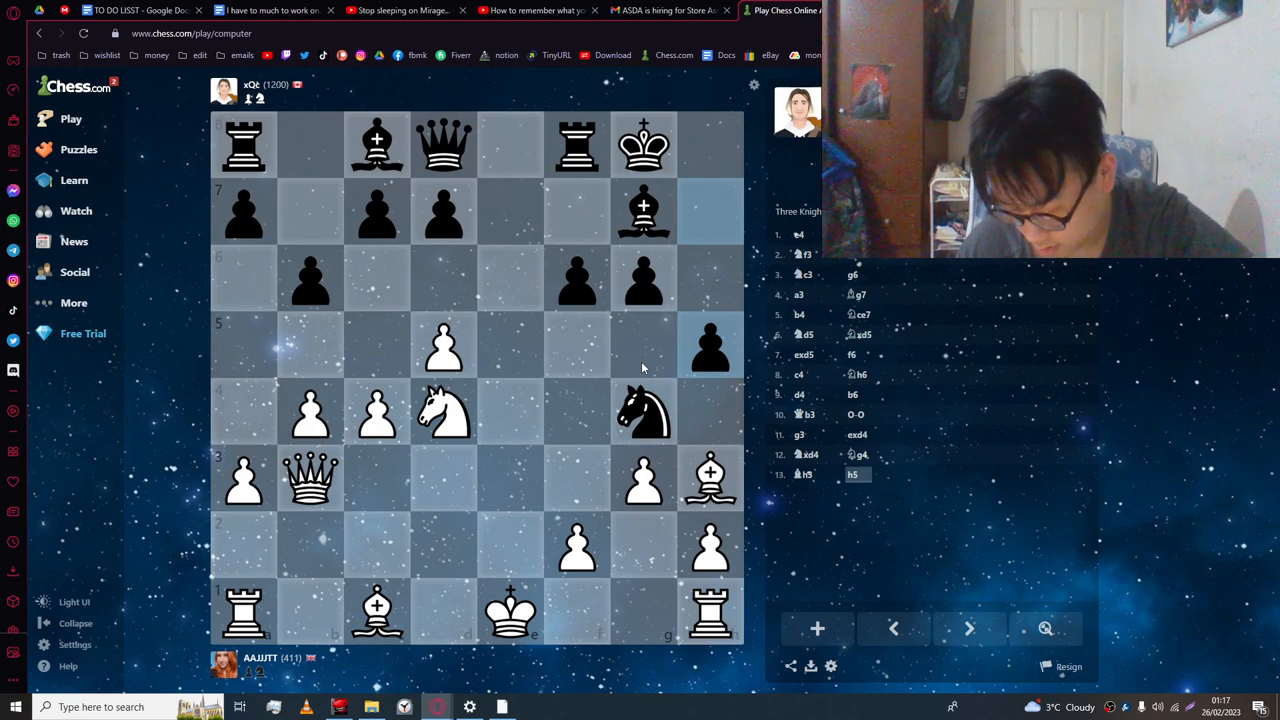
{"action": "mouse_move", "coordinate": [577, 360]}
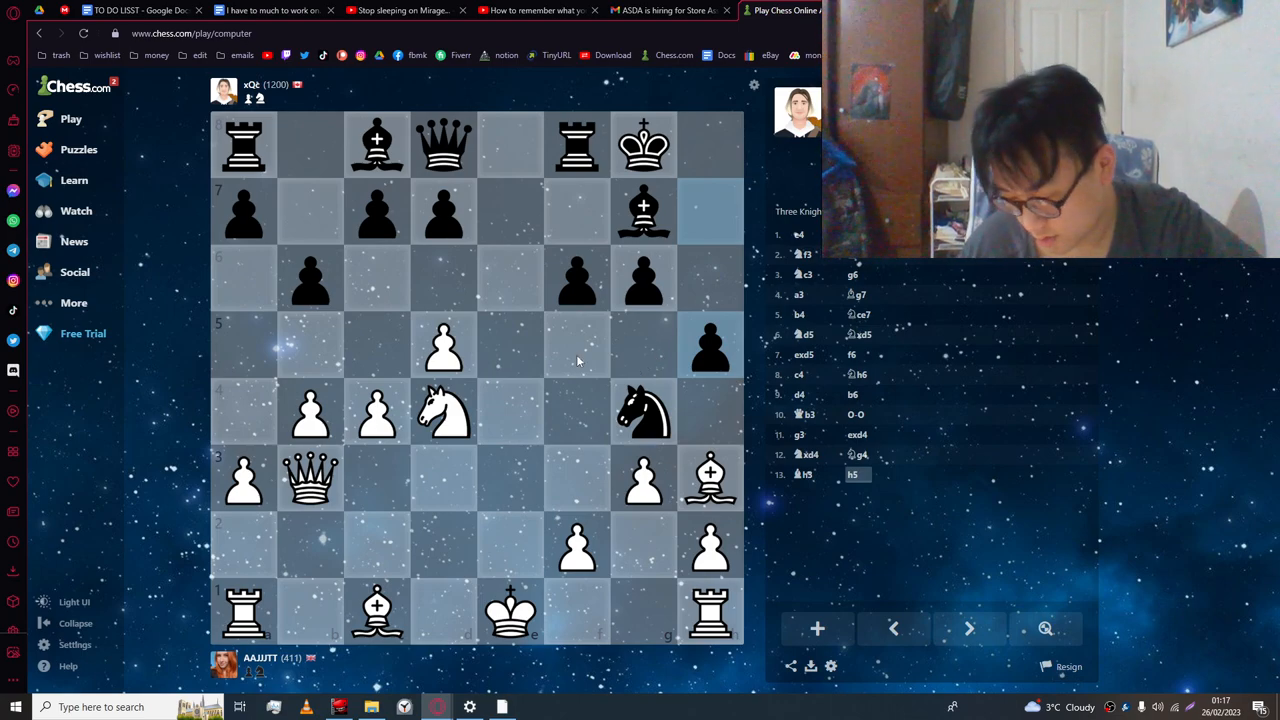